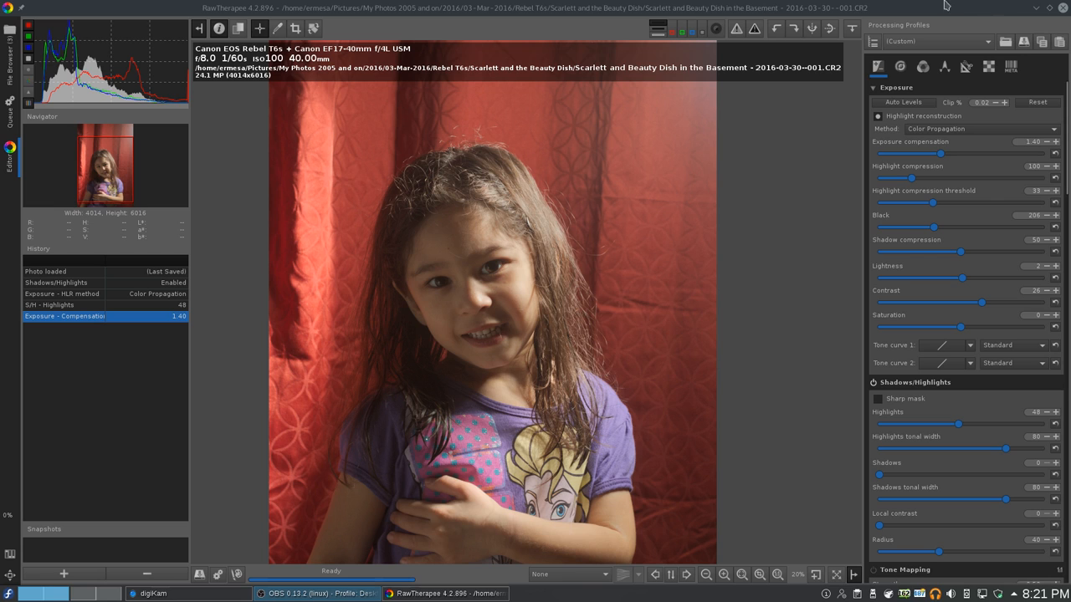
pyautogui.moveTo(599, 178)
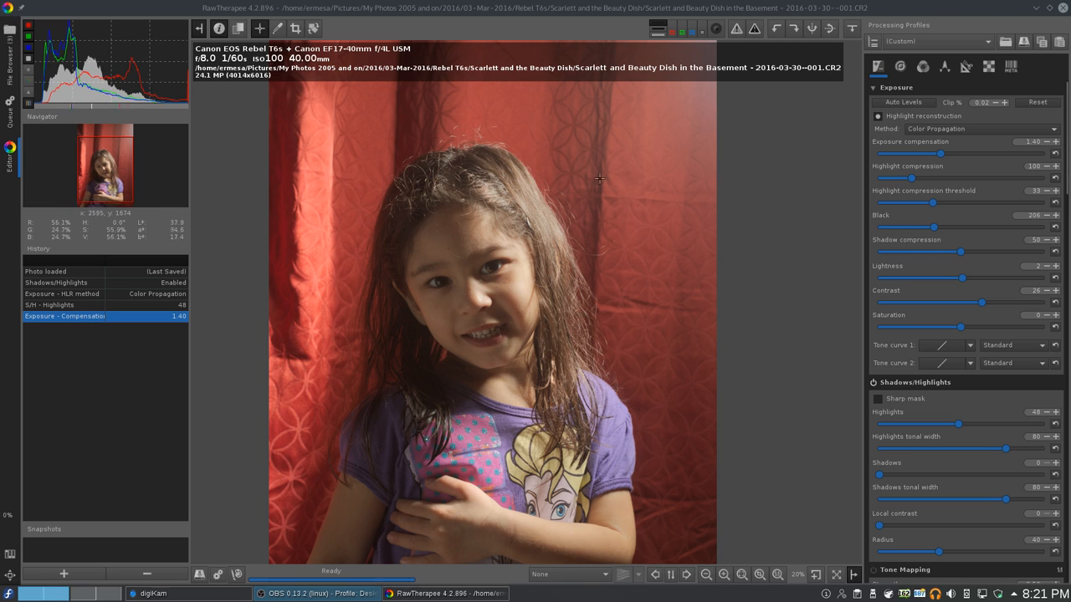
pyautogui.moveTo(441, 255)
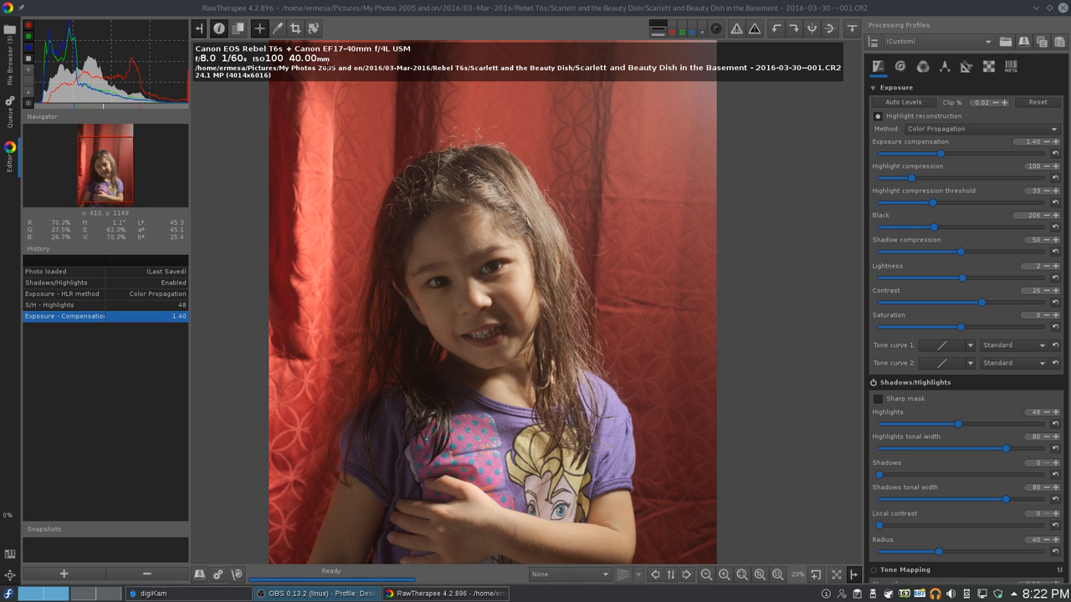
# Step: Turn off the shooting-information overlay and fit the entire portrait in the preview
pyautogui.click(218, 28)
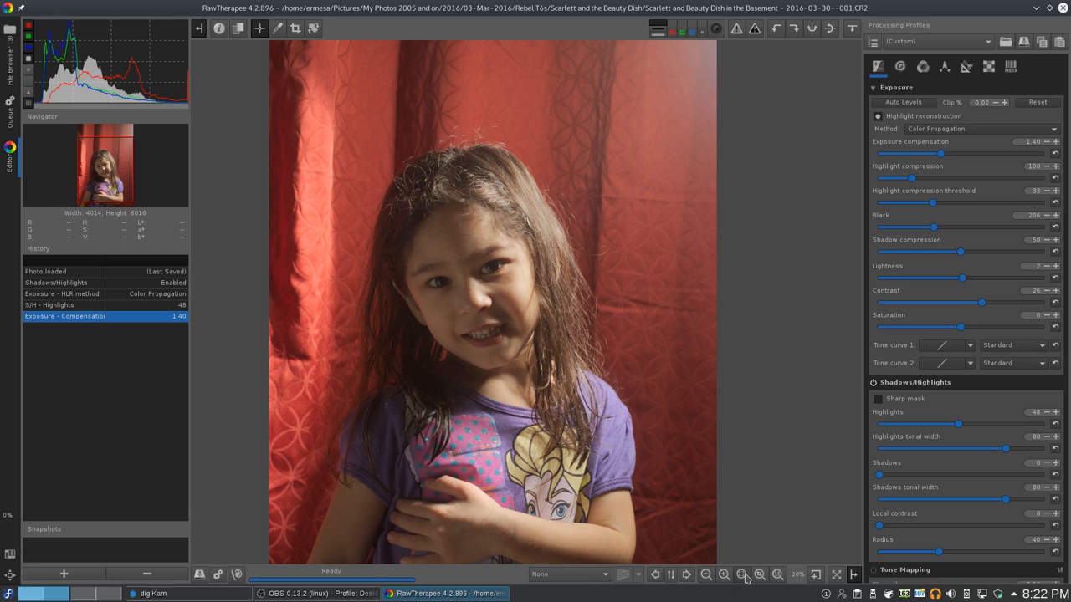
pyautogui.click(742, 575)
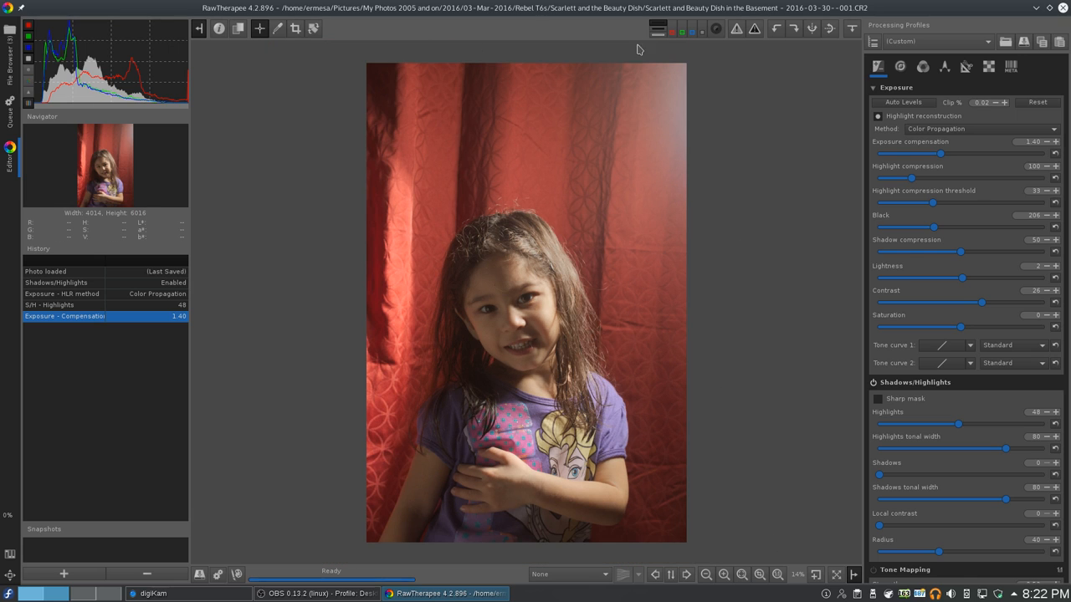
pyautogui.moveTo(314, 206)
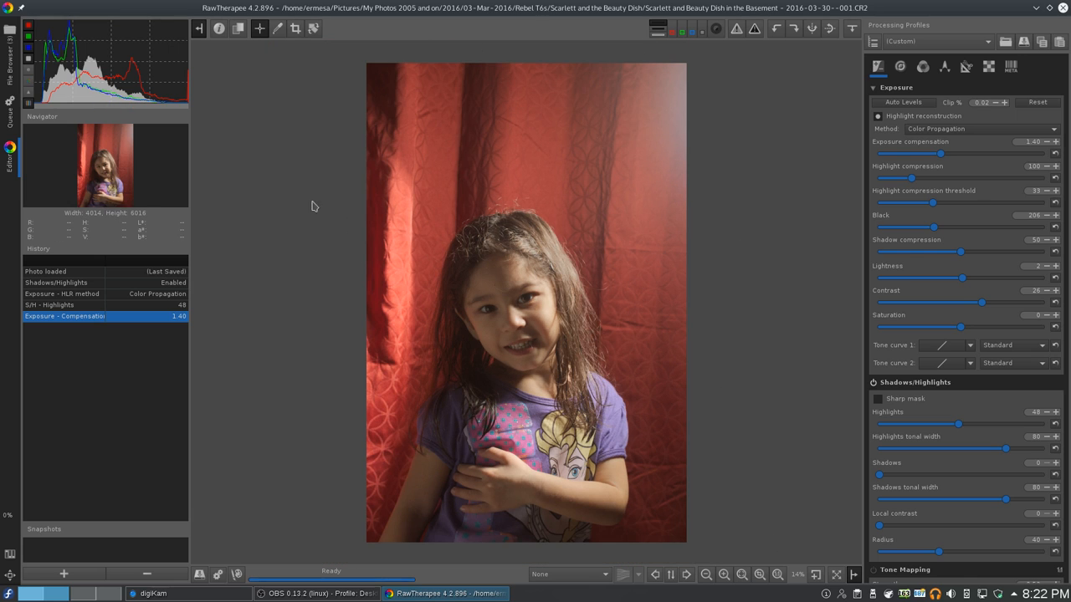
pyautogui.moveTo(531, 318)
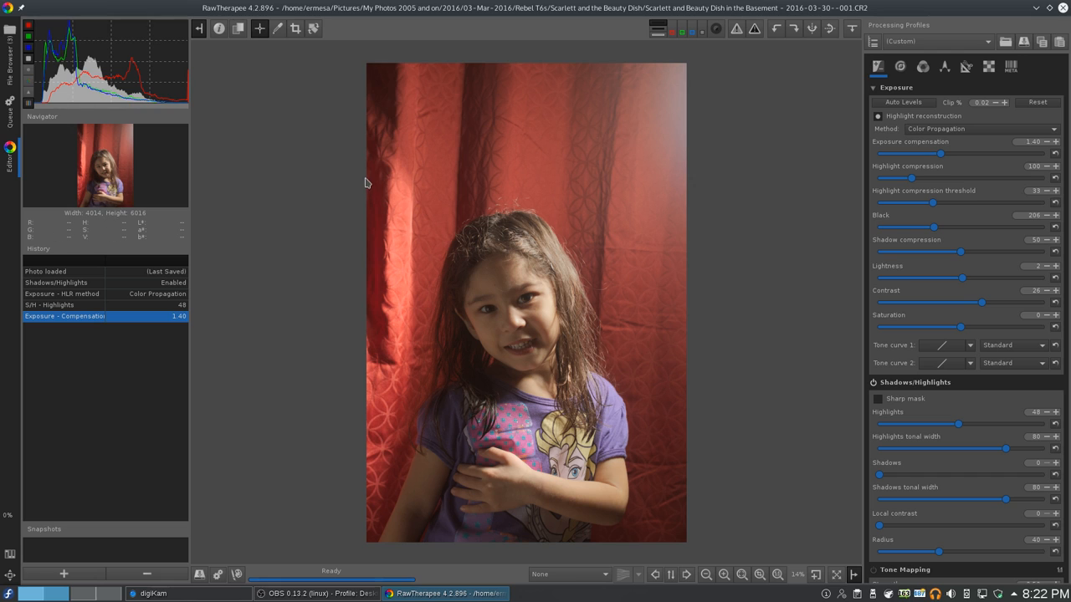
pyautogui.moveTo(680, 193)
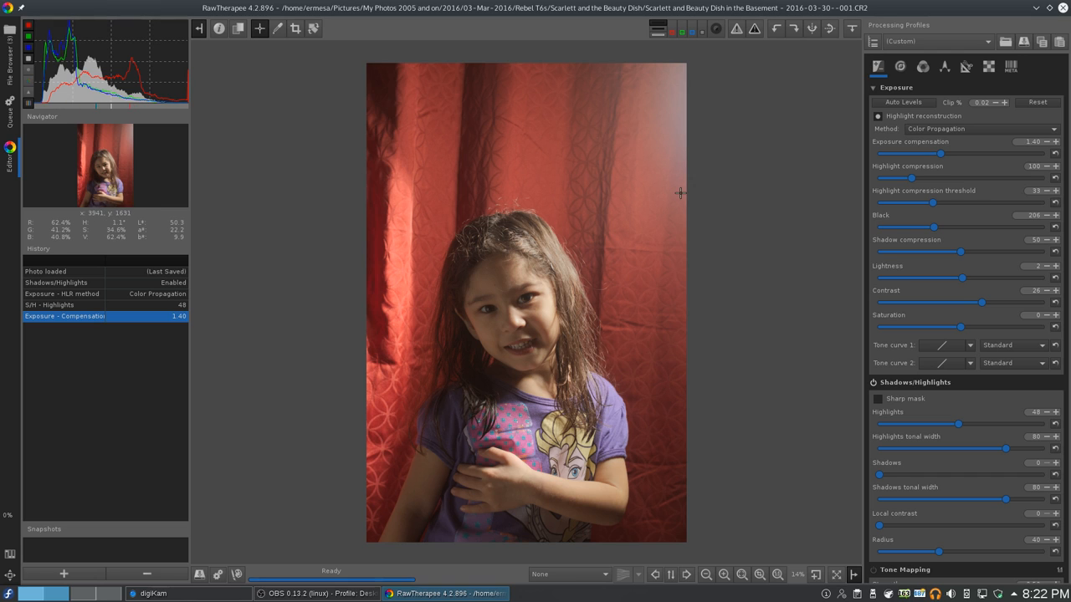
pyautogui.moveTo(617, 125)
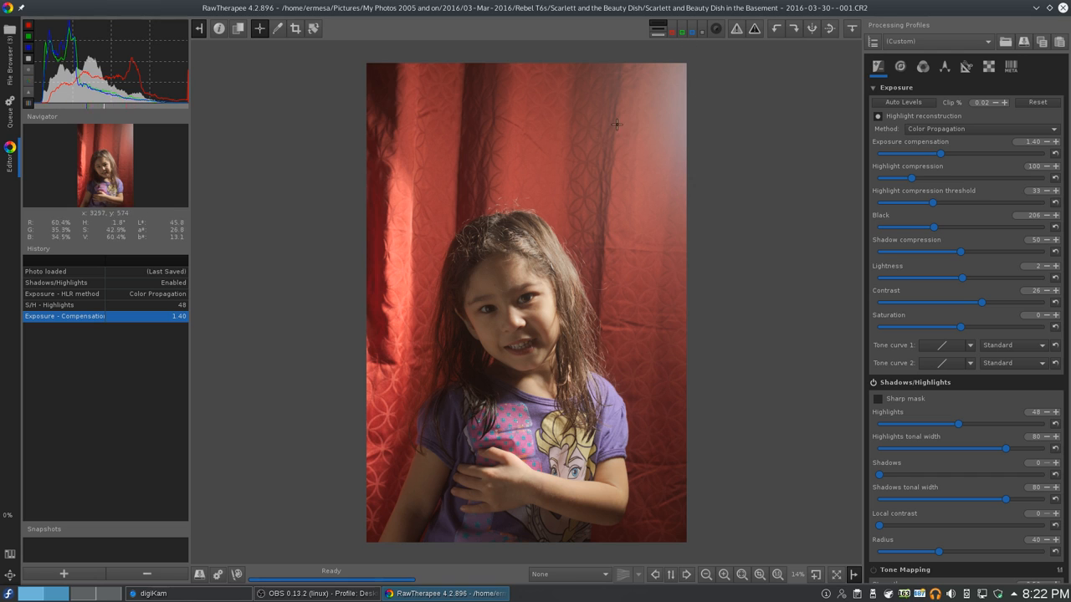
pyautogui.moveTo(594, 218)
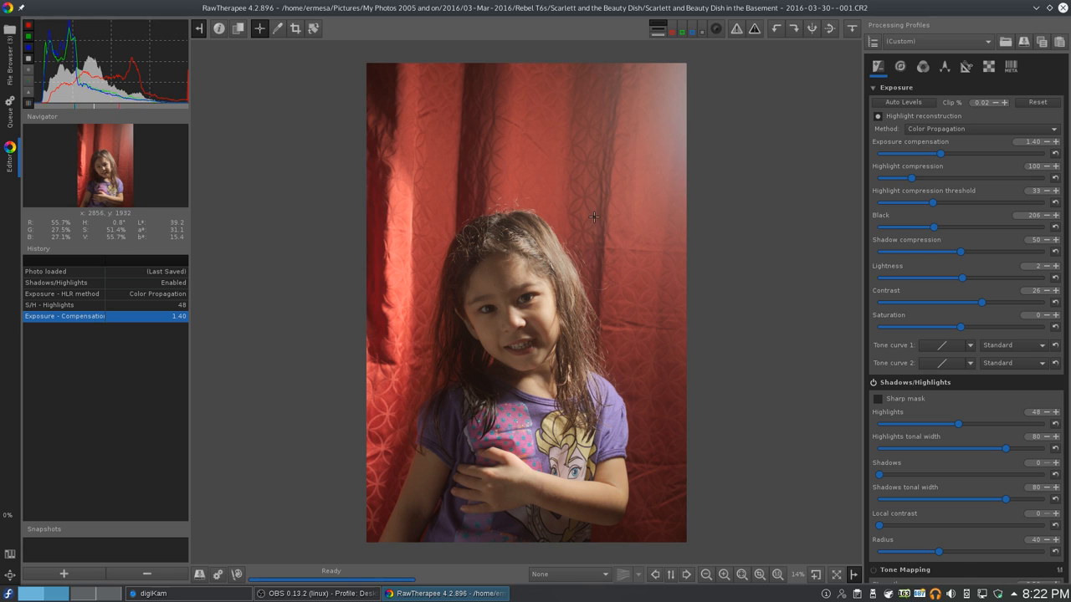
pyautogui.moveTo(595, 215)
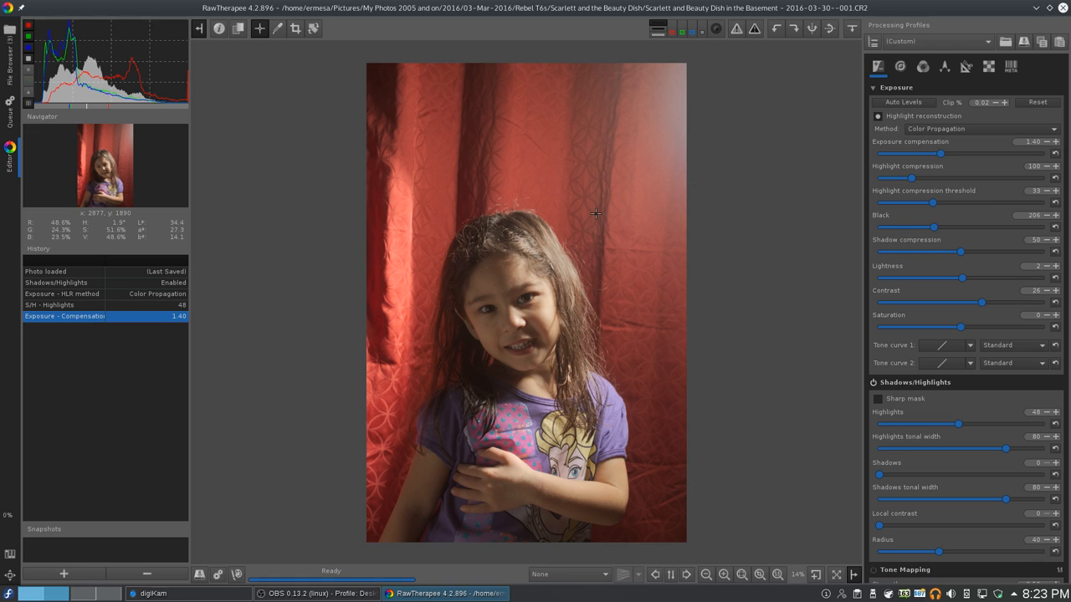
pyautogui.moveTo(680, 259)
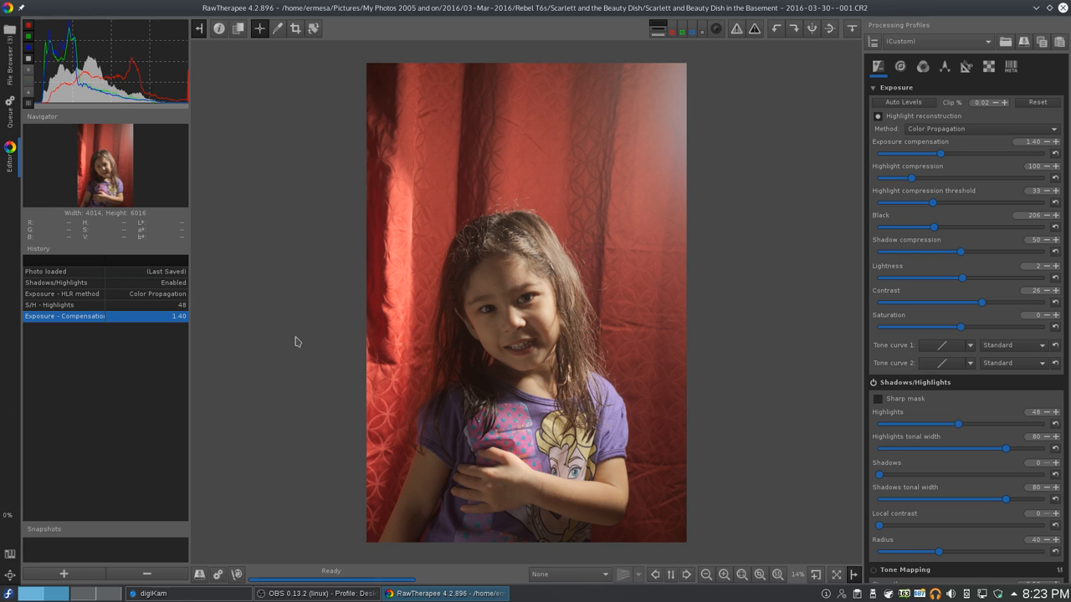
pyautogui.moveTo(185, 338)
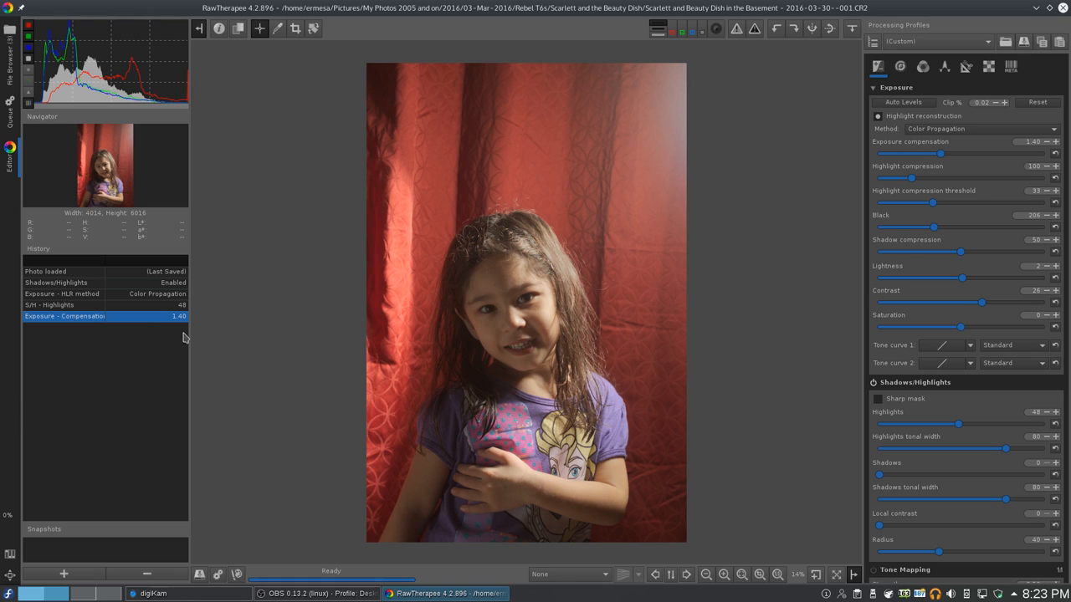
pyautogui.moveTo(561, 287)
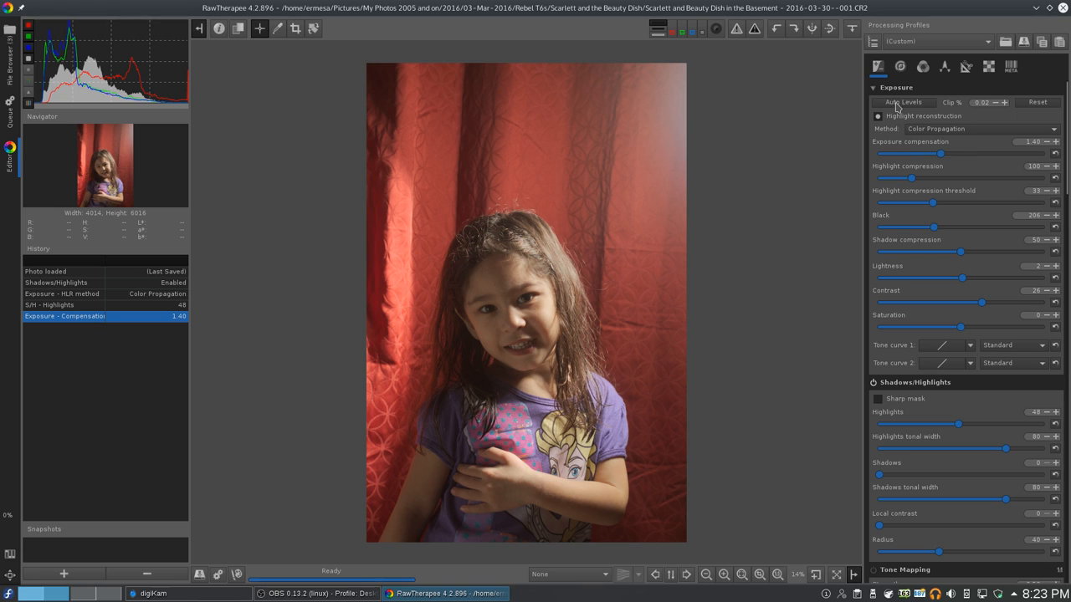
pyautogui.moveTo(160, 374)
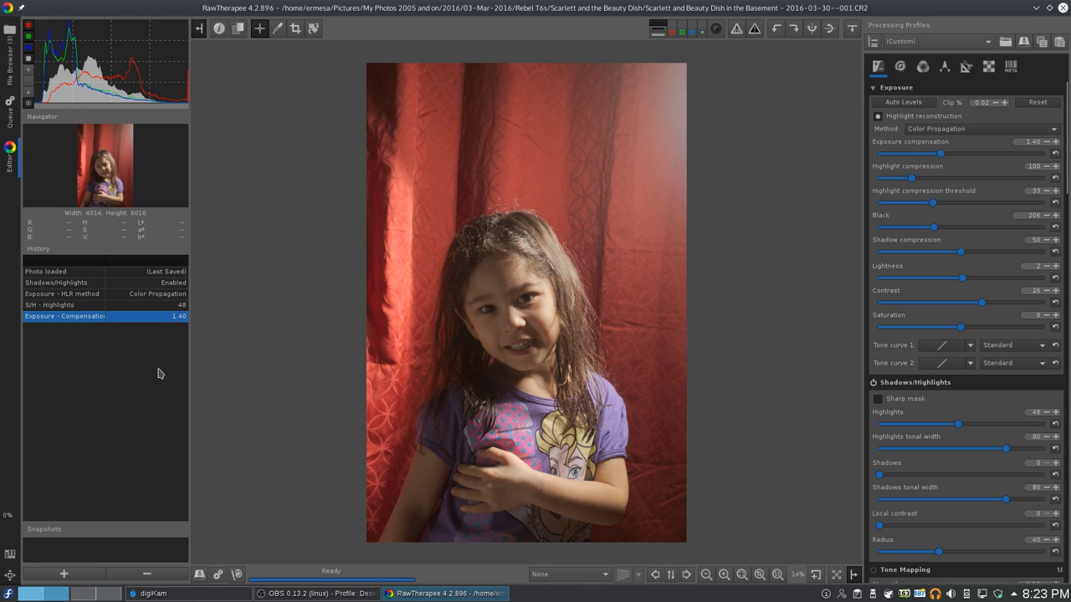
pyautogui.moveTo(823, 165)
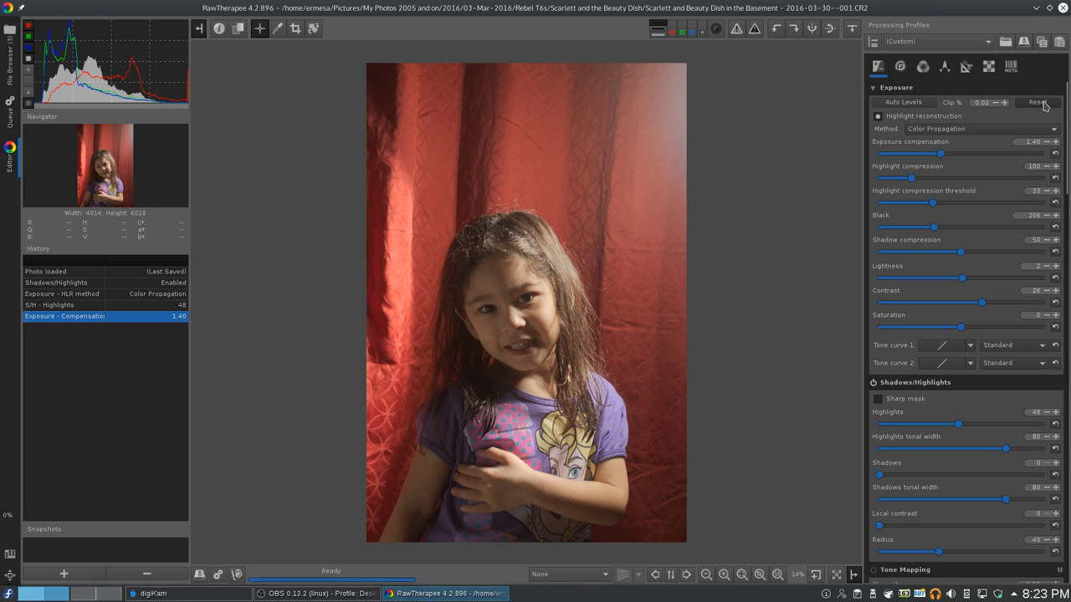
pyautogui.click(1038, 101)
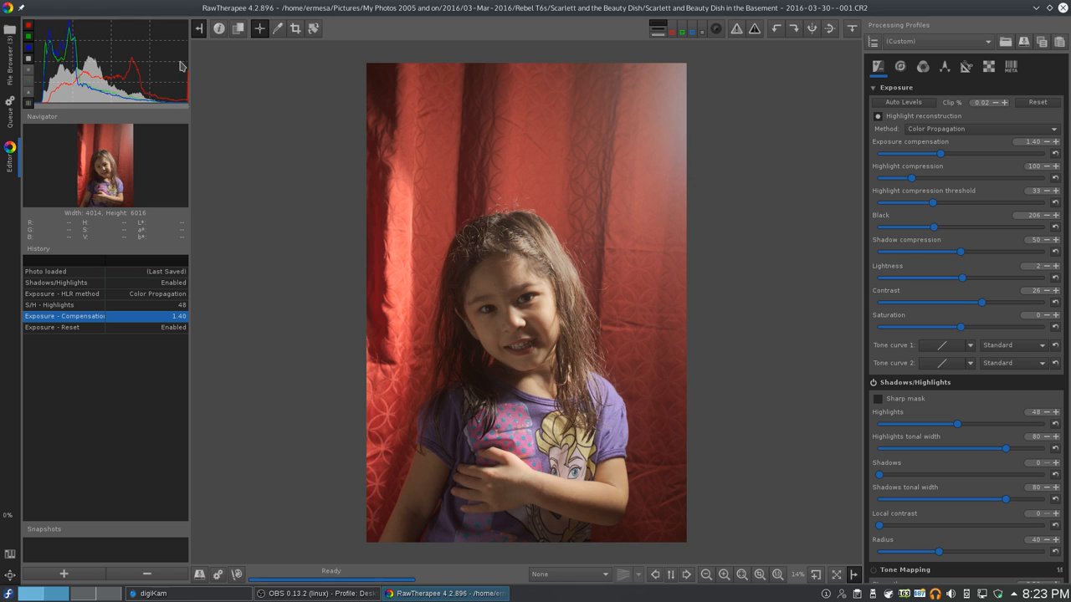
pyautogui.moveTo(590, 251)
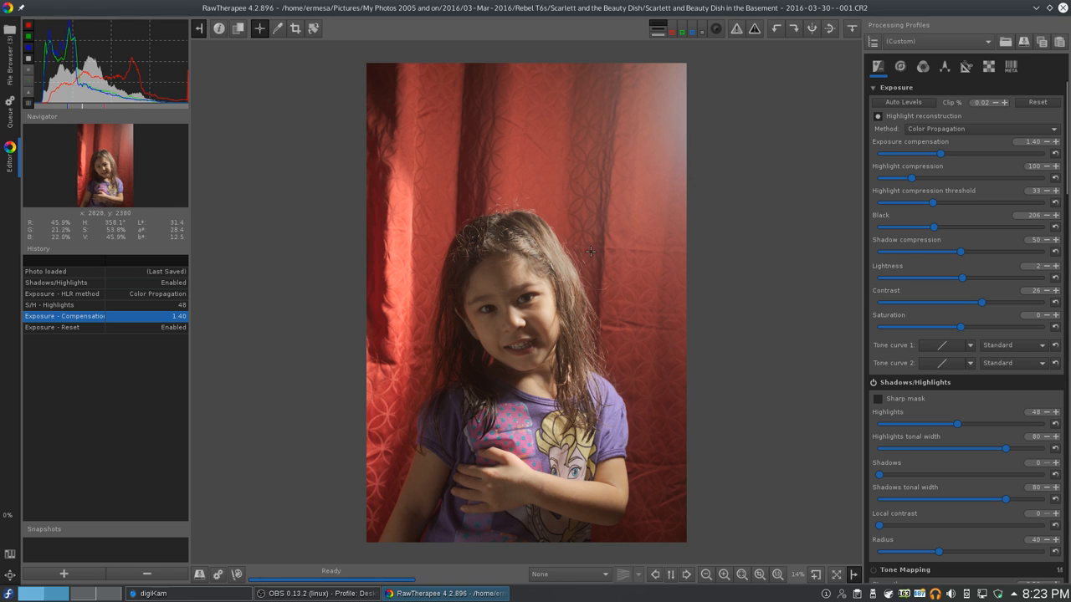
pyautogui.click(1037, 102)
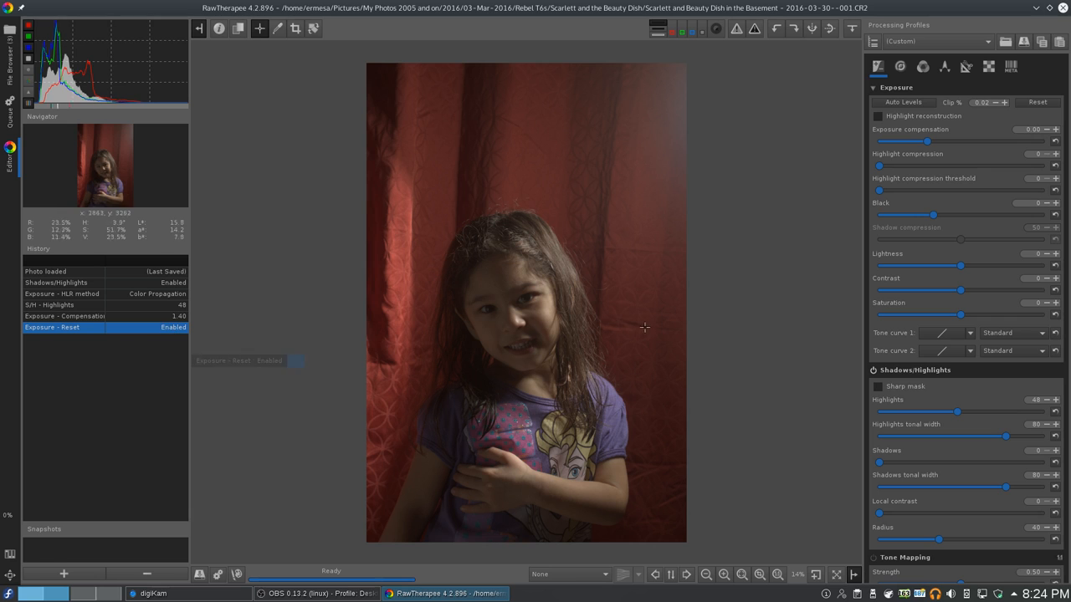
pyautogui.moveTo(385, 387)
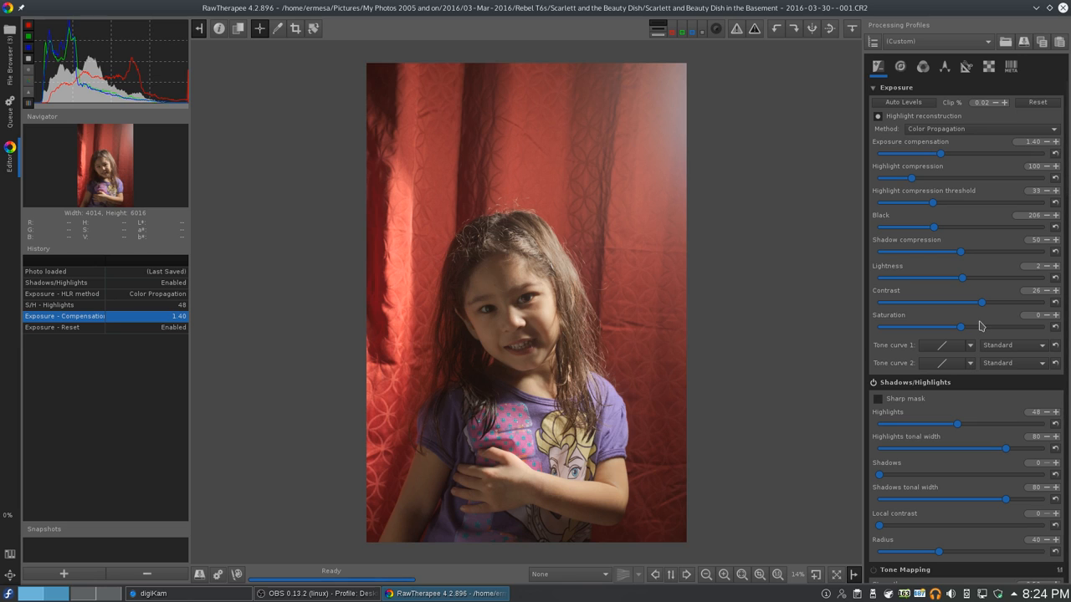
# Step: Set Exposure's Tone curve 1 to a Custom curve in Film-like mode
pyautogui.scroll(-3)
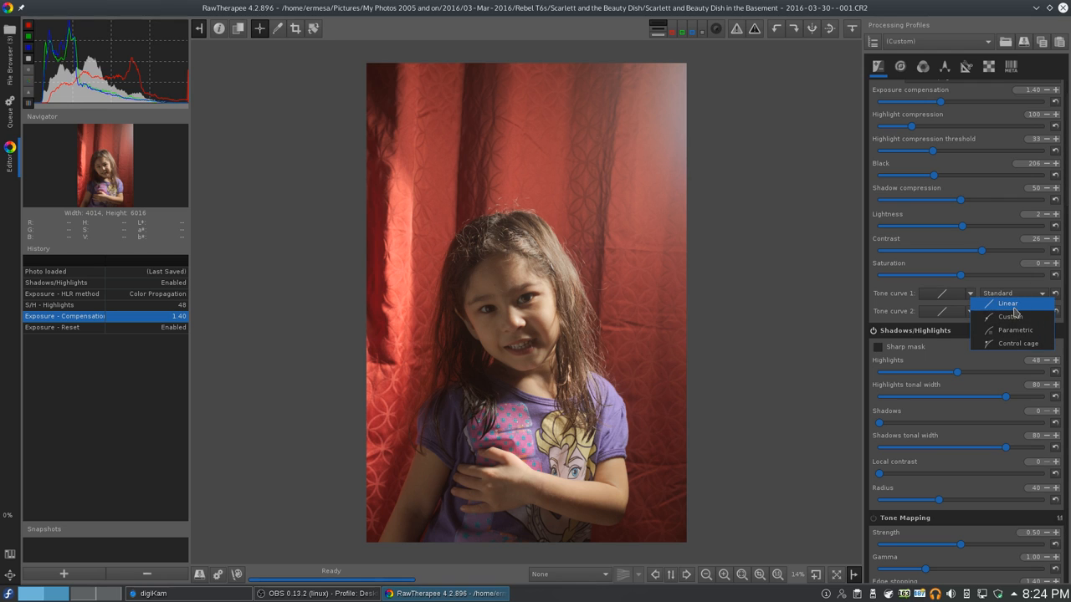
pyautogui.click(1011, 316)
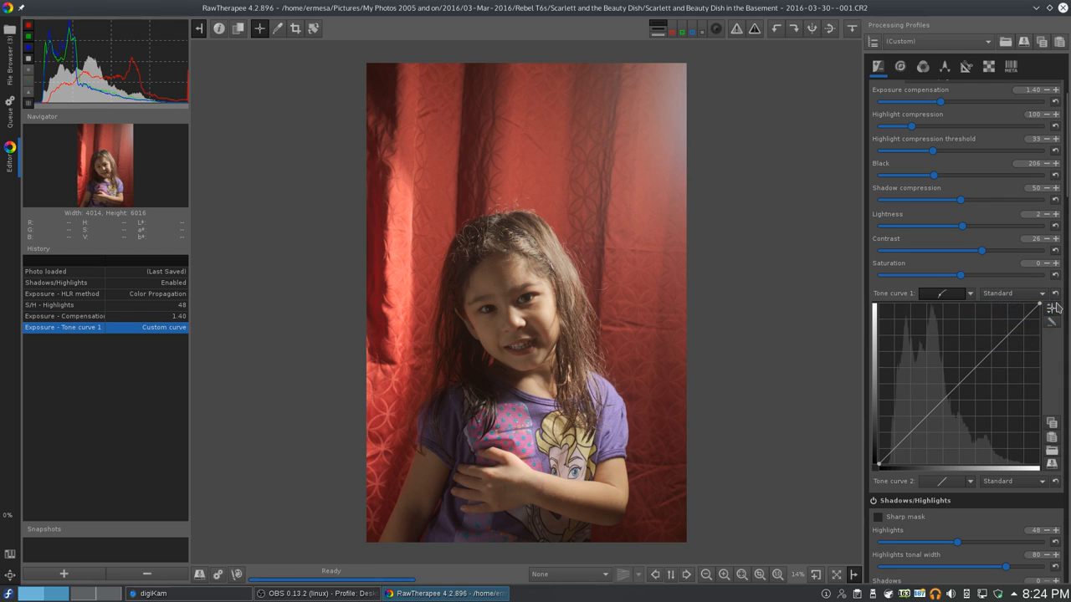
pyautogui.click(987, 318)
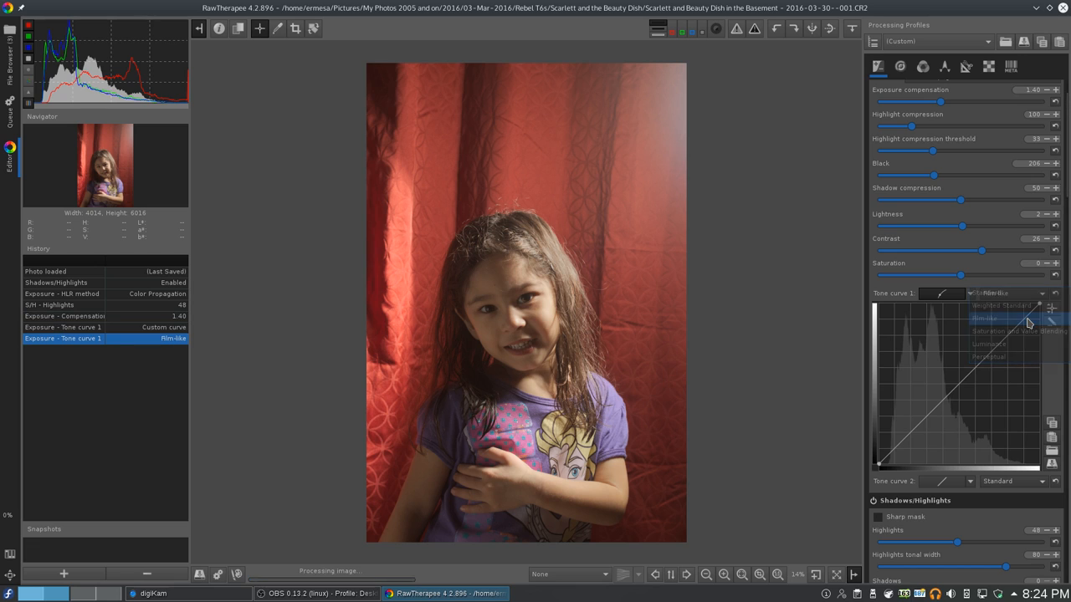
pyautogui.click(985, 318)
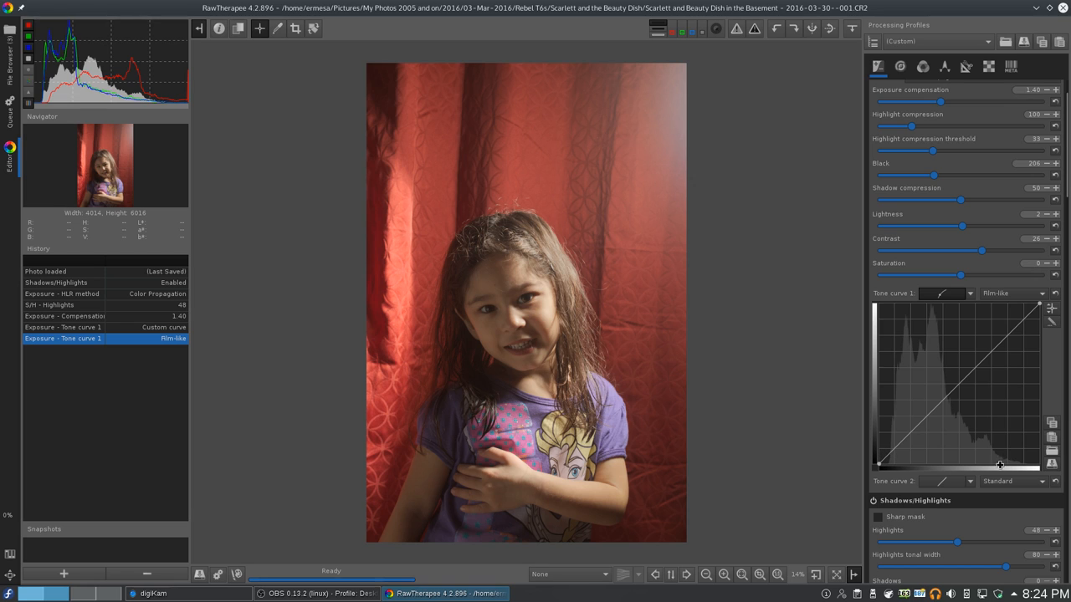
pyautogui.moveTo(1028, 462)
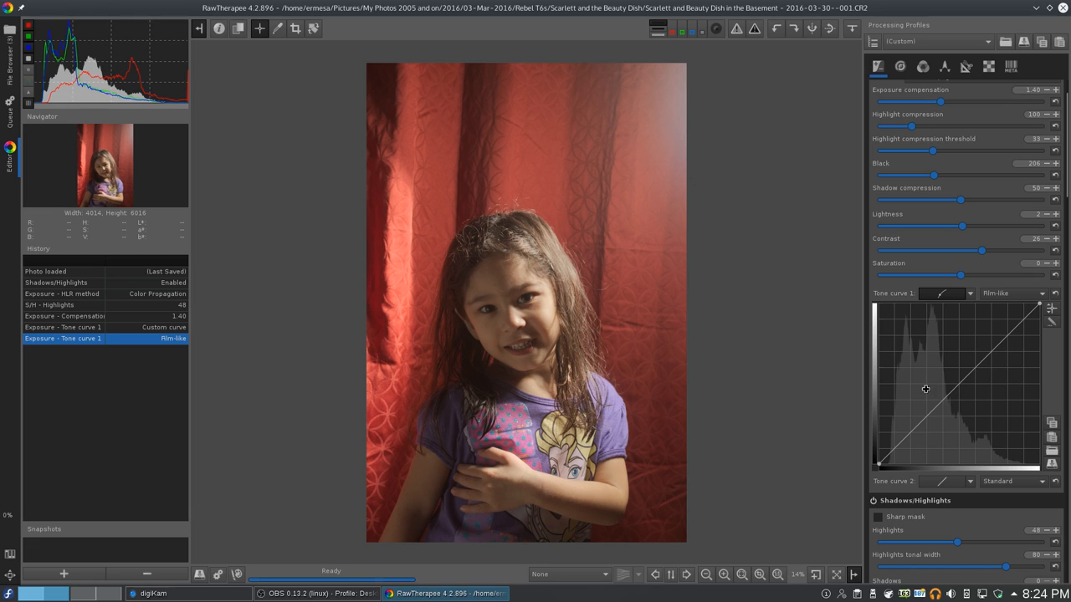
pyautogui.moveTo(884, 443)
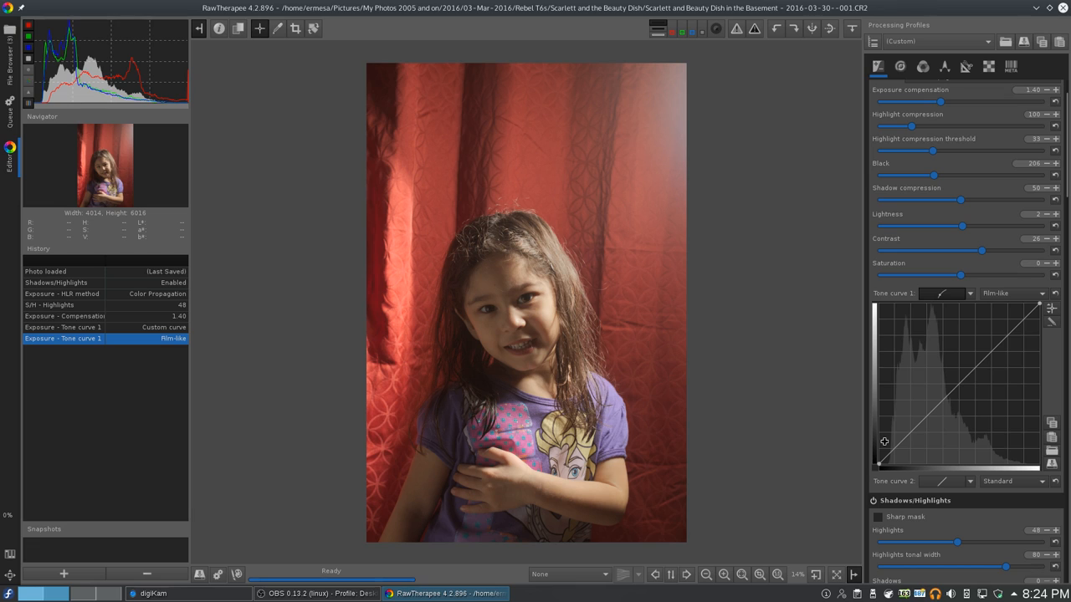
pyautogui.moveTo(902, 421)
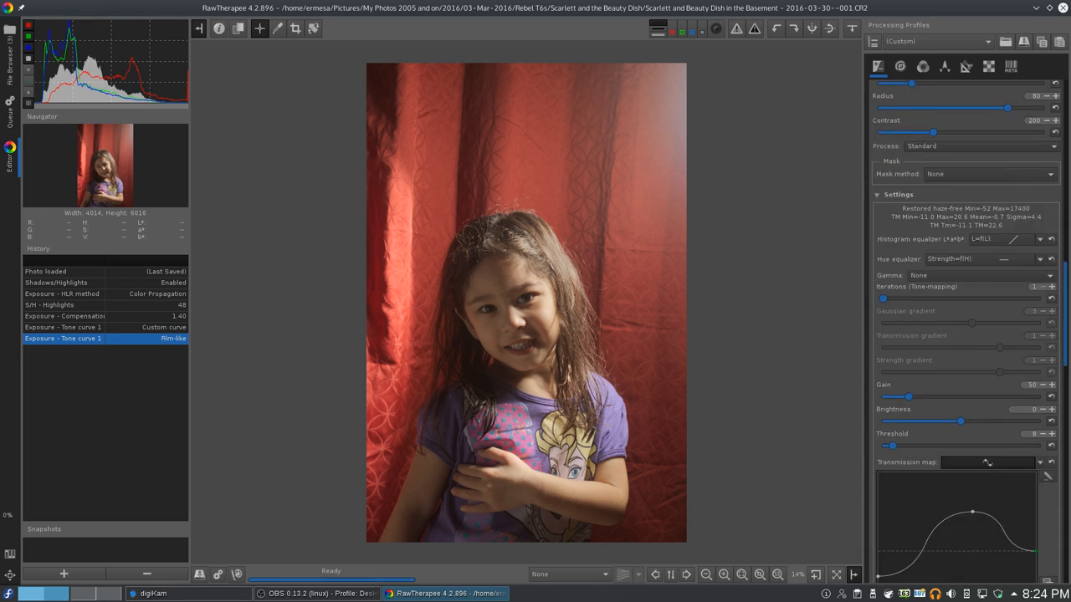
# Step: Reshape Tone curve 1's endpoints plus highlight, midtone and shadow points into an S-curve
pyautogui.click(878, 66)
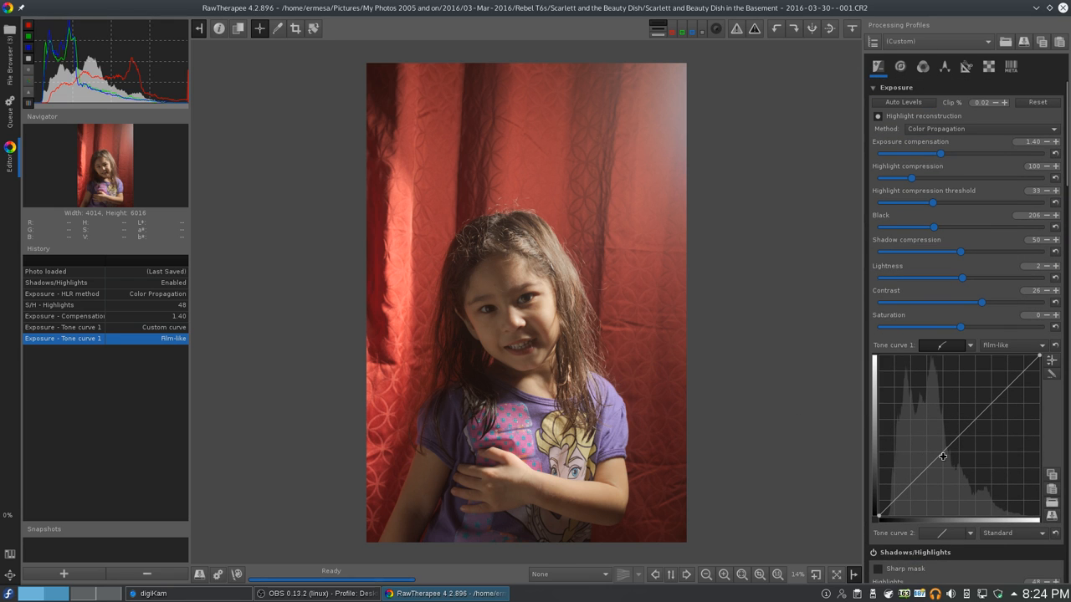
pyautogui.scroll(-3)
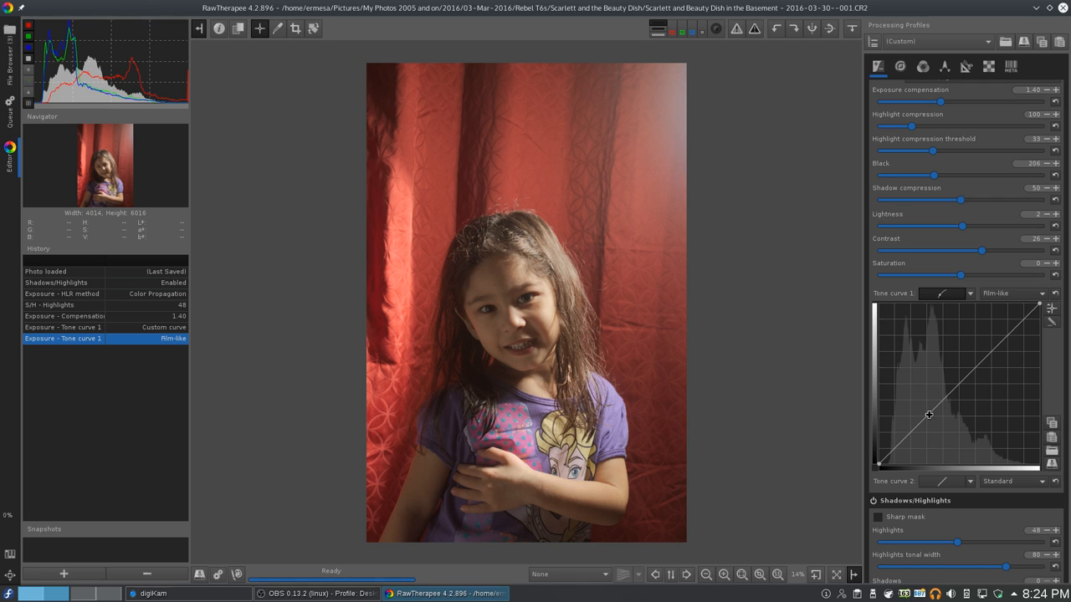
pyautogui.moveTo(888, 453)
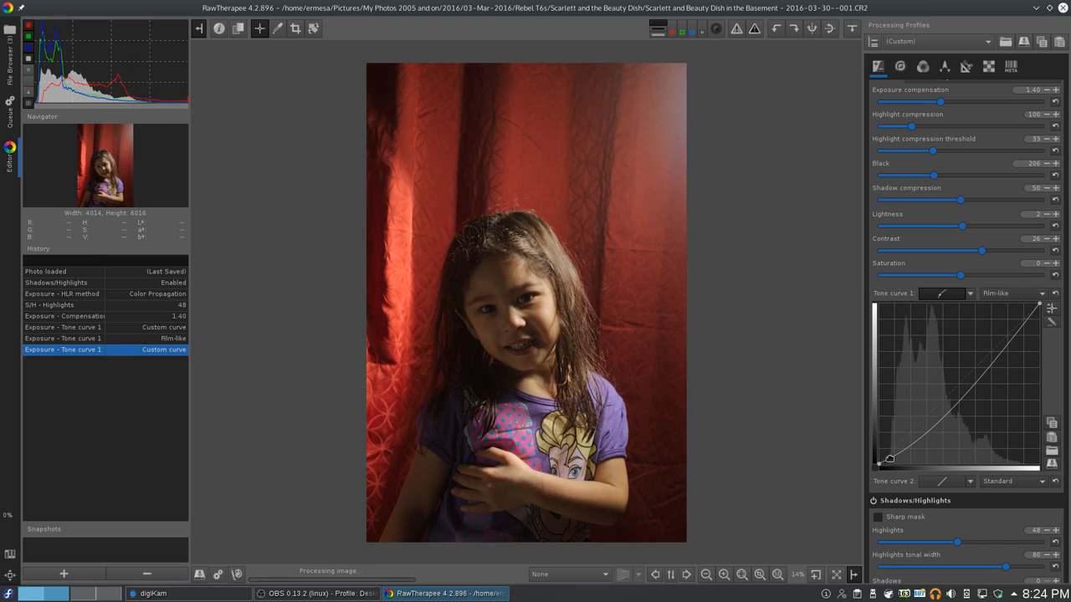
pyautogui.moveTo(889, 457); pyautogui.dragTo(1012, 320)
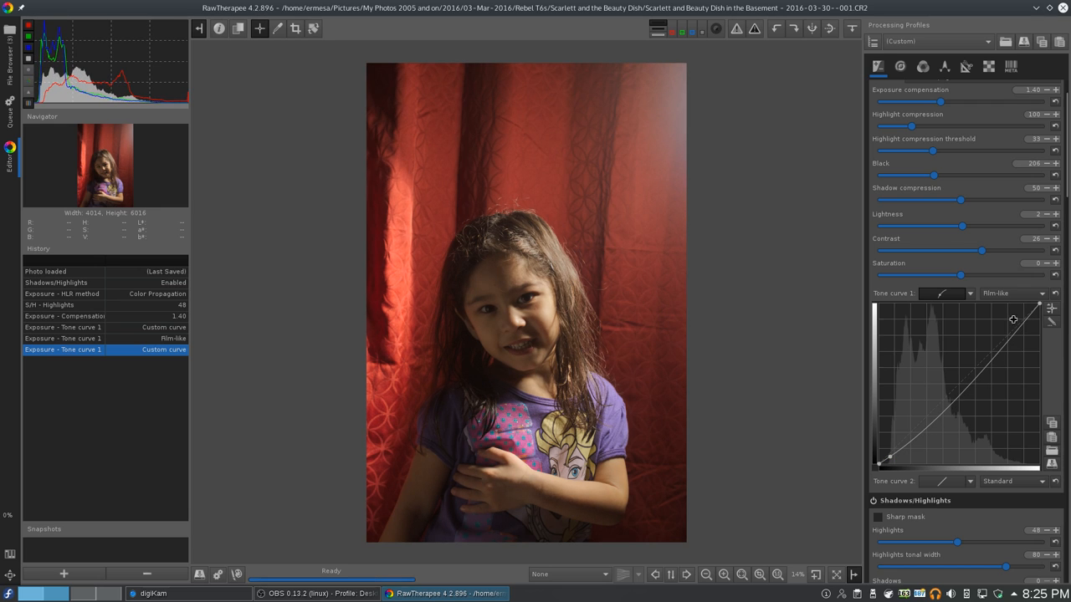
pyautogui.moveTo(1013, 319); pyautogui.dragTo(1024, 316)
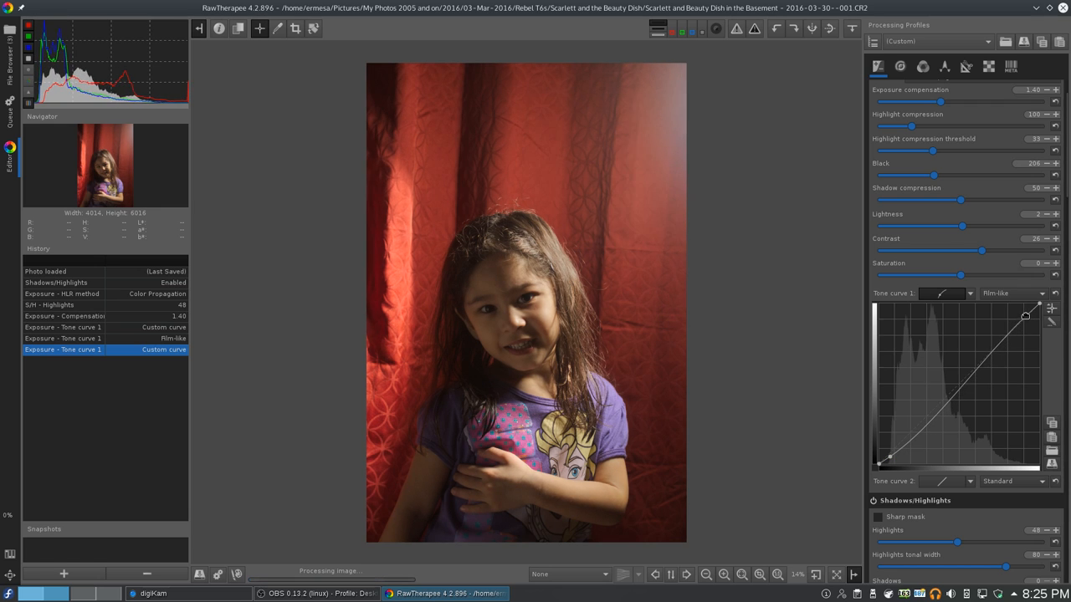
pyautogui.moveTo(1036, 316); pyautogui.dragTo(1022, 311)
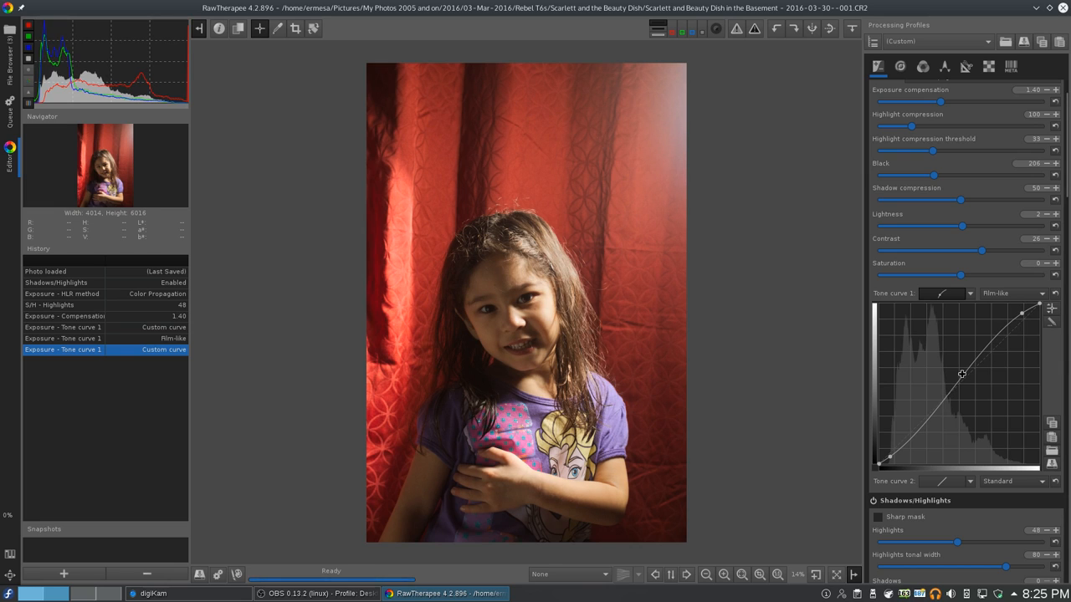
pyautogui.moveTo(962, 374); pyautogui.dragTo(960, 386)
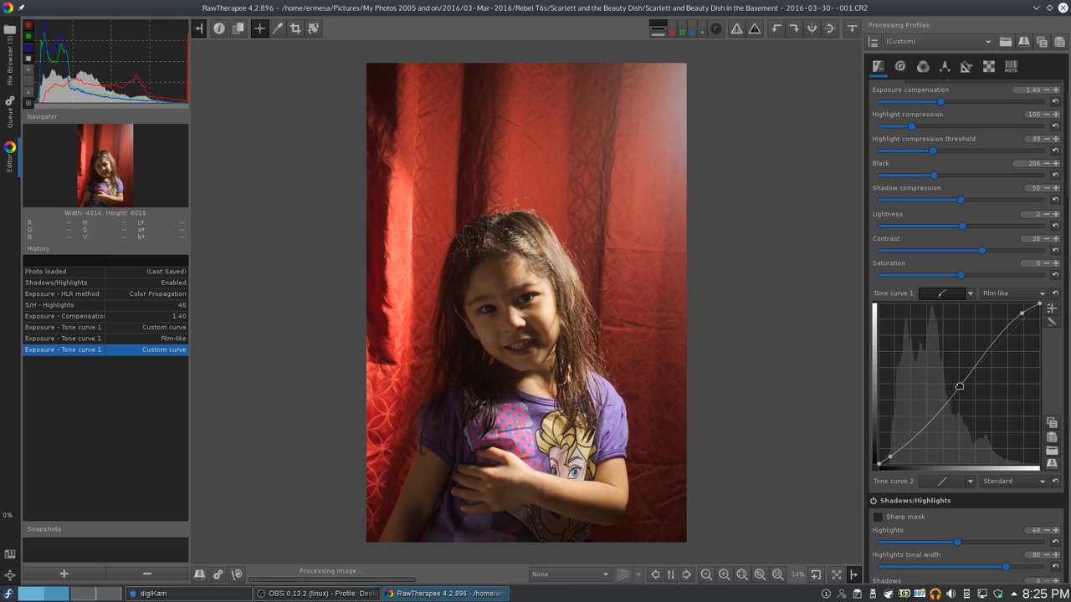
pyautogui.moveTo(959, 386); pyautogui.dragTo(945, 391)
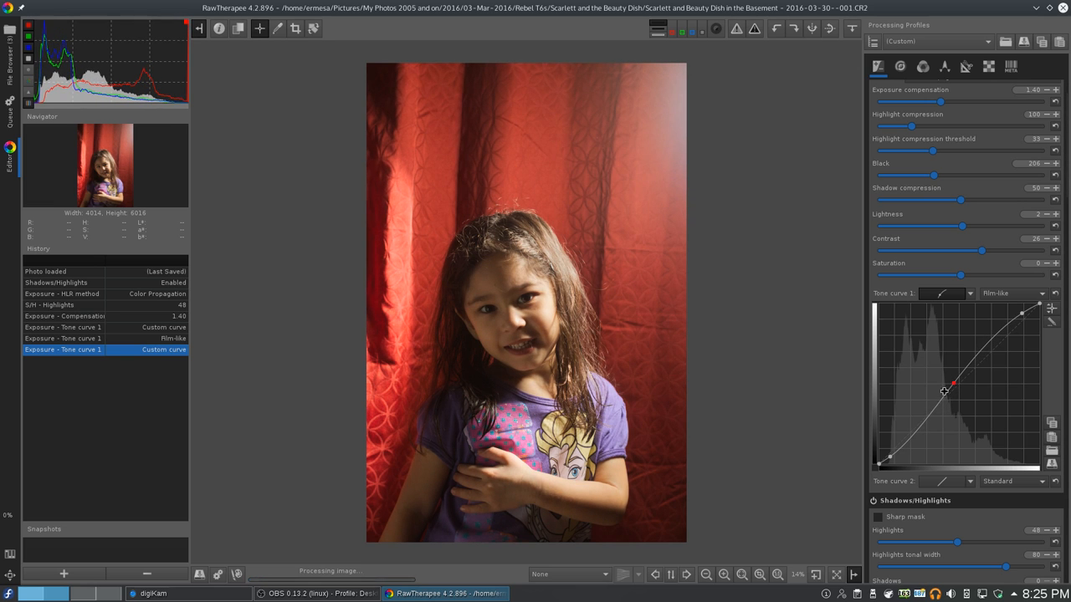
pyautogui.moveTo(944, 391); pyautogui.dragTo(927, 423)
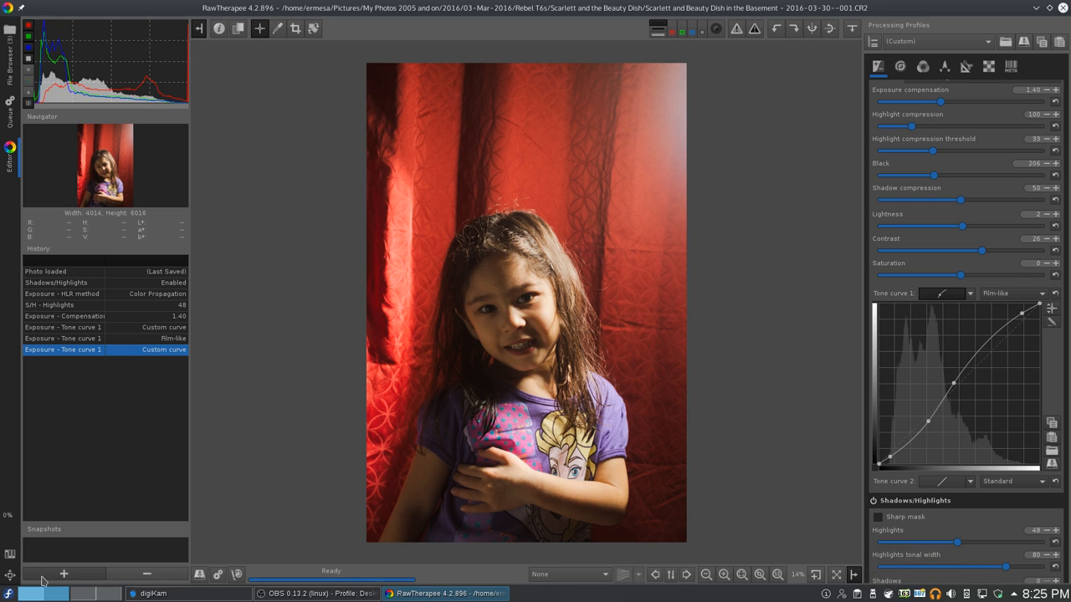
# Step: Save Snapshot 1, enable Avoid color shift, and set red and skin-tones protection to 100
pyautogui.click(63, 573)
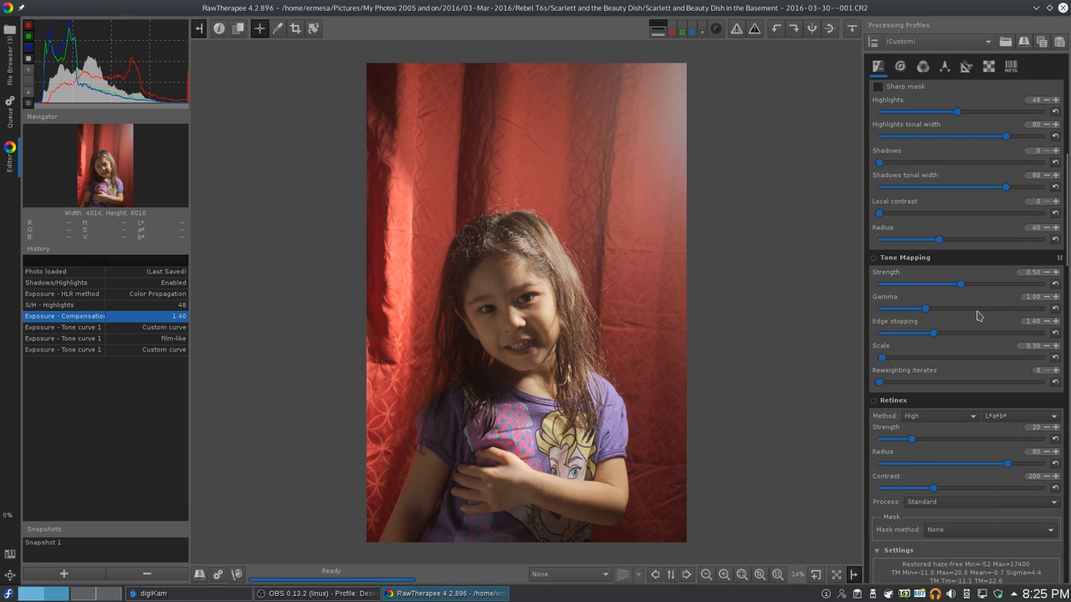
pyautogui.scroll(-3)
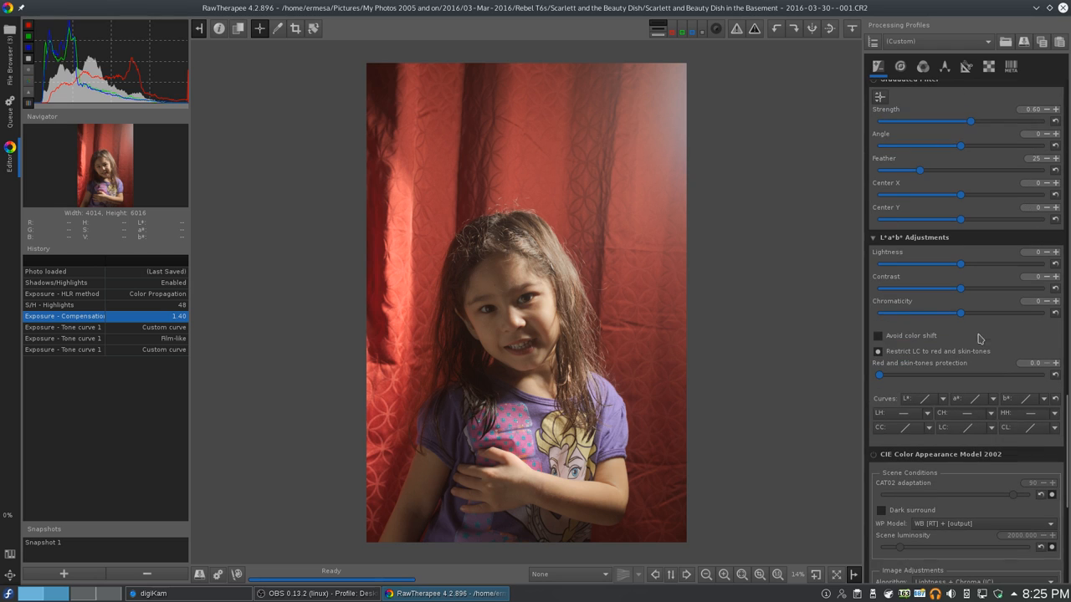
pyautogui.click(877, 336)
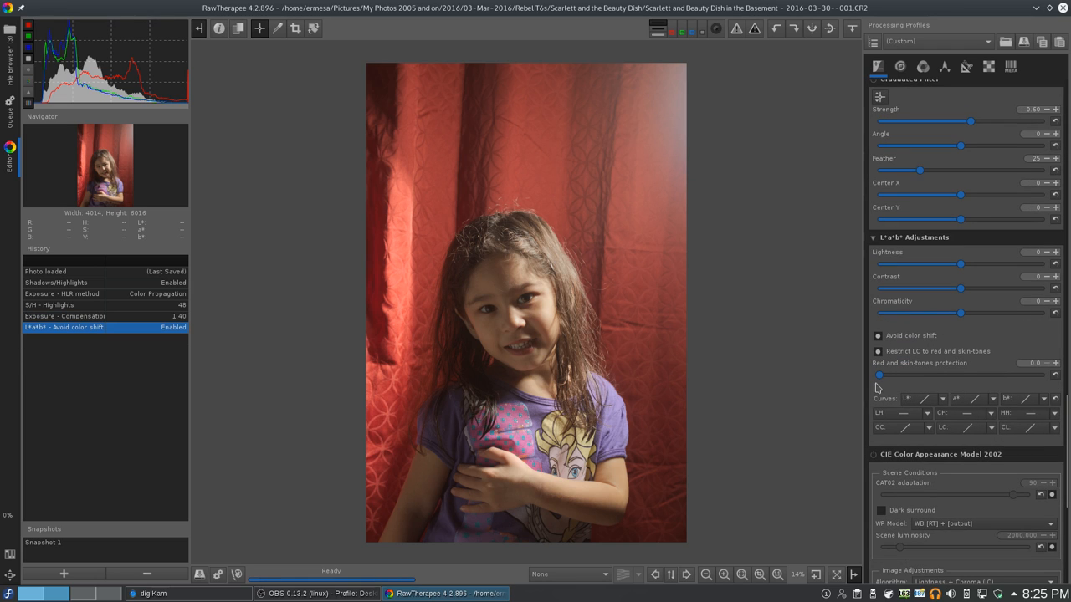
pyautogui.moveTo(879, 375); pyautogui.dragTo(1042, 375)
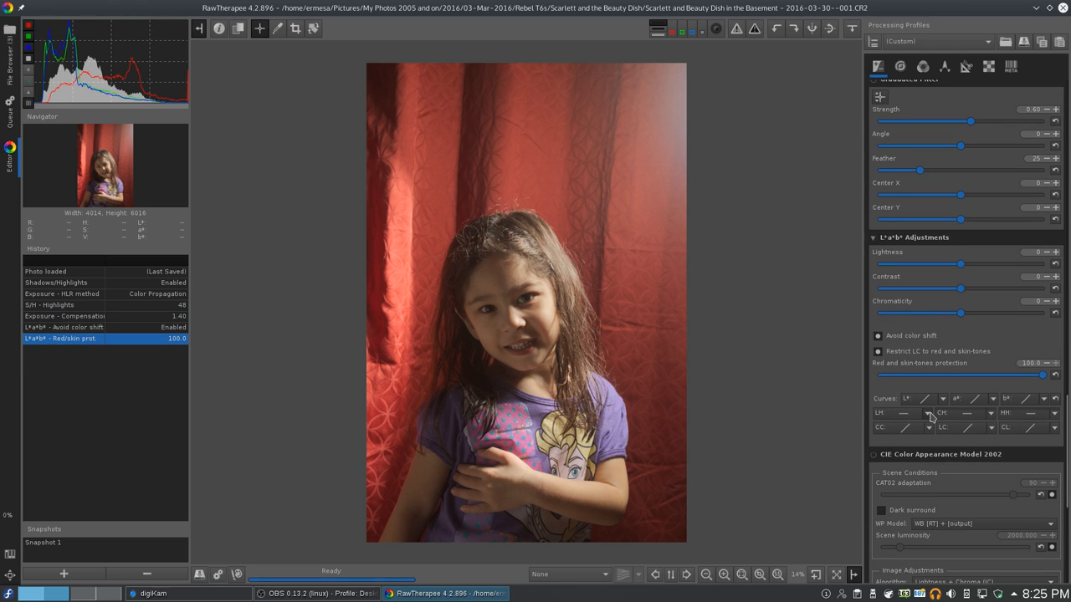
# Step: Make the L* curve custom with a slight tweak, and lift a CC curve midpoint
pyautogui.click(929, 399)
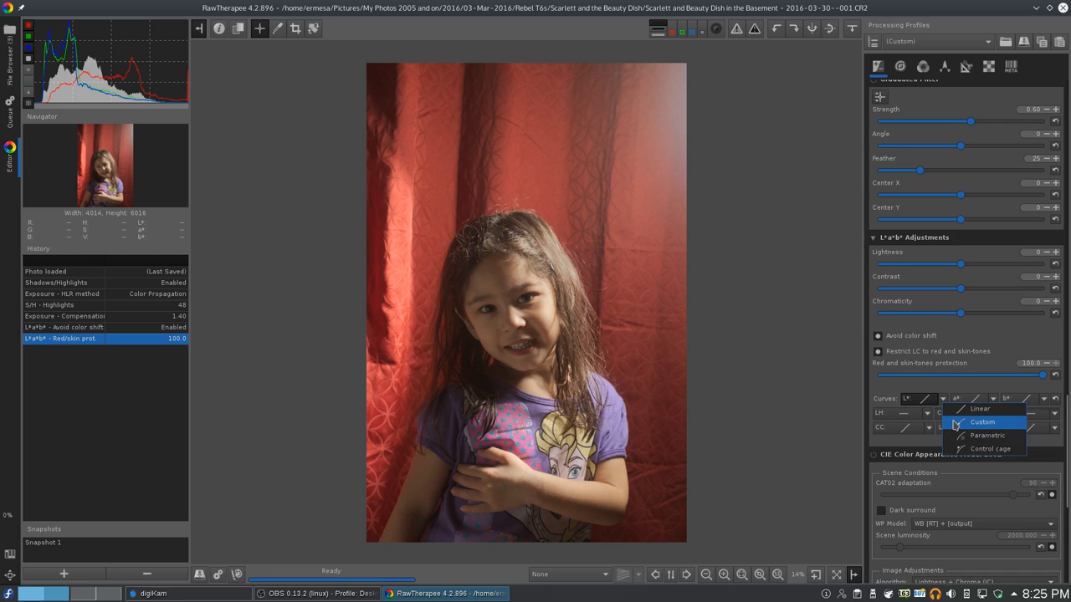
pyautogui.click(982, 421)
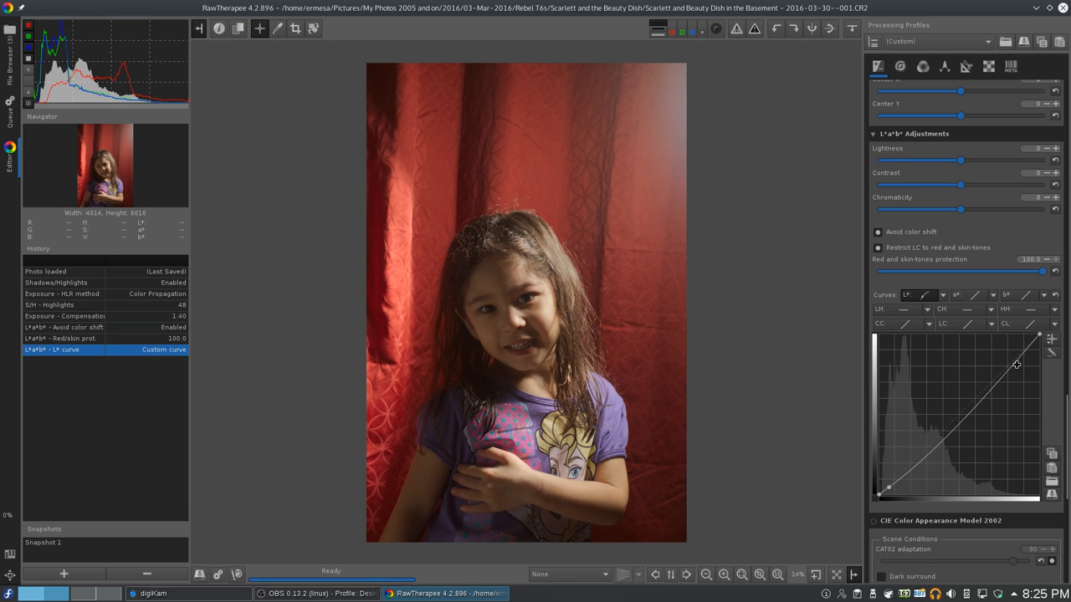
pyautogui.moveTo(1017, 364); pyautogui.dragTo(1011, 352)
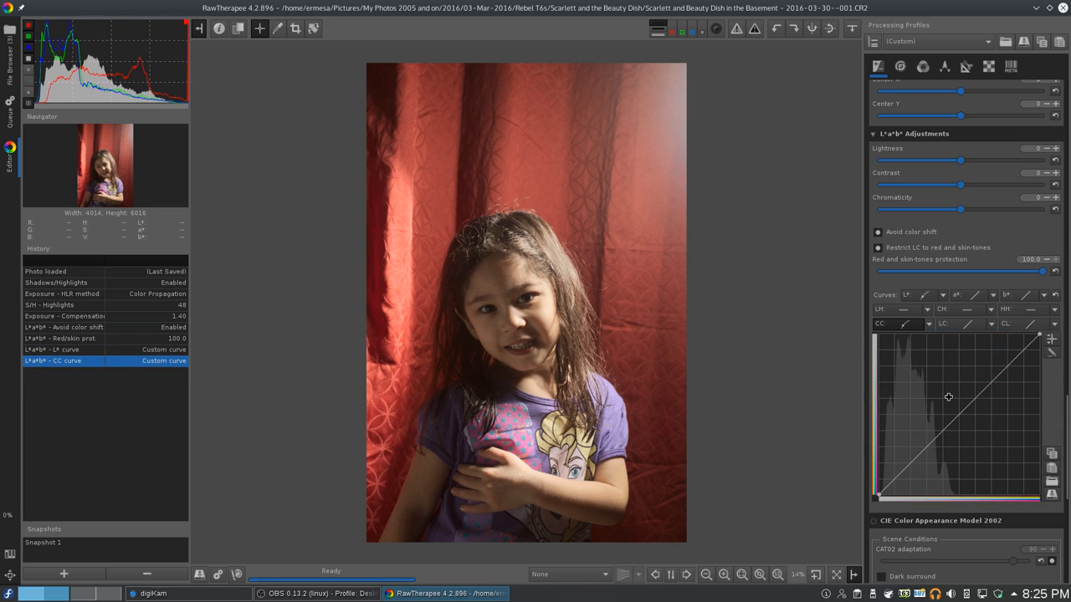
pyautogui.click(956, 410)
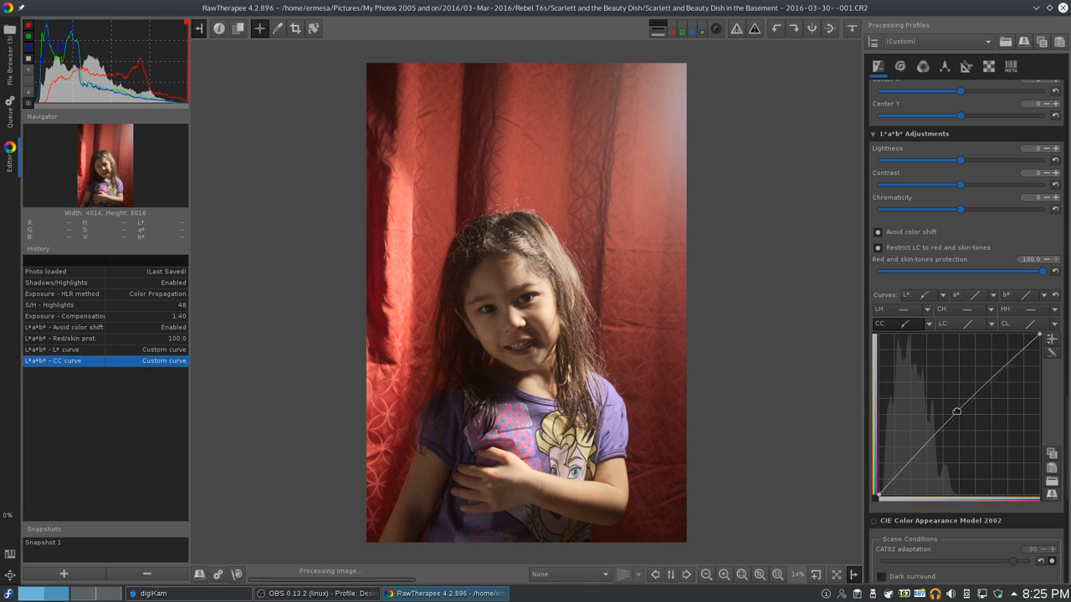
pyautogui.moveTo(956, 412); pyautogui.dragTo(949, 404)
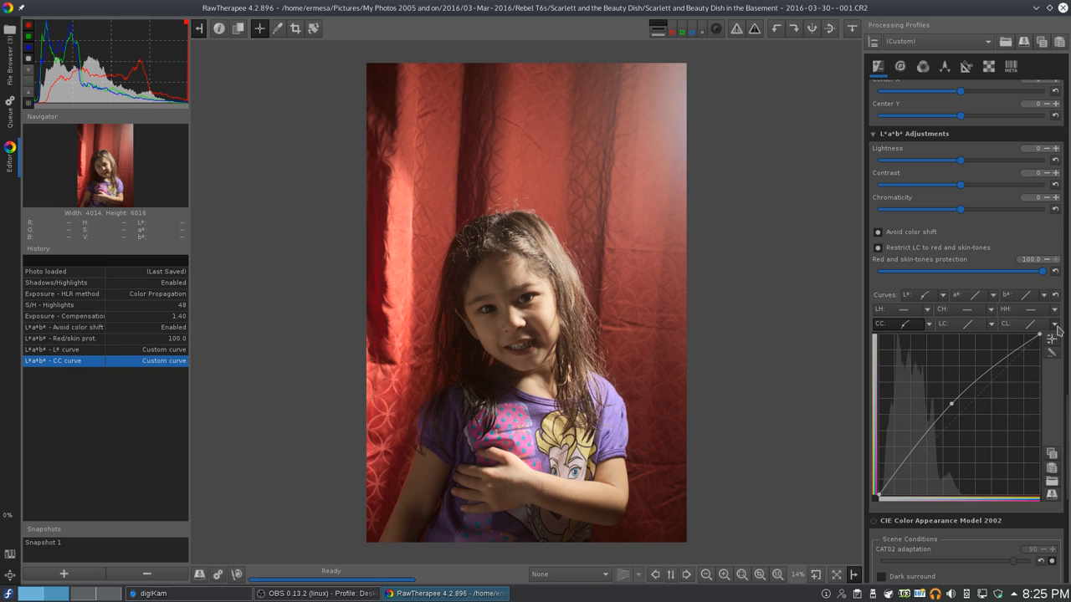
# Step: Make the CL curve custom, lifting a point near its top and its black point
pyautogui.click(1030, 324)
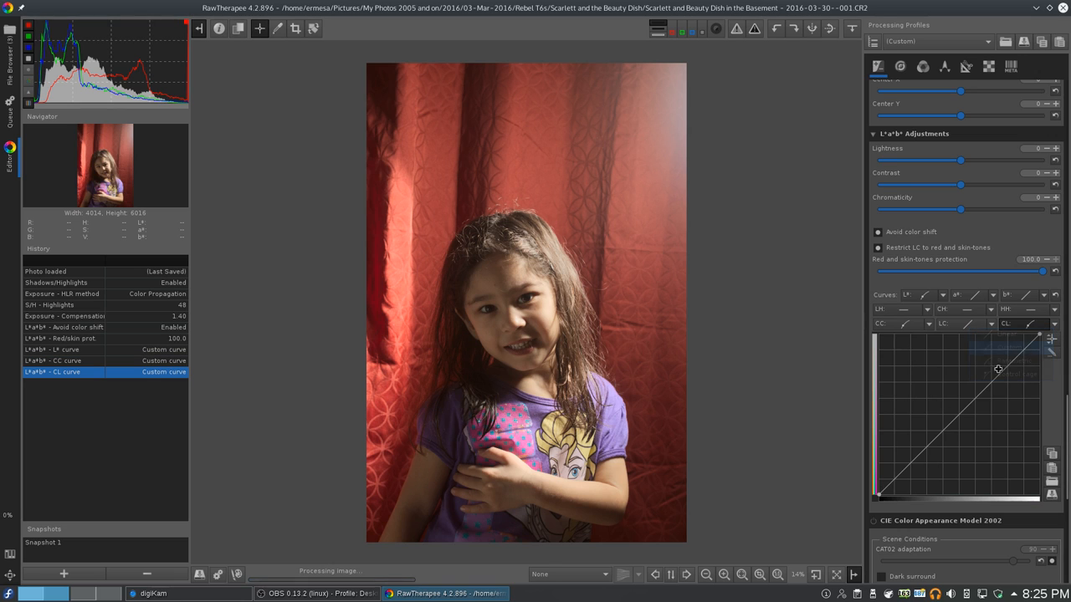
pyautogui.moveTo(998, 369); pyautogui.dragTo(1018, 357)
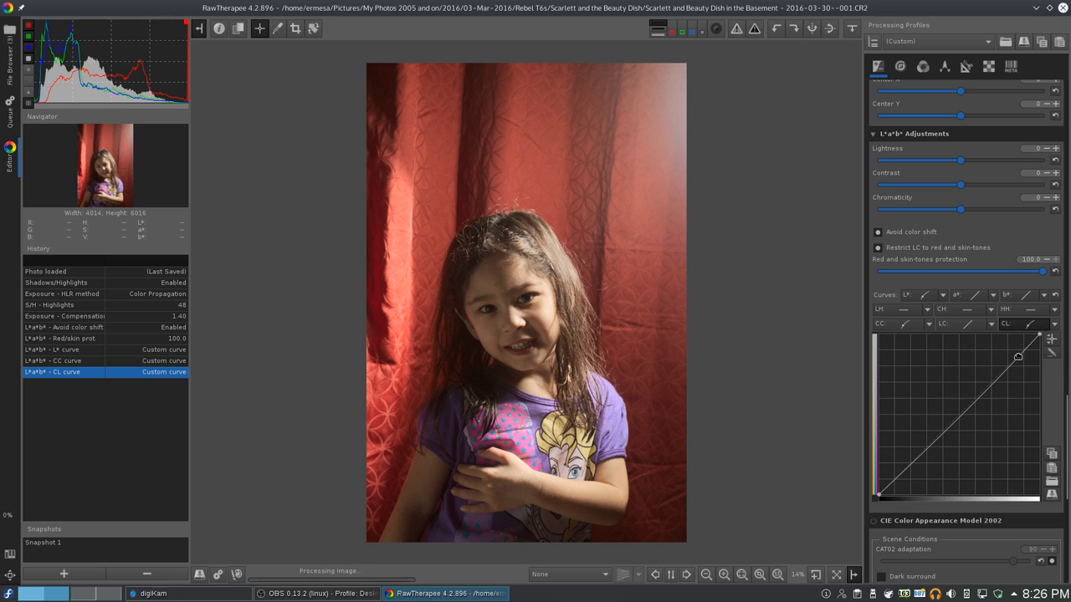
pyautogui.moveTo(1018, 355); pyautogui.dragTo(1010, 354)
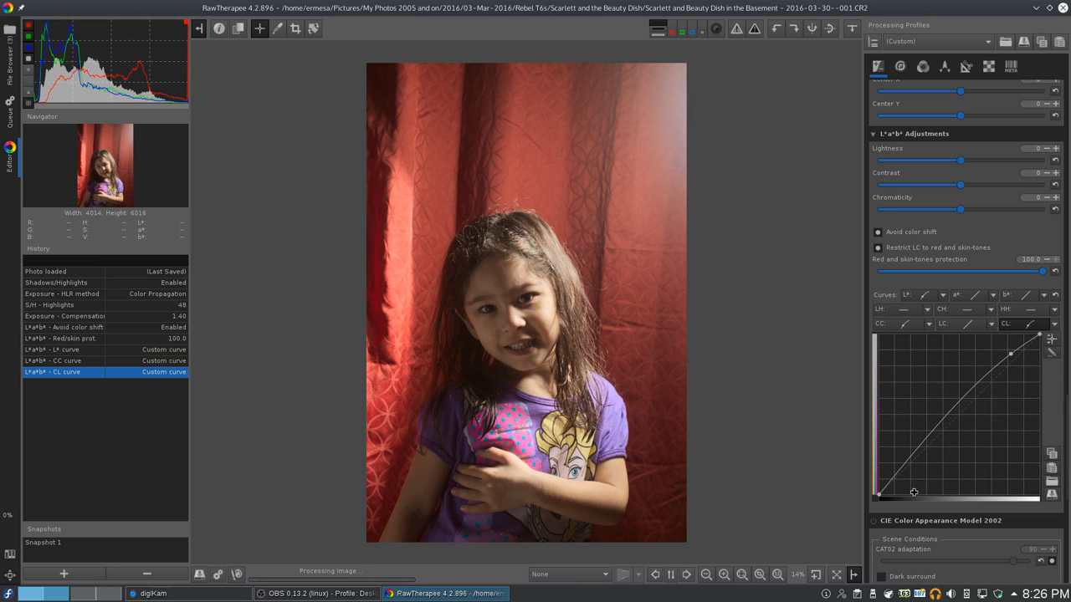
pyautogui.moveTo(912, 492); pyautogui.dragTo(889, 486)
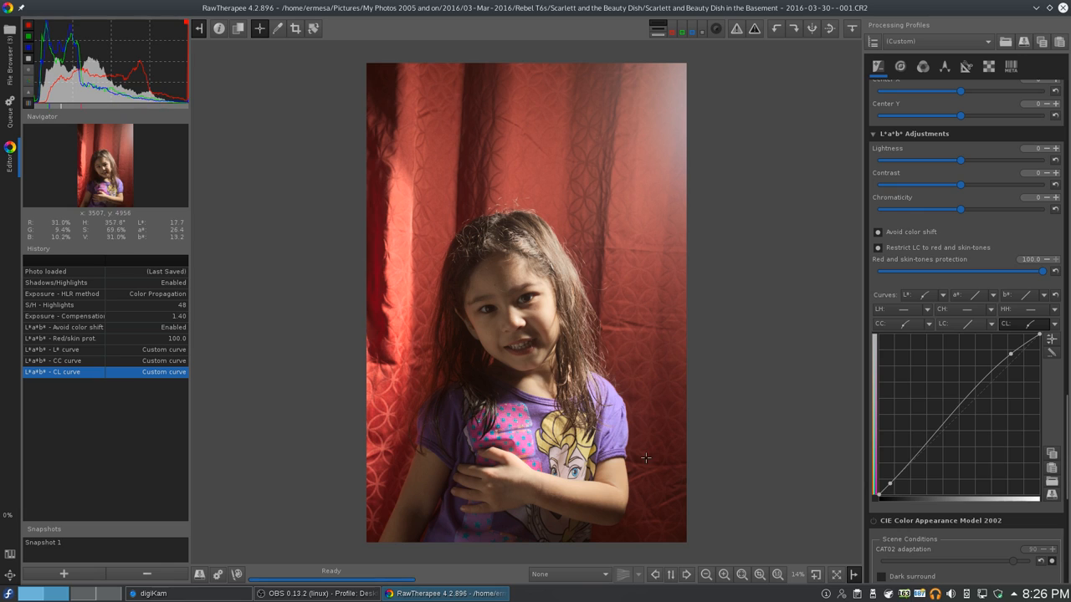
# Step: Create Snapshot 2 and flip between Snapshots 1 and 2, ending on Snapshot 1
pyautogui.click(63, 574)
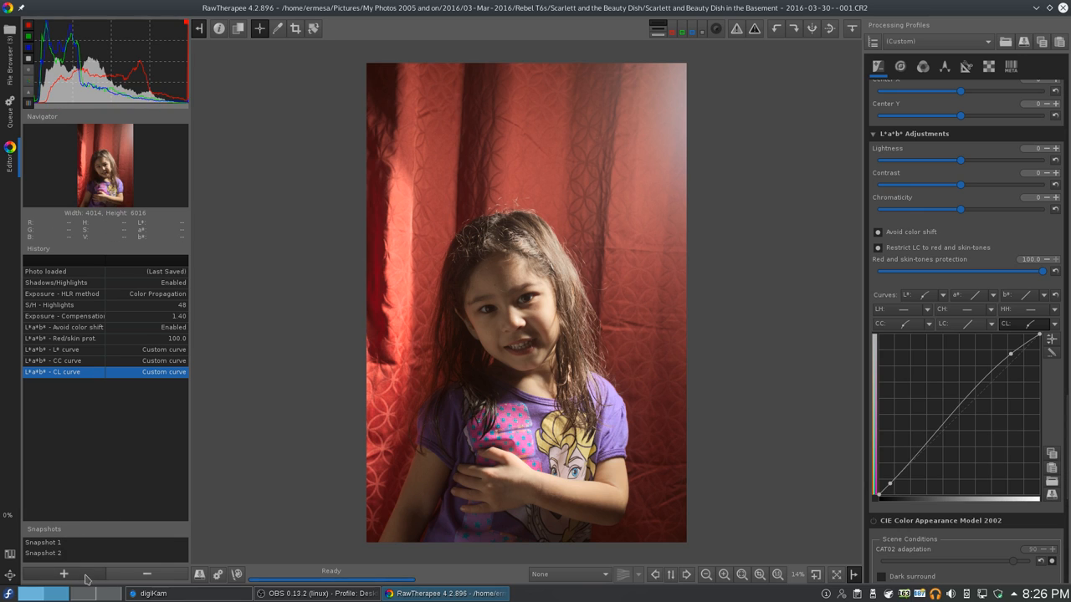
pyautogui.click(43, 542)
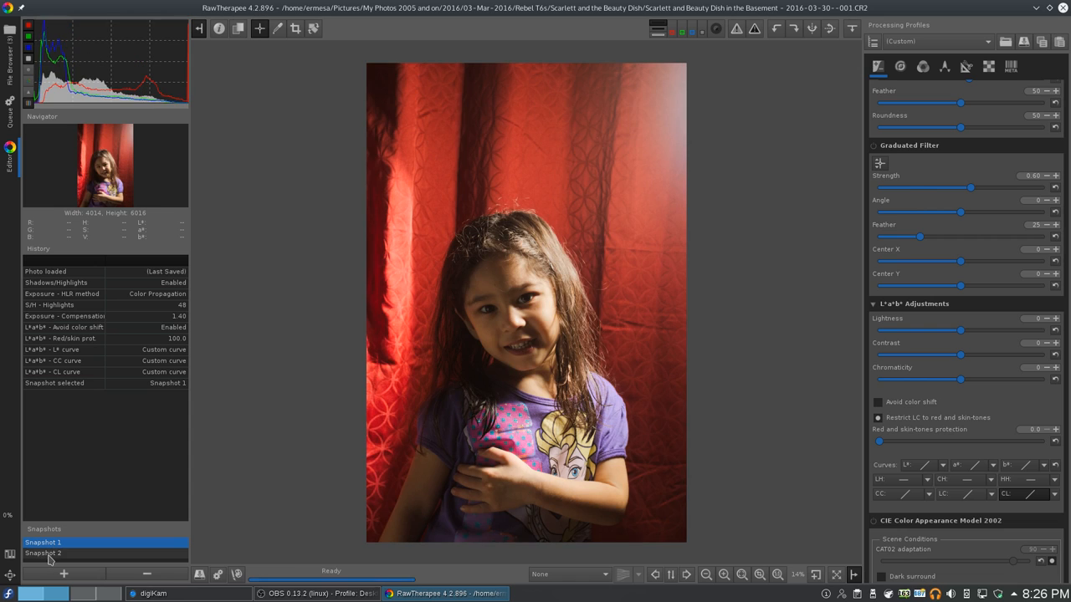
pyautogui.click(43, 542)
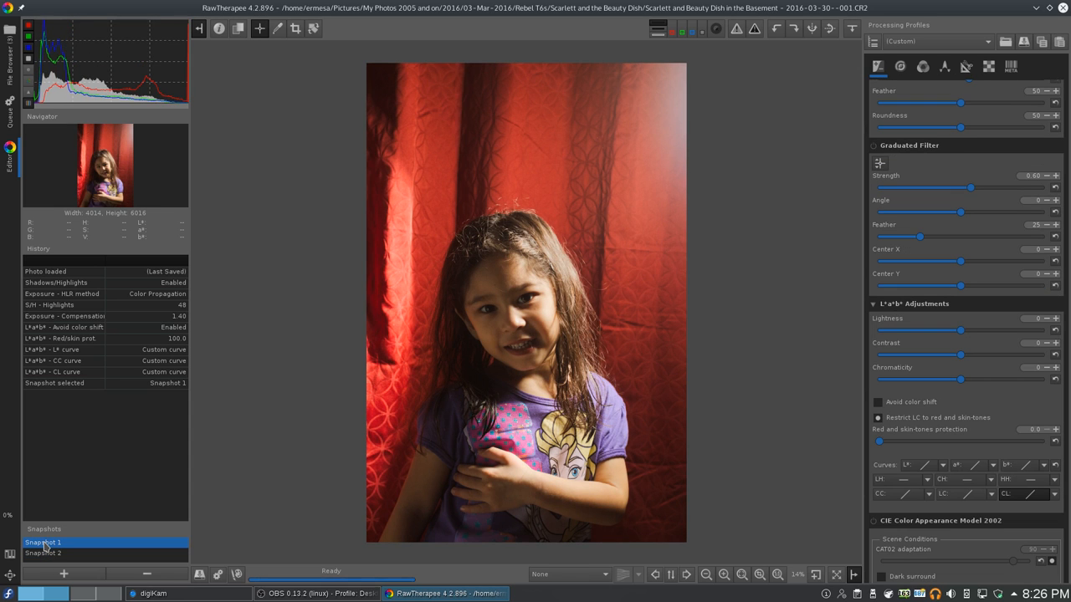
pyautogui.click(43, 553)
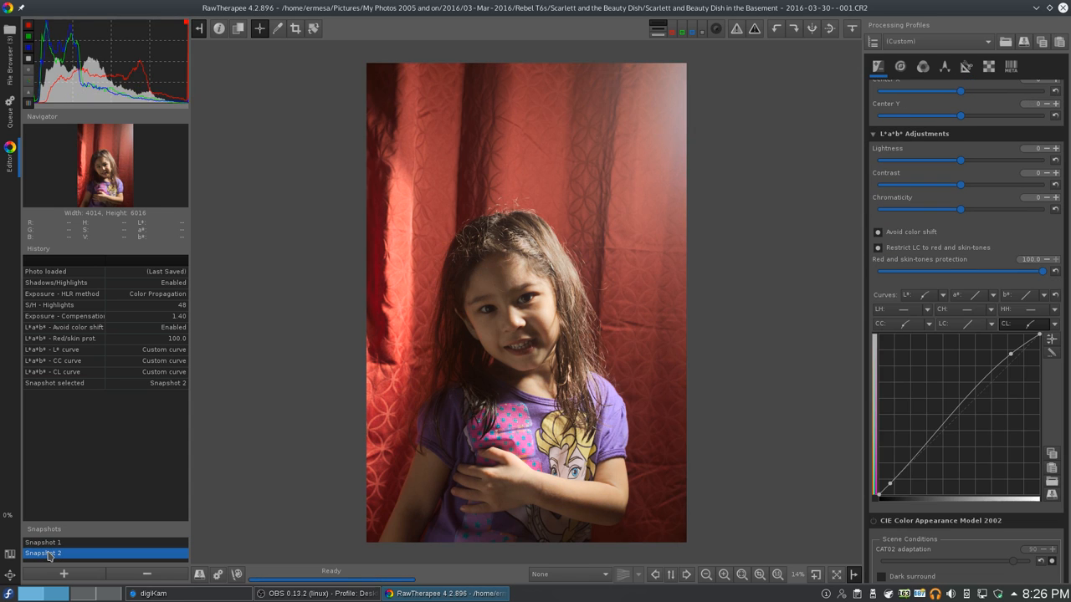
pyautogui.click(43, 542)
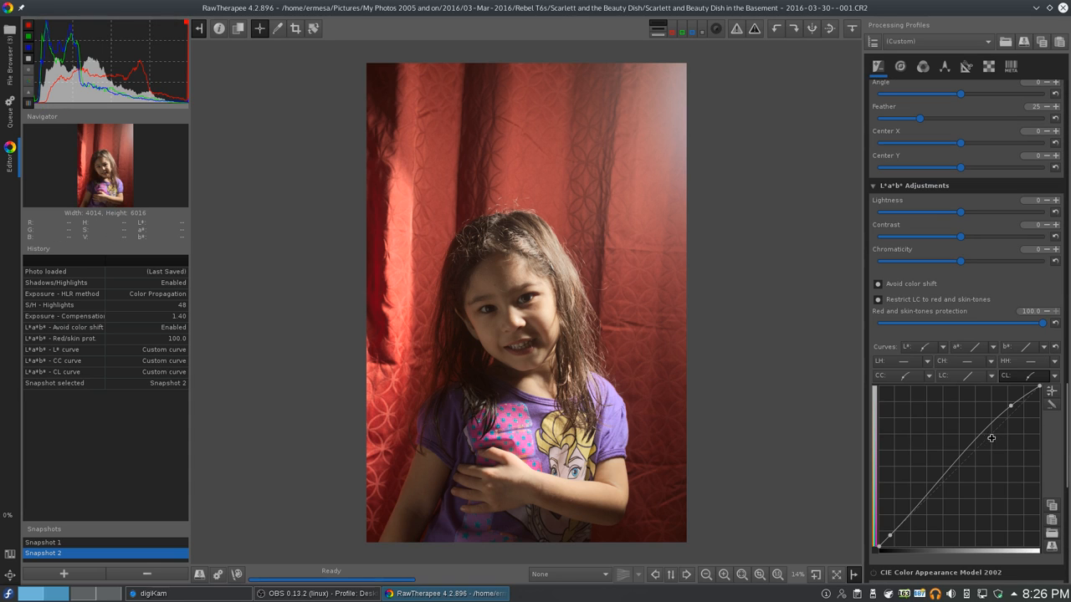
pyautogui.moveTo(956, 411)
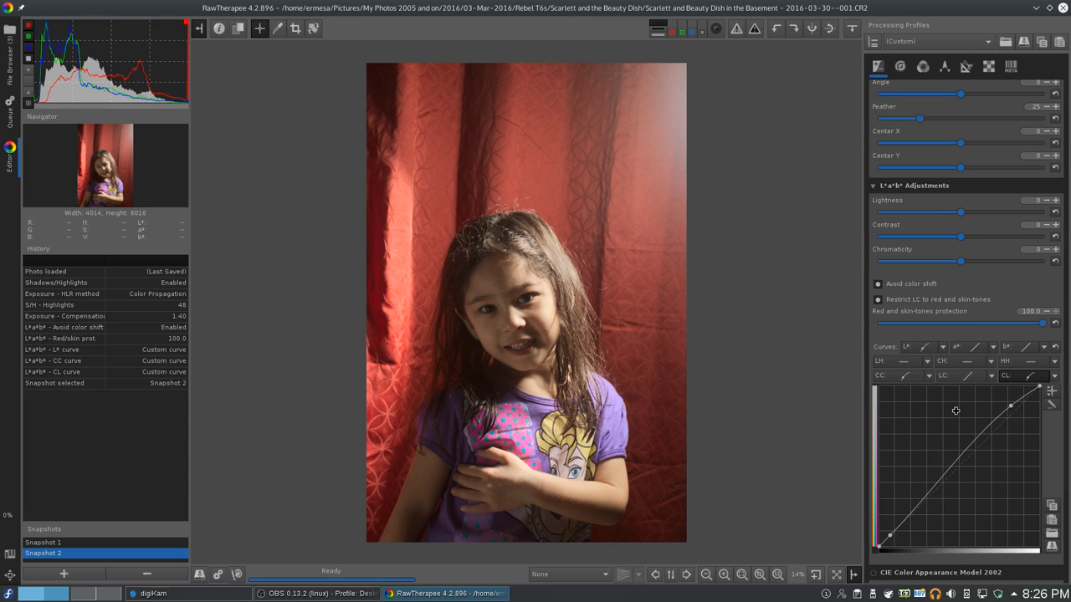
pyautogui.click(44, 542)
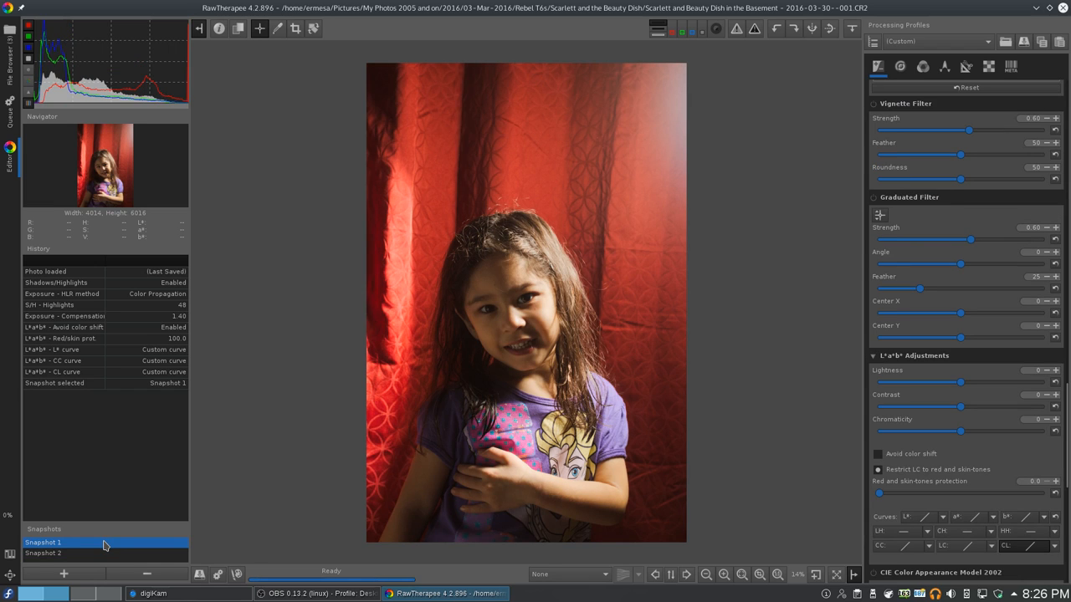
# Step: From Snapshot 2, settle red and skin-tones protection at 28.7, then select Snapshot 3
pyautogui.click(44, 553)
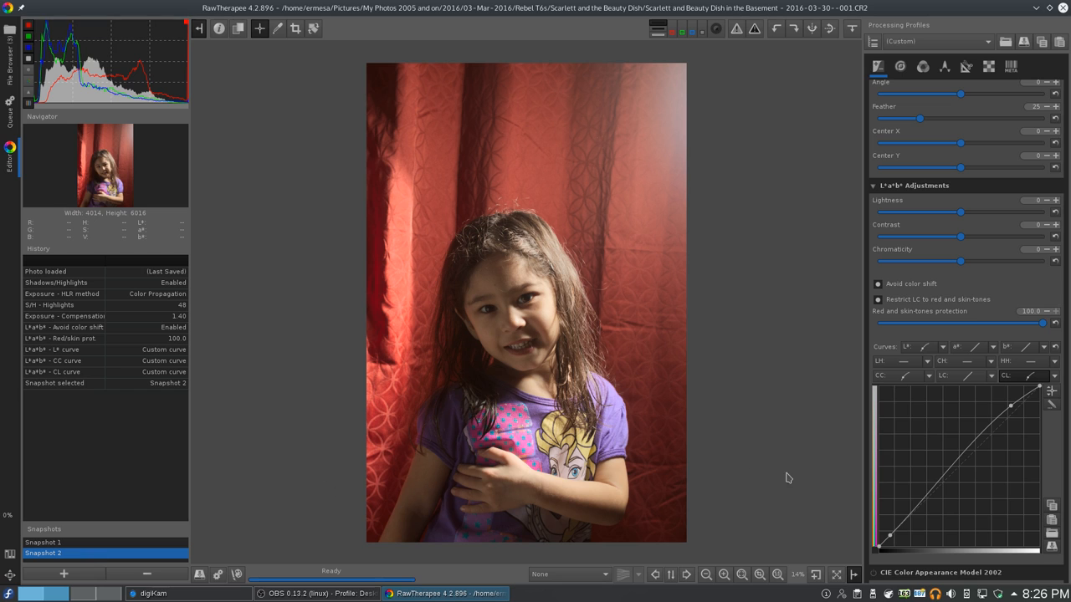
pyautogui.moveTo(1042, 323); pyautogui.dragTo(1029, 324)
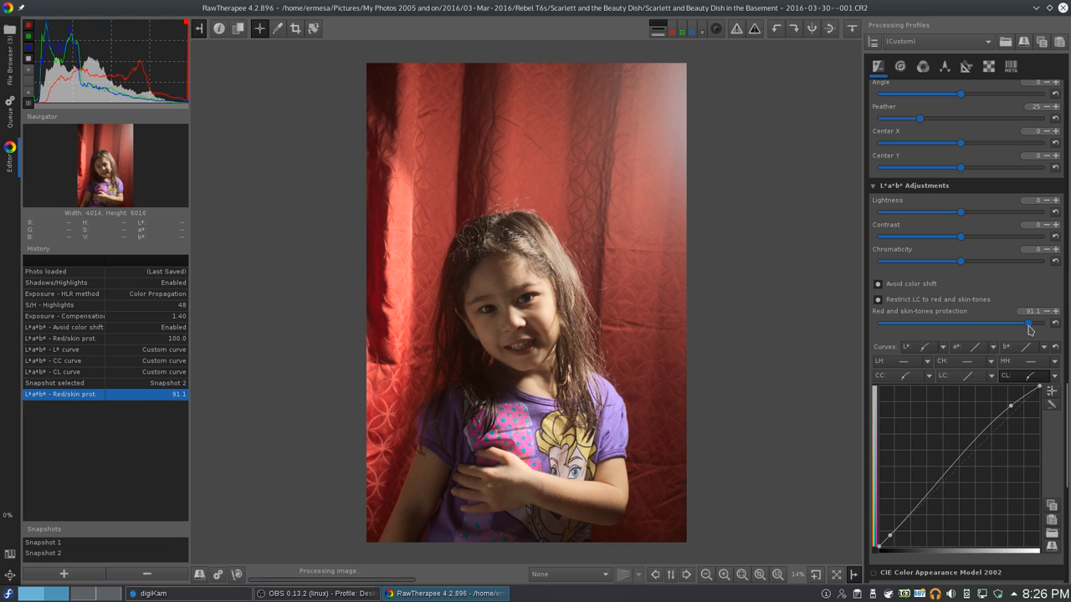
pyautogui.moveTo(1029, 323); pyautogui.dragTo(879, 323)
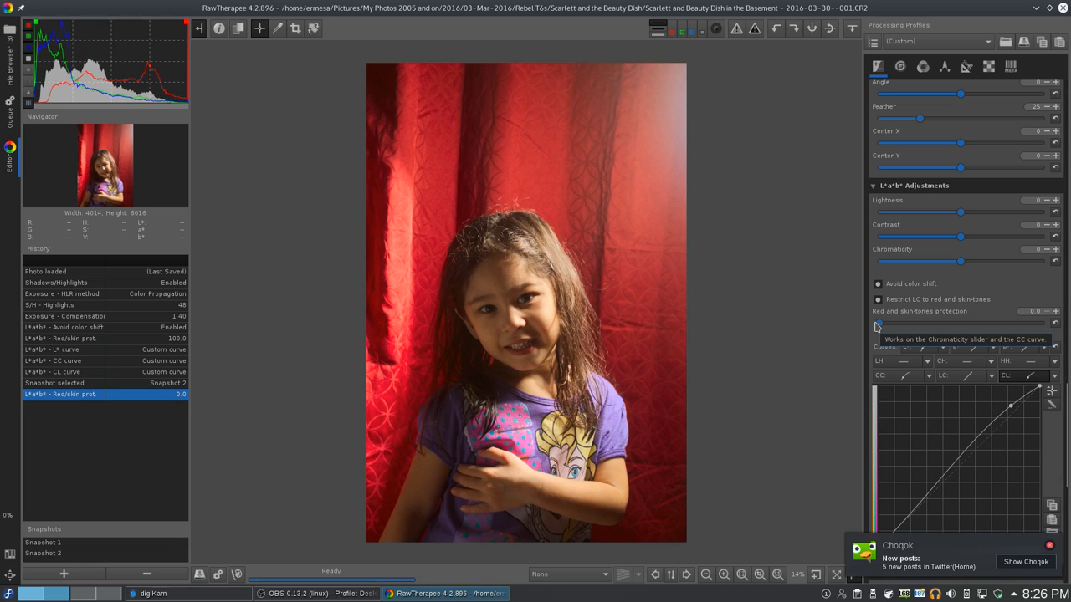
pyautogui.moveTo(877, 324); pyautogui.dragTo(933, 324)
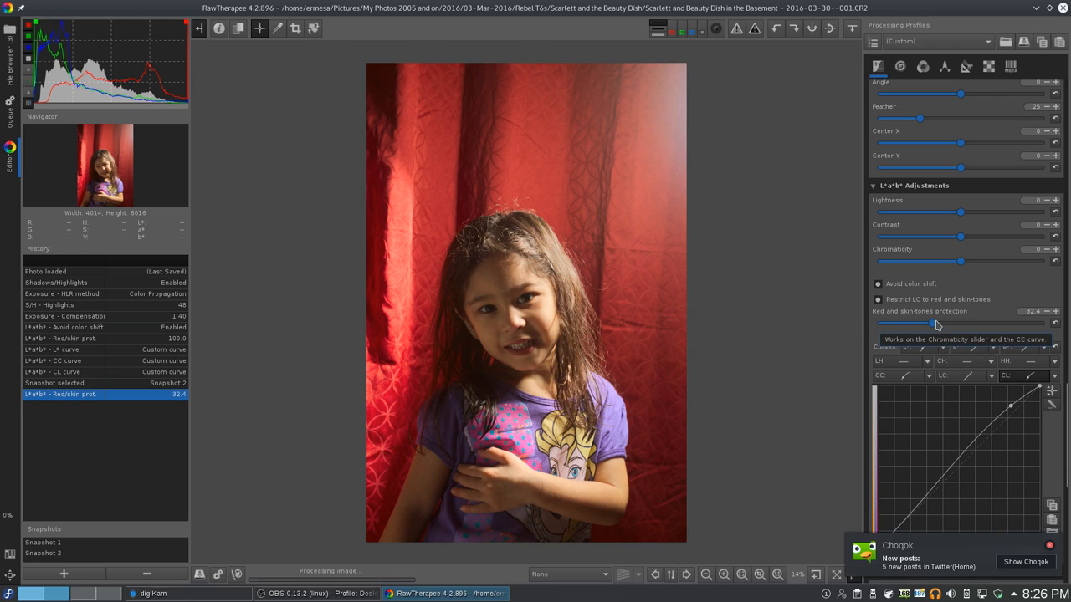
pyautogui.moveTo(930, 324); pyautogui.dragTo(951, 323)
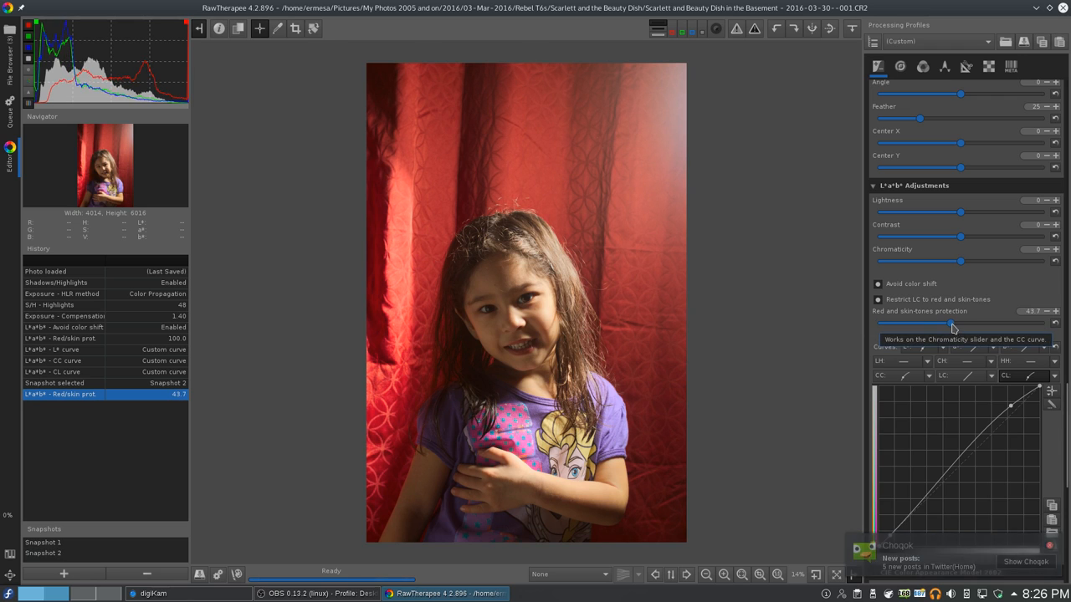
pyautogui.moveTo(950, 323); pyautogui.dragTo(879, 322)
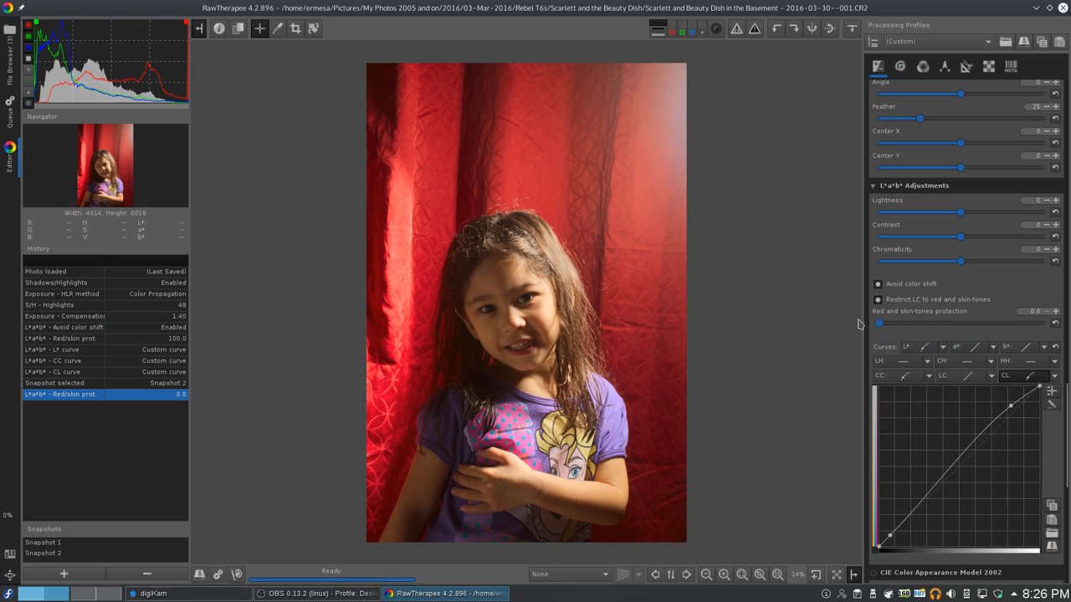
pyautogui.moveTo(880, 324); pyautogui.dragTo(908, 324)
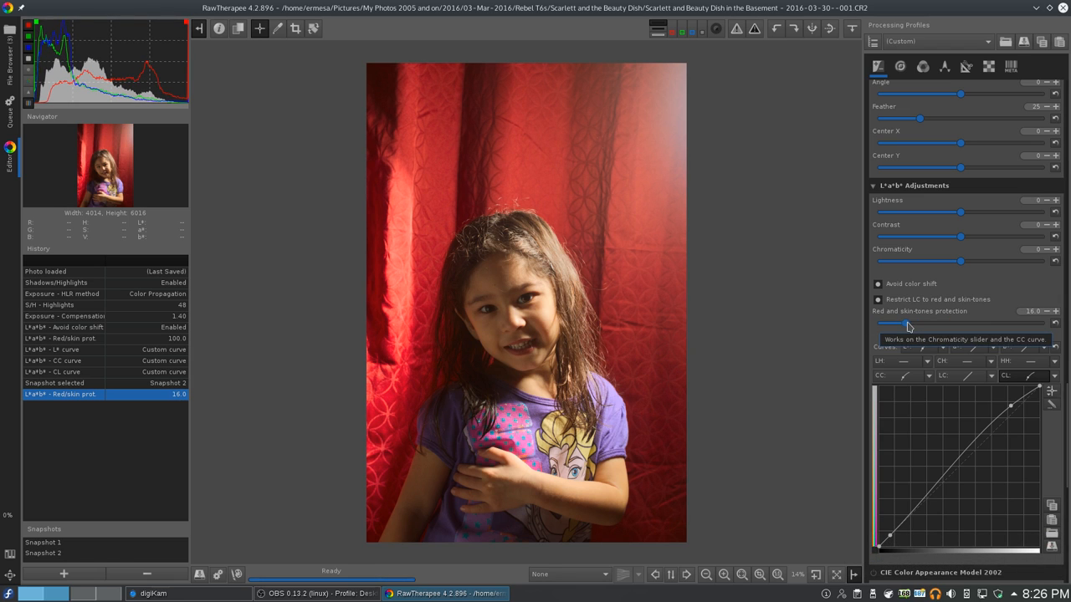
pyautogui.moveTo(906, 324); pyautogui.dragTo(931, 324)
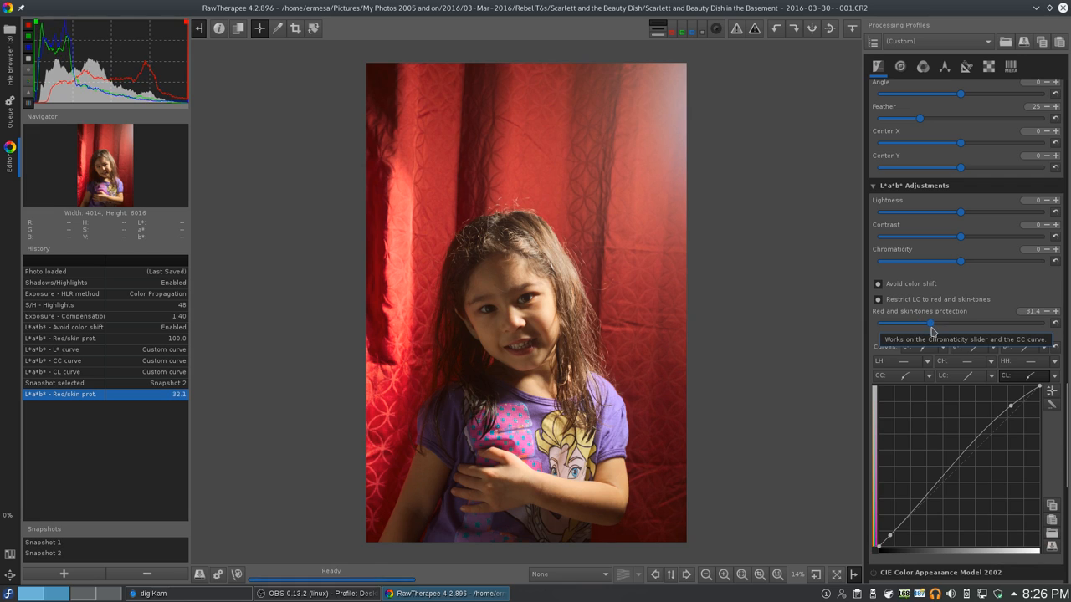
pyautogui.moveTo(931, 324); pyautogui.dragTo(925, 324)
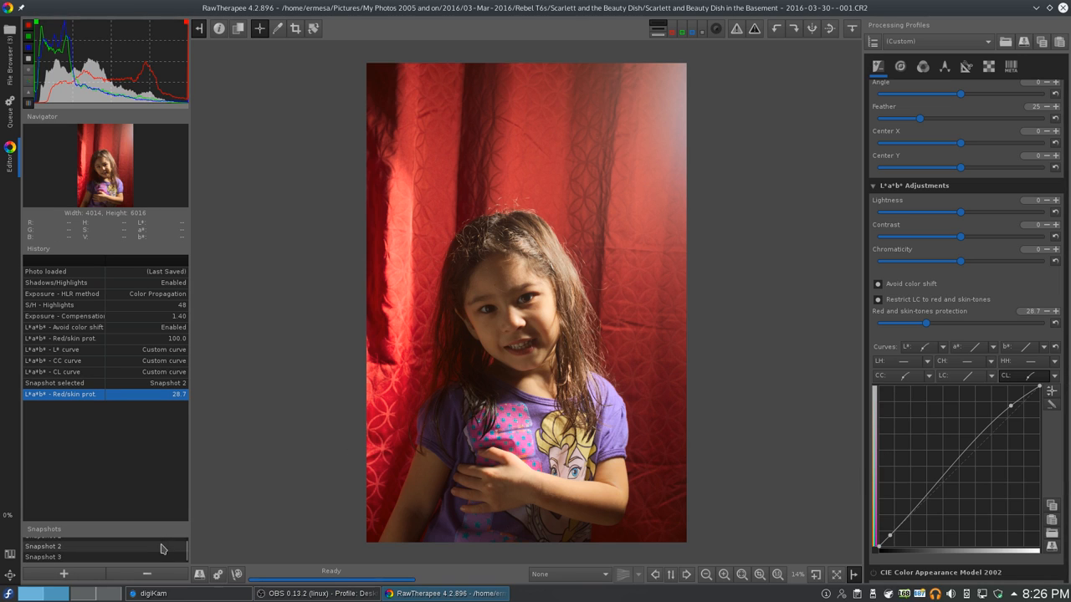
pyautogui.click(43, 557)
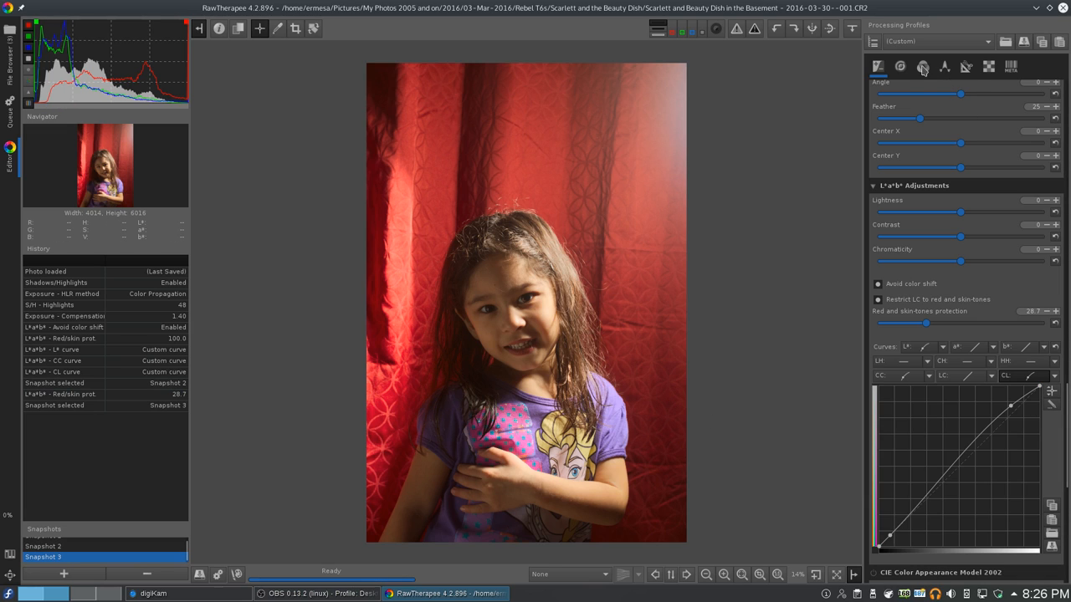
pyautogui.moveTo(900, 67)
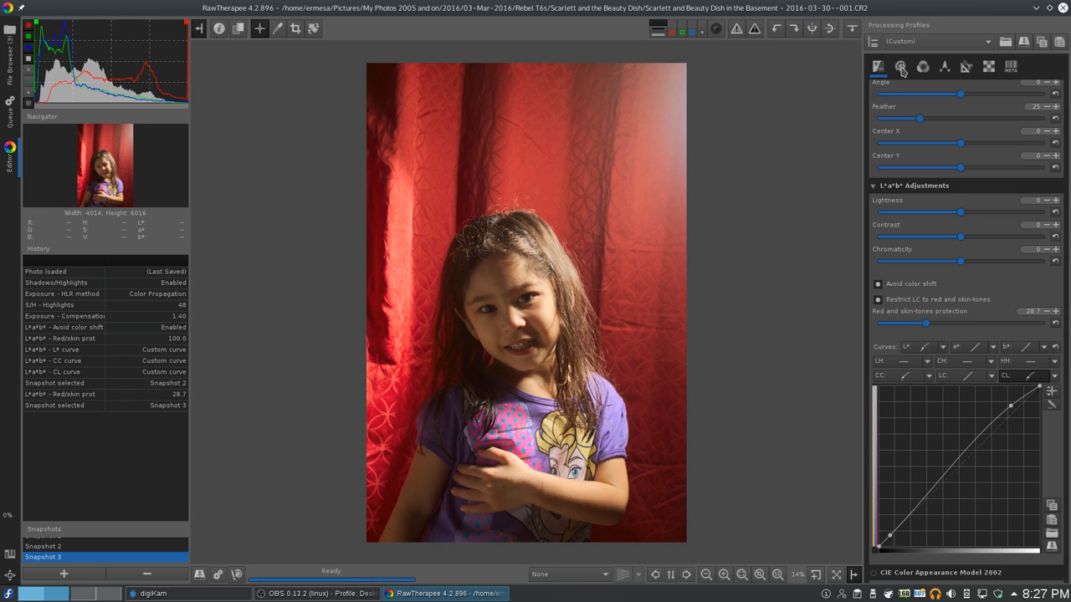
# Step: Switch to the Color tab and bring up the Save current image dialog
pyautogui.click(923, 66)
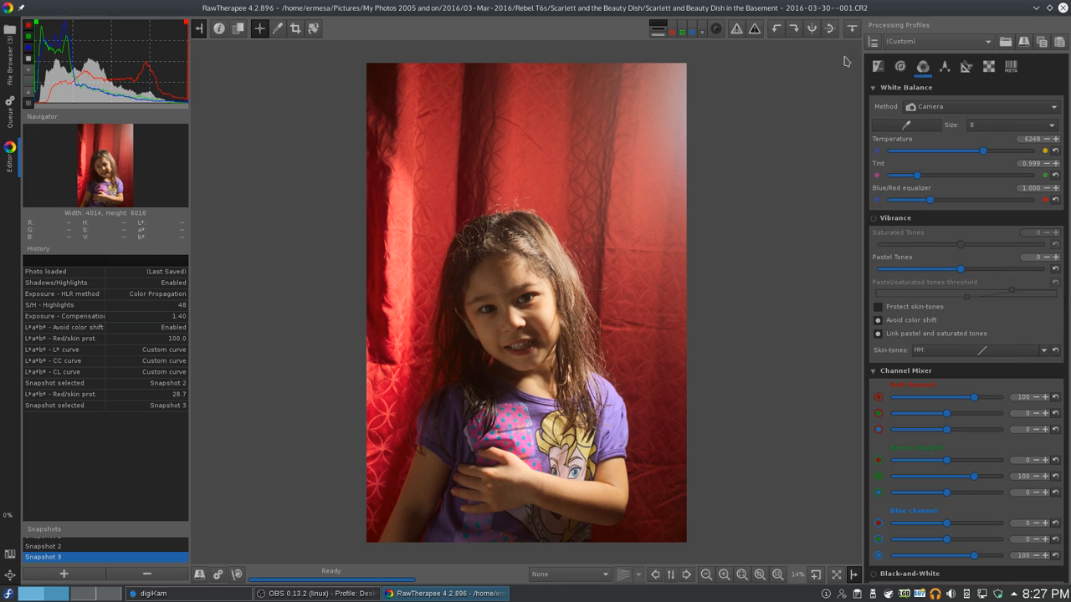
pyautogui.click(922, 66)
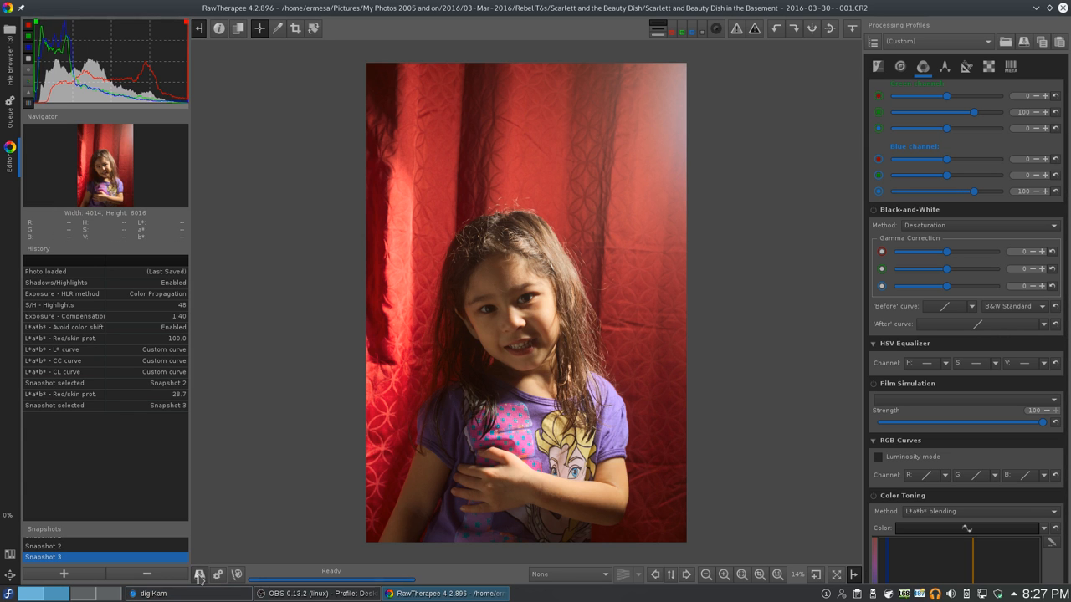
pyautogui.click(199, 574)
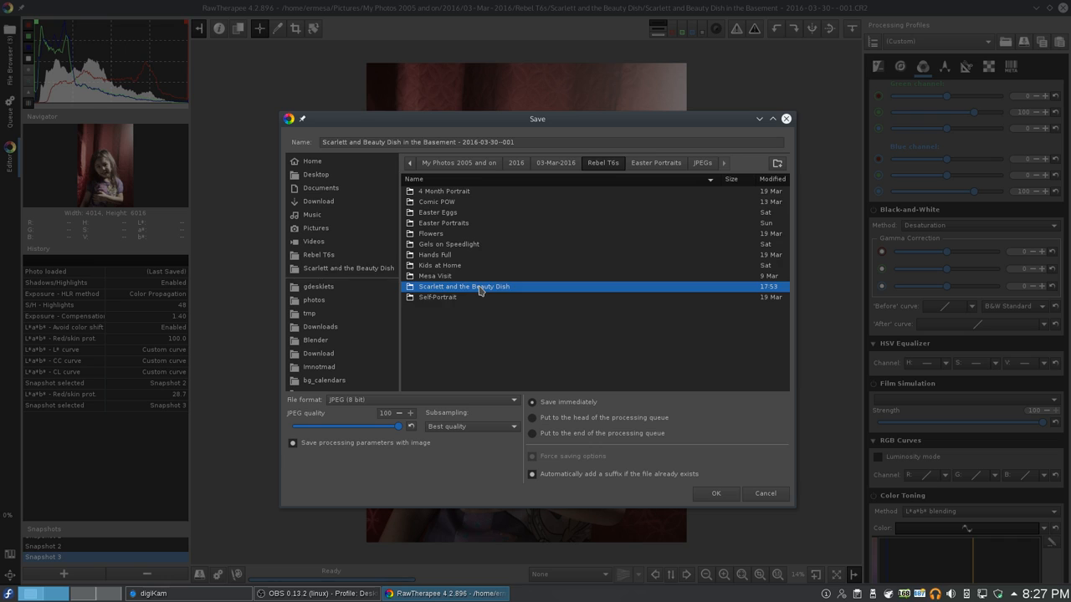
# Step: Export a best-quality JPEG into the Scarlett and the Beauty Dish folder
pyautogui.doubleClick(463, 286)
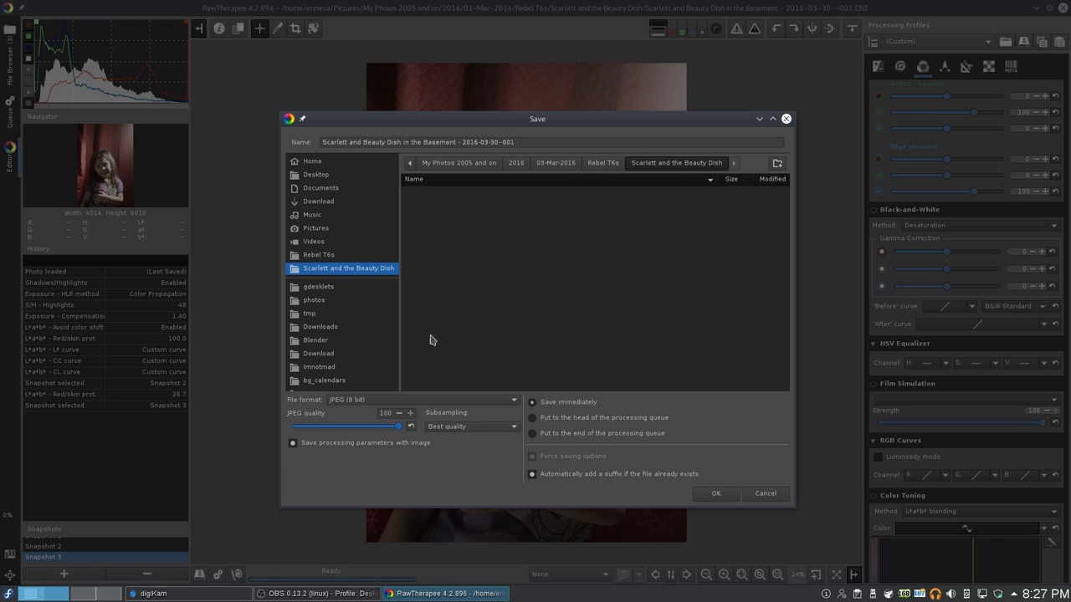
pyautogui.moveTo(372, 153)
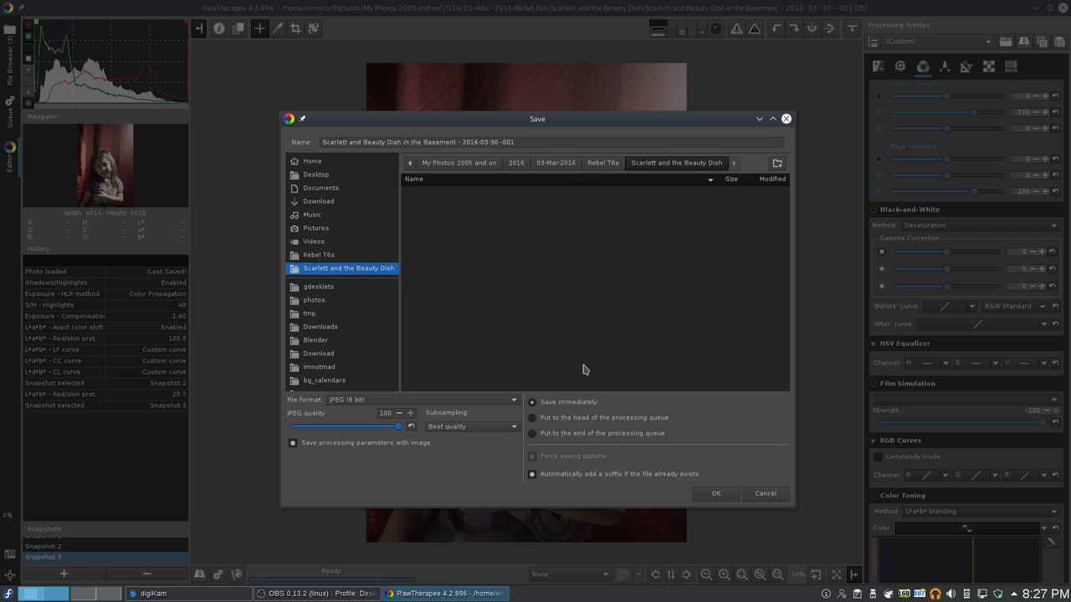
pyautogui.moveTo(601, 426)
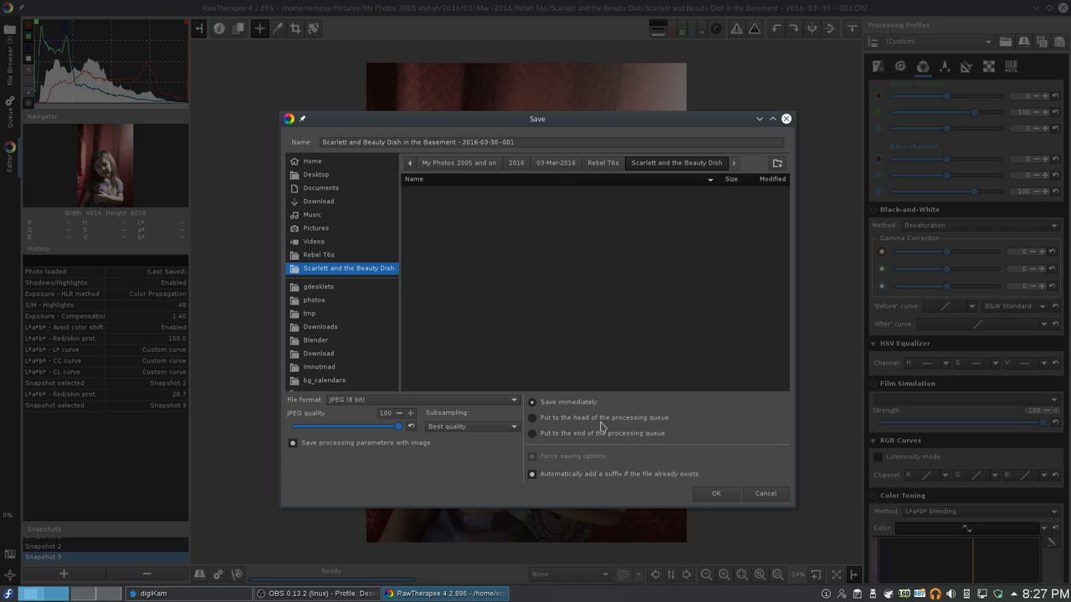
pyautogui.click(533, 417)
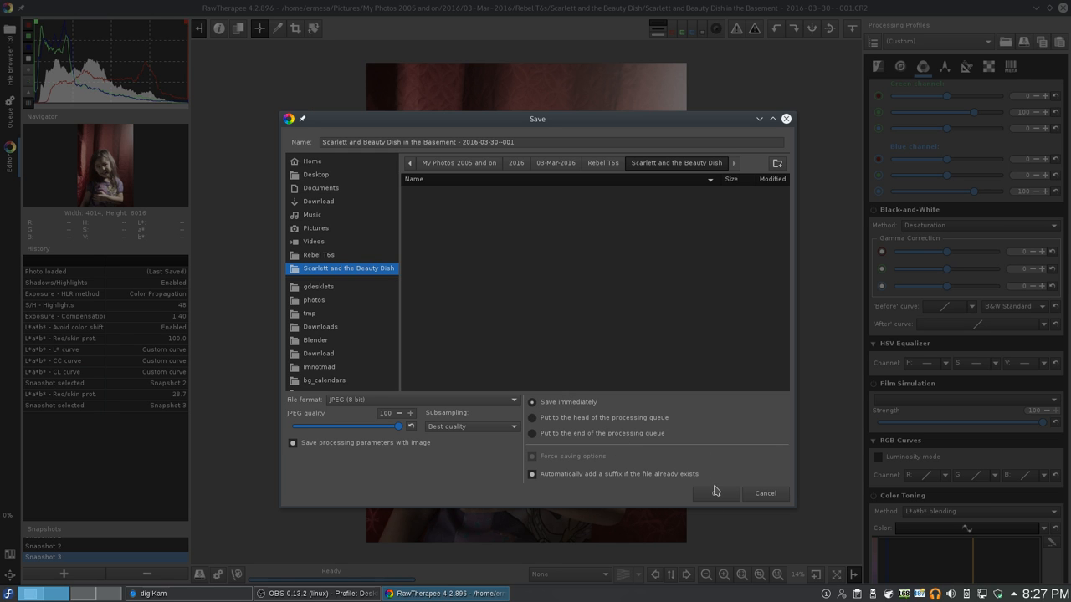
pyautogui.click(715, 493)
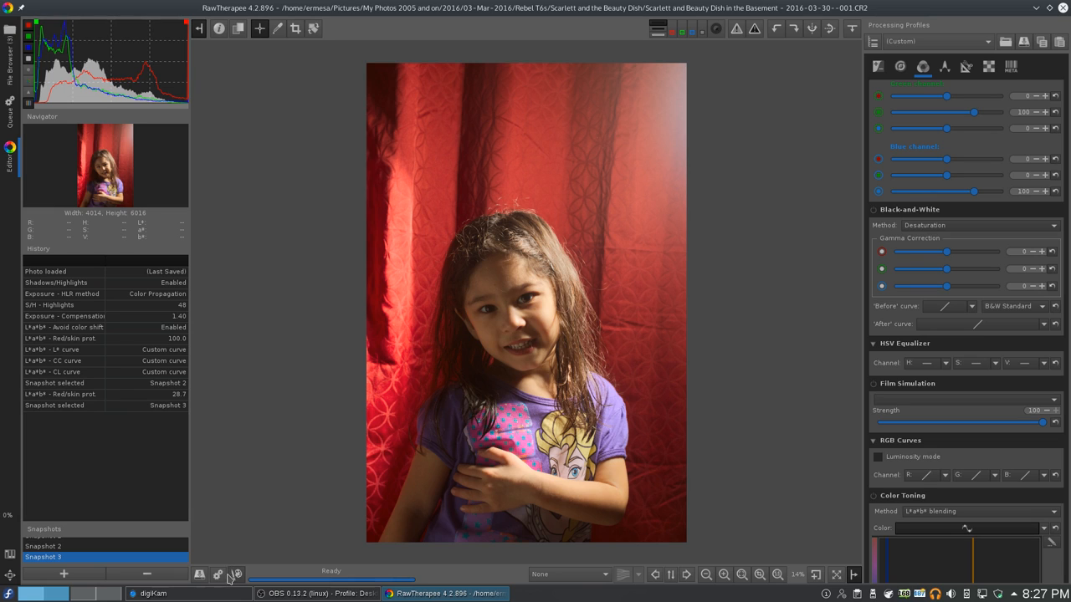
pyautogui.moveTo(218, 575)
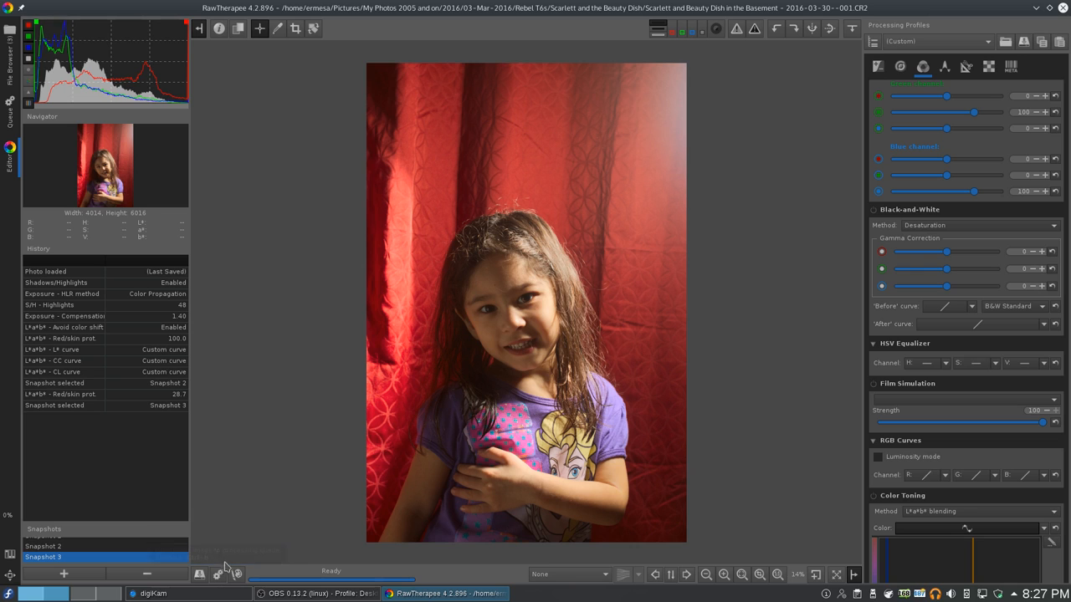
pyautogui.moveTo(408, 374)
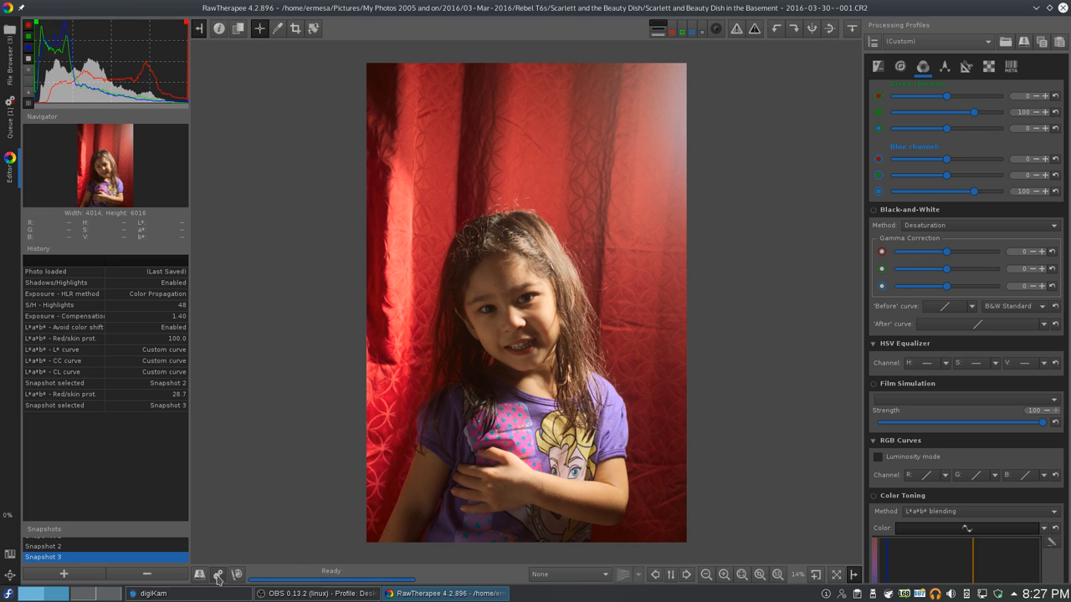
pyautogui.moveTo(410, 511)
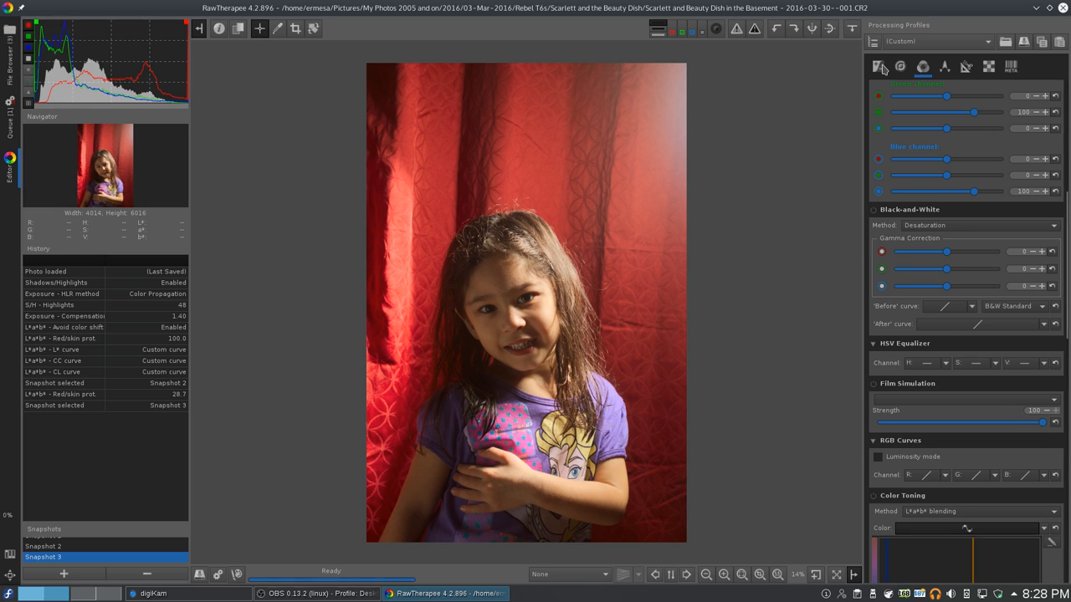
# Step: Bring the Exposure tab's L*a*b* Adjustments section back into view
pyautogui.click(878, 66)
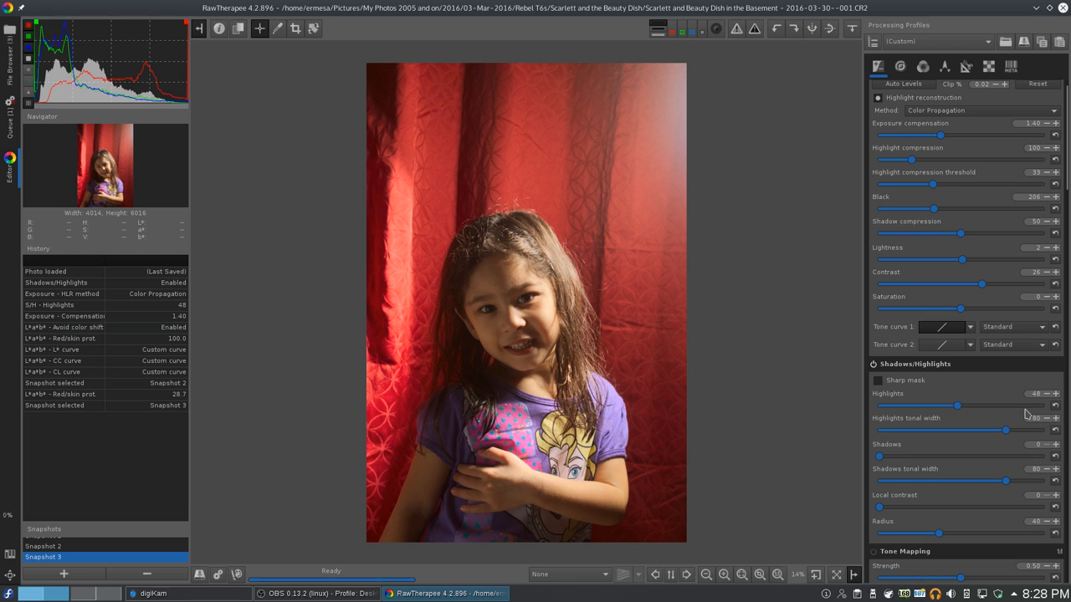
pyautogui.scroll(-3)
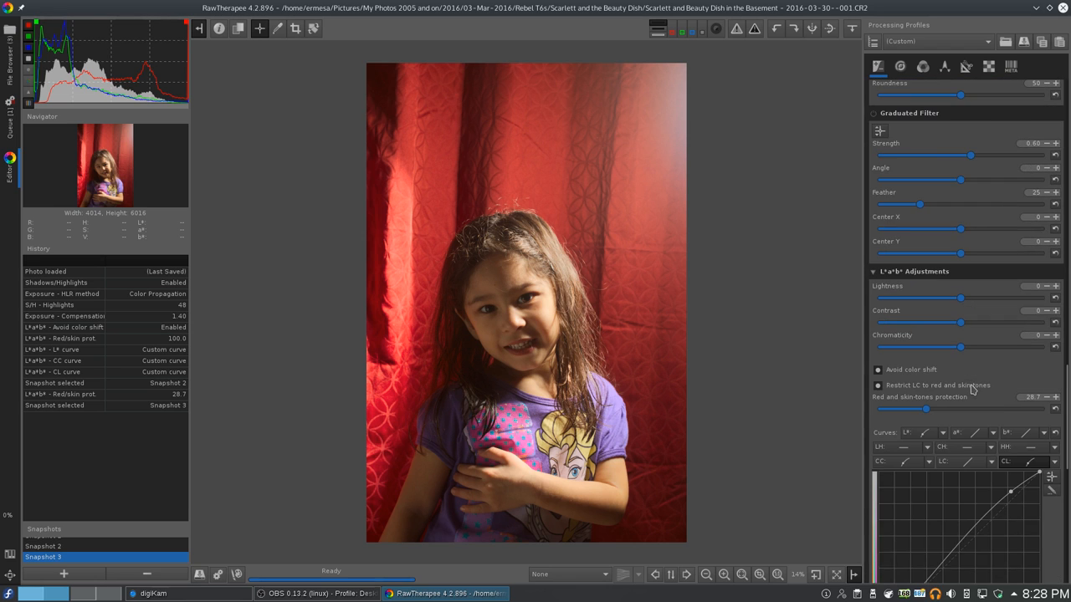
pyautogui.scroll(-3)
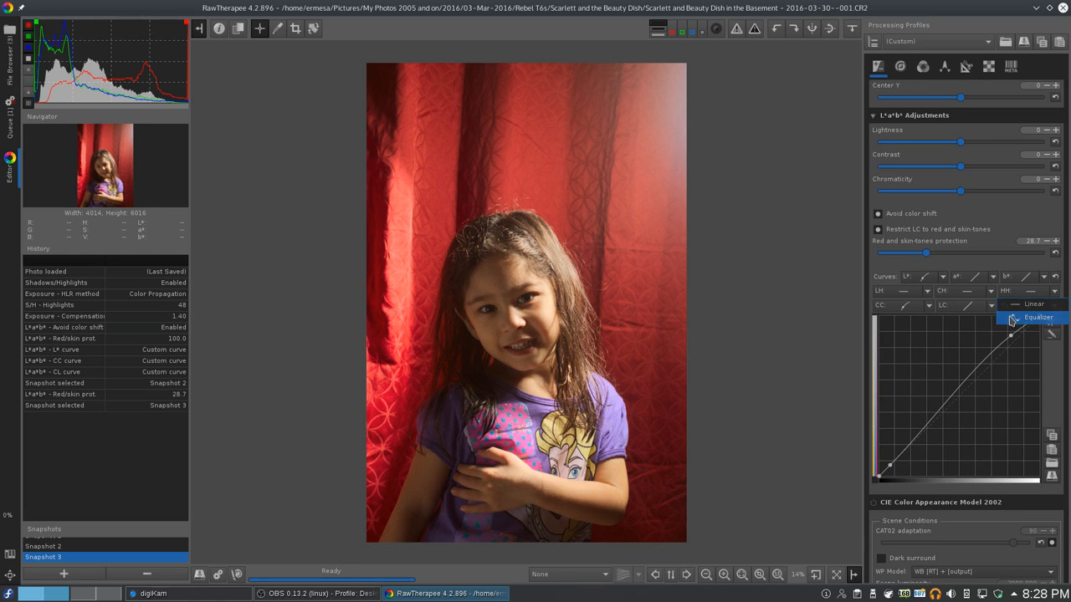
# Step: Make the CH curve an Equalizer and pull its red-hue end down
pyautogui.click(1037, 317)
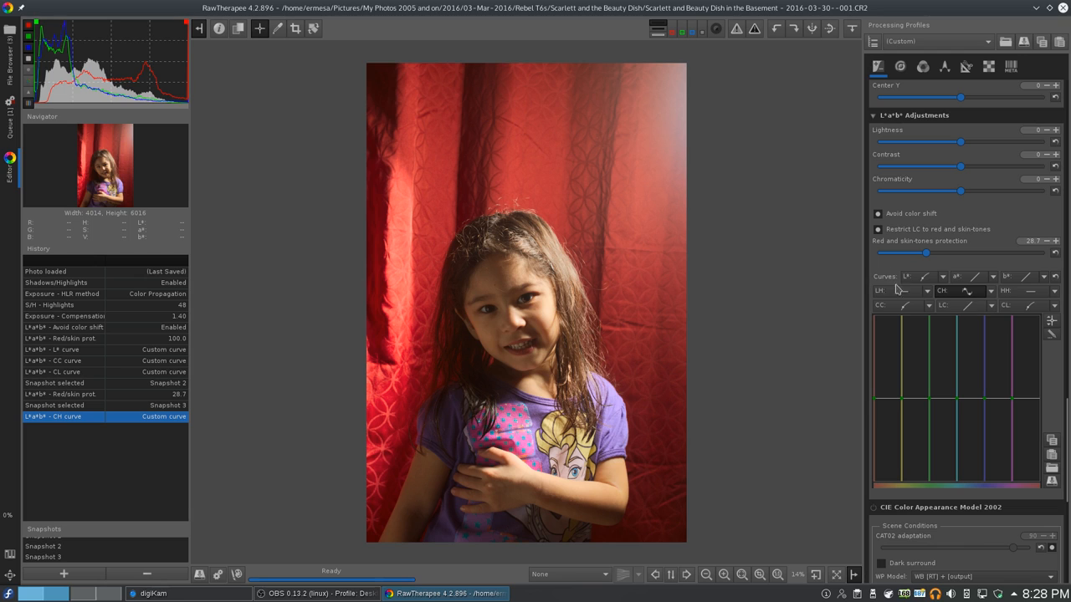
pyautogui.moveTo(1051, 324)
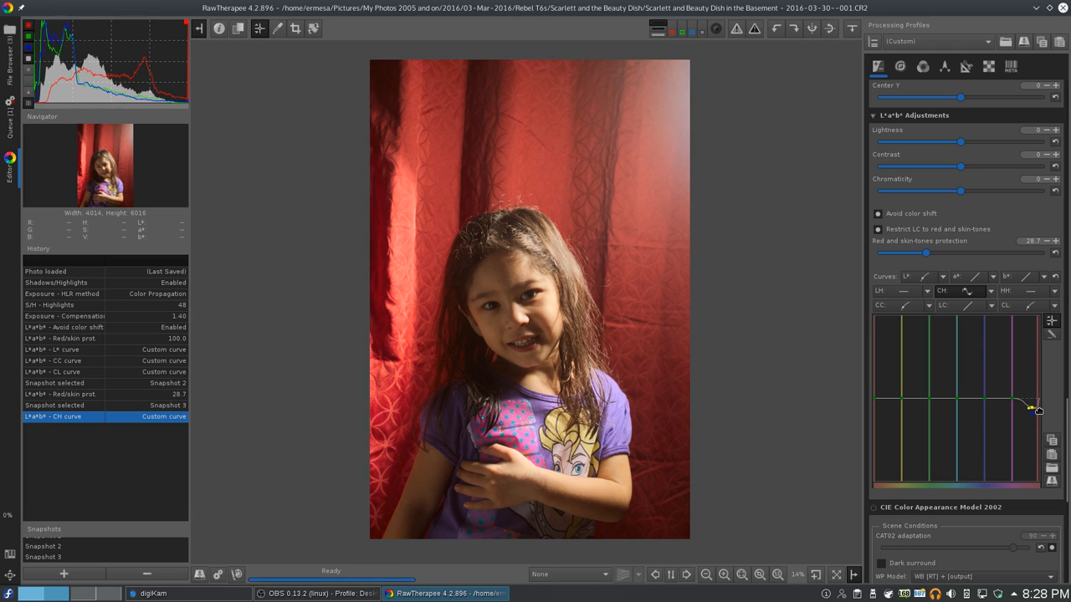
pyautogui.moveTo(1033, 407); pyautogui.dragTo(1034, 425)
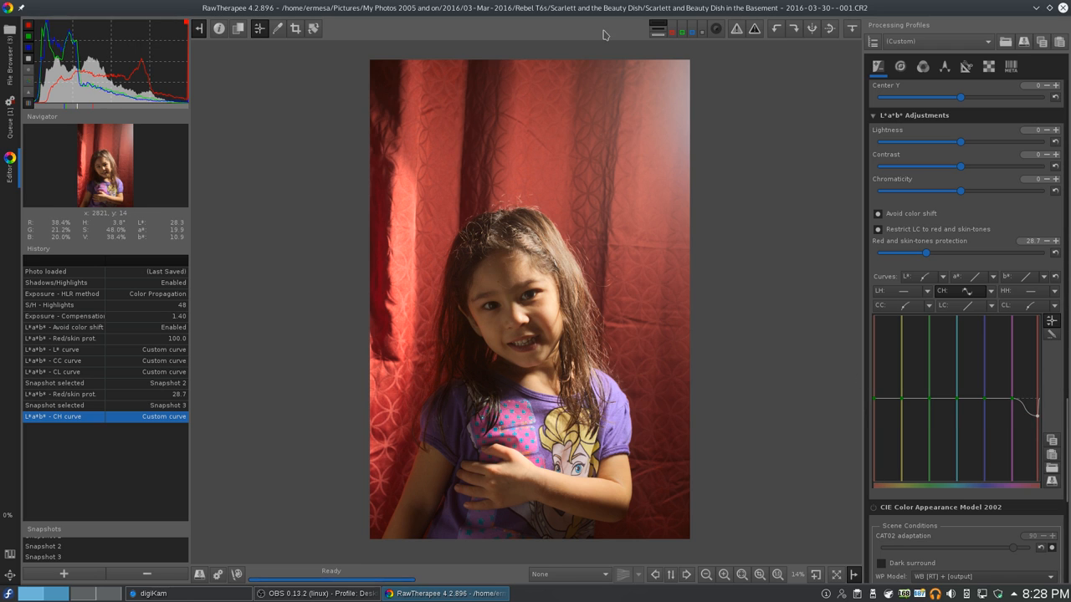
# Step: Export the red-muted portrait as a JPEG copy with a -colorfixed name ending
pyautogui.click(922, 66)
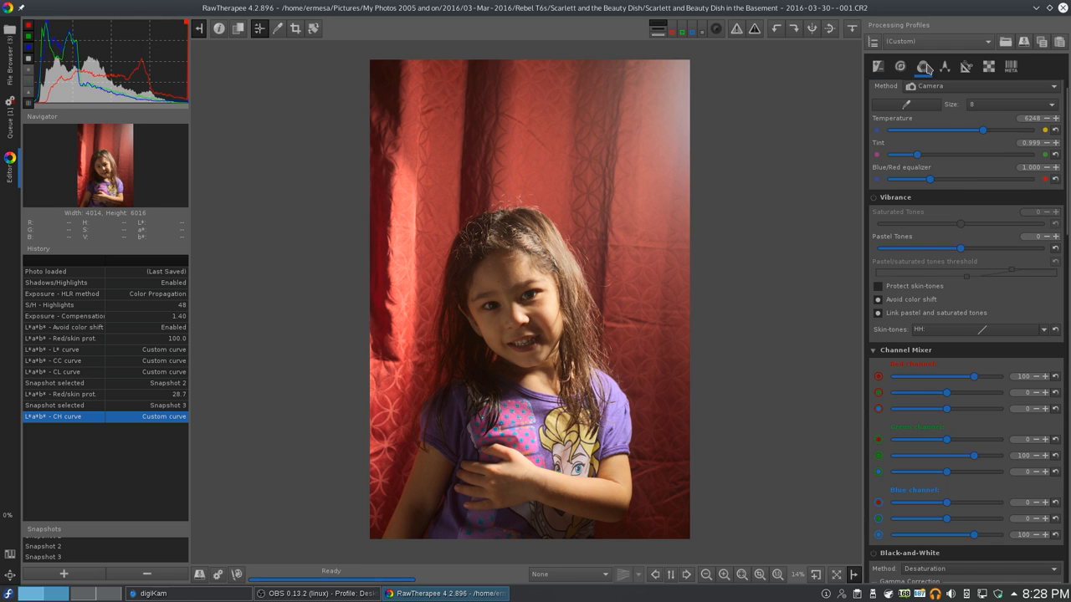
pyautogui.scroll(-3)
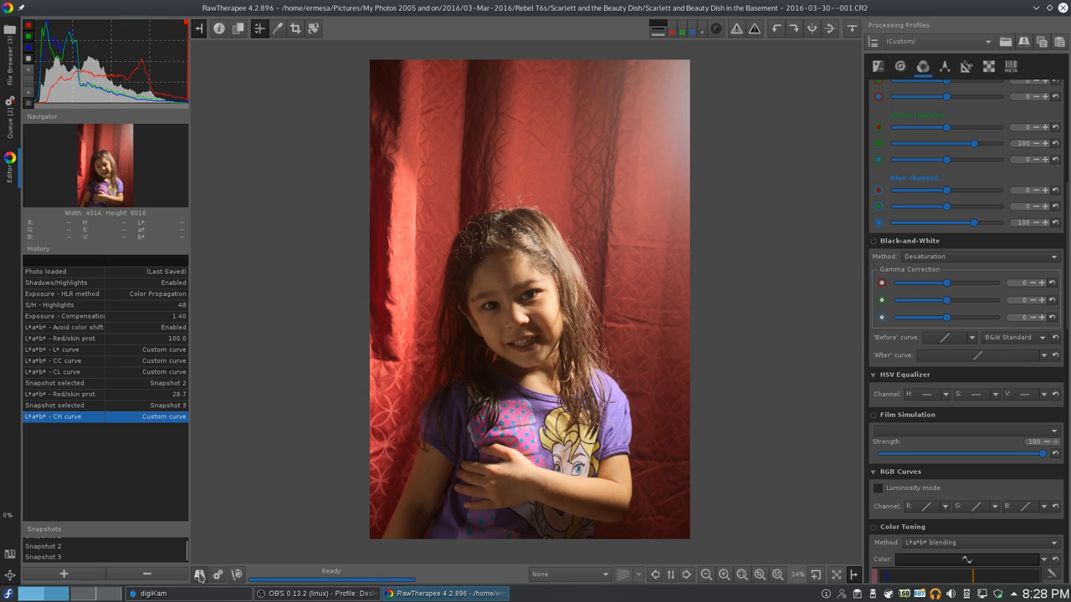
pyautogui.click(200, 573)
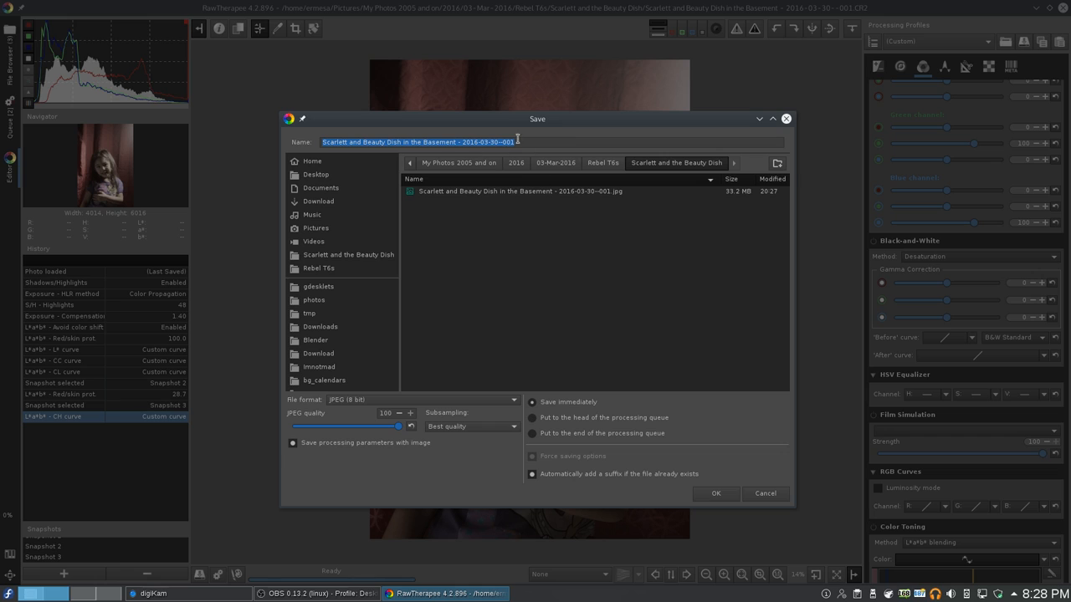
pyautogui.write('-colorfixed')
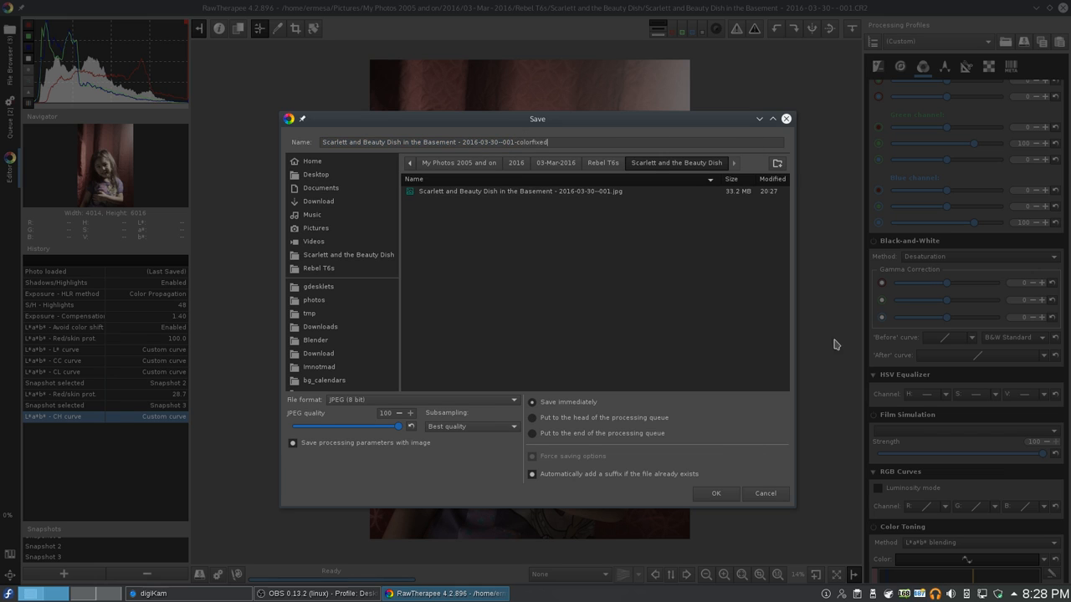
pyautogui.click(715, 493)
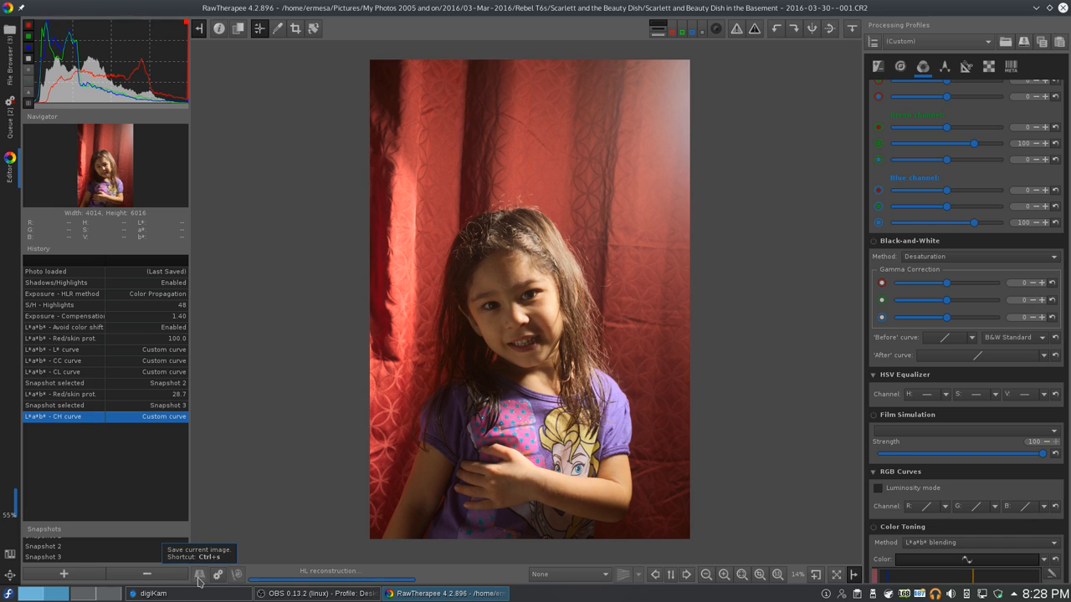
# Step: Export the colorfixed portrait again as a 16-bit TIFF
pyautogui.click(878, 66)
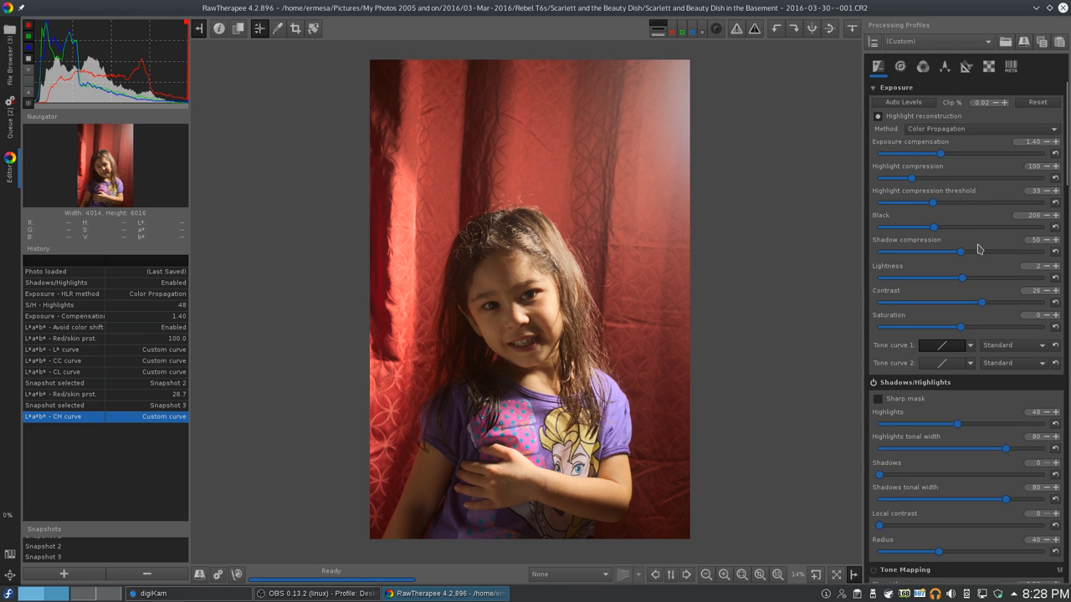
pyautogui.click(923, 66)
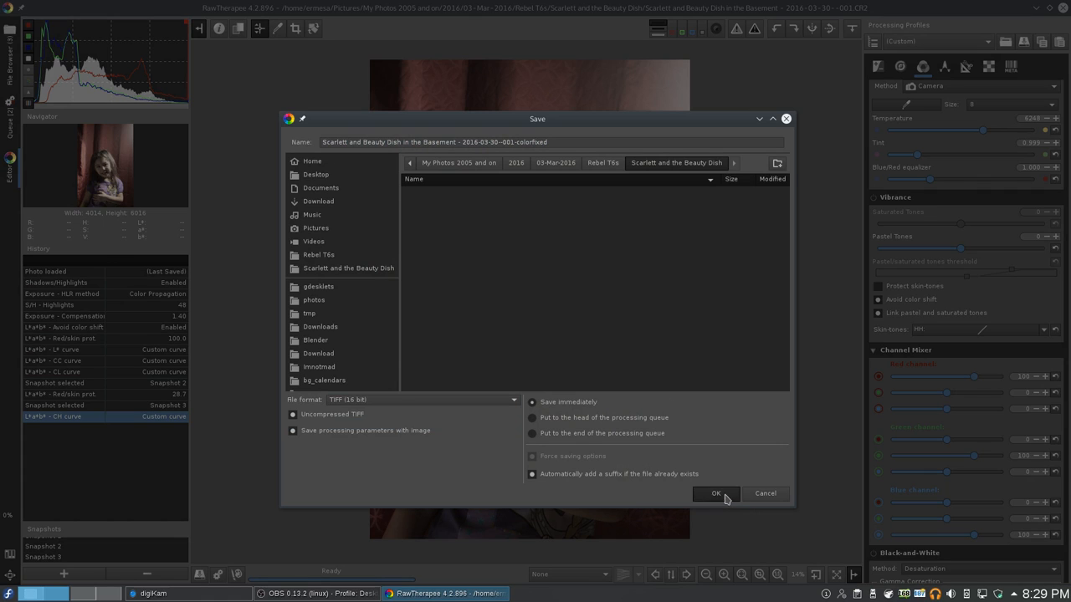
pyautogui.click(715, 494)
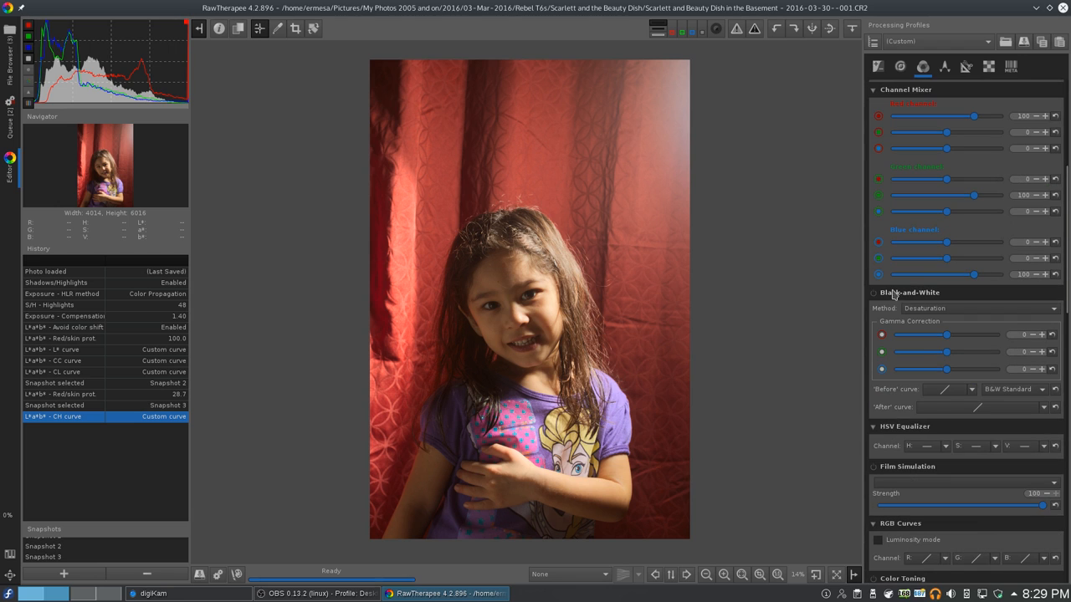
# Step: Enable Black-and-White and set its Method to Channel Mixer
pyautogui.click(874, 292)
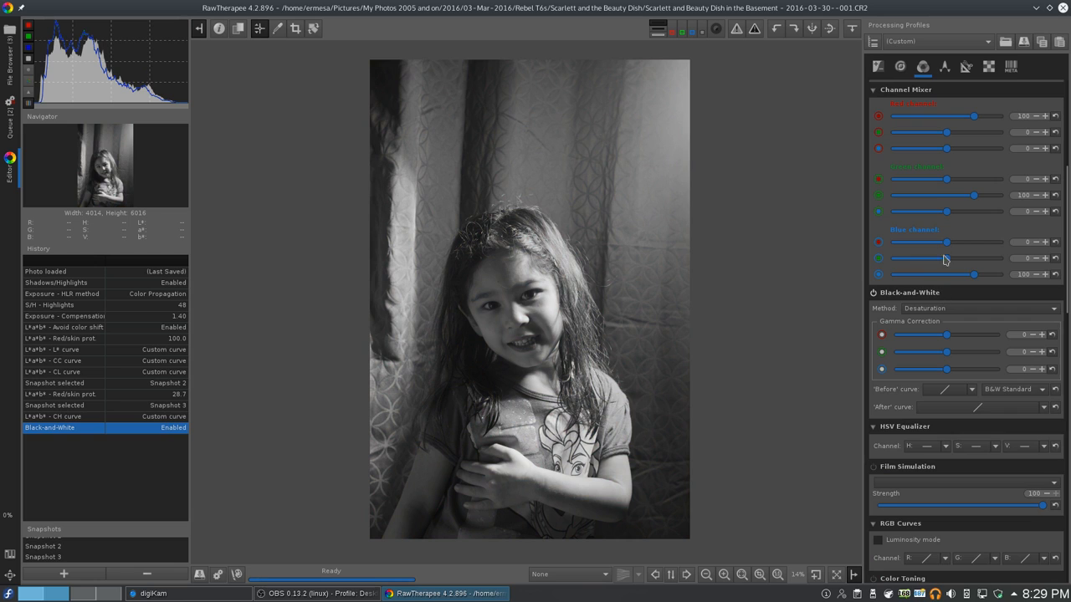
pyautogui.scroll(-3)
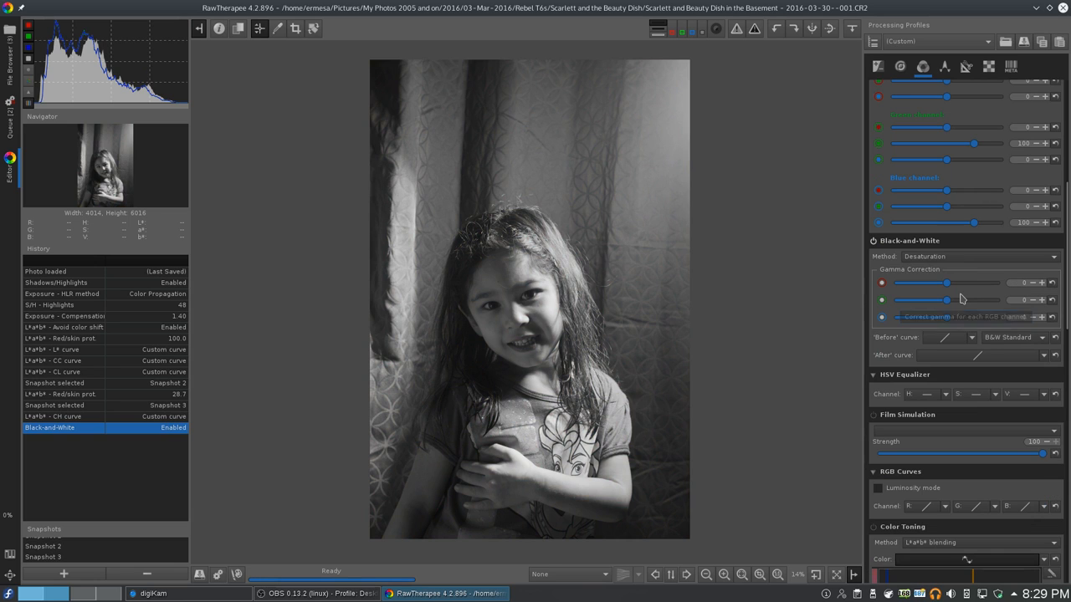
pyautogui.click(882, 299)
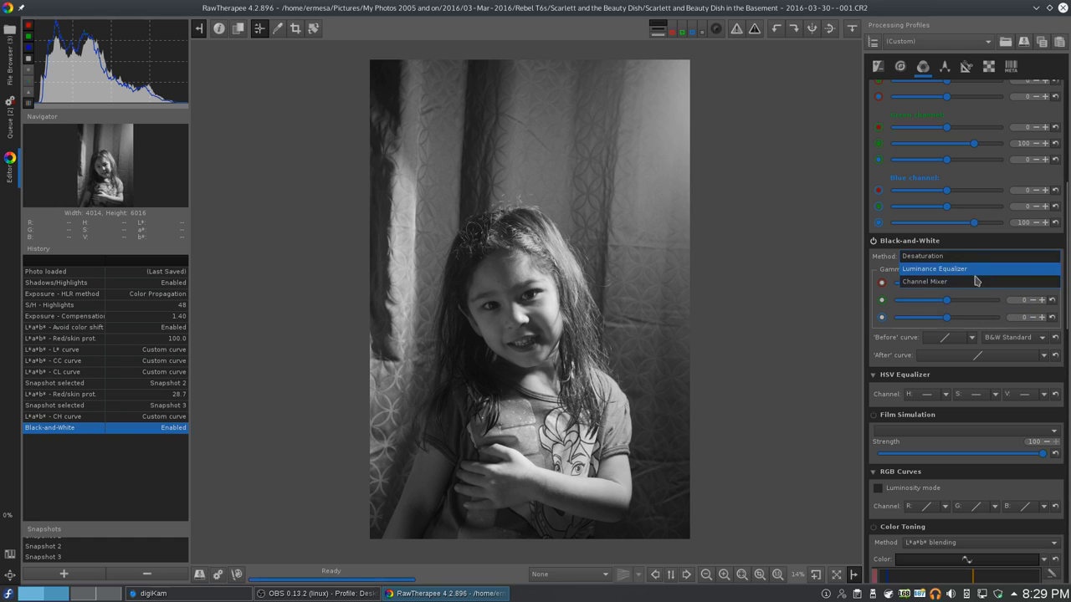
pyautogui.click(924, 282)
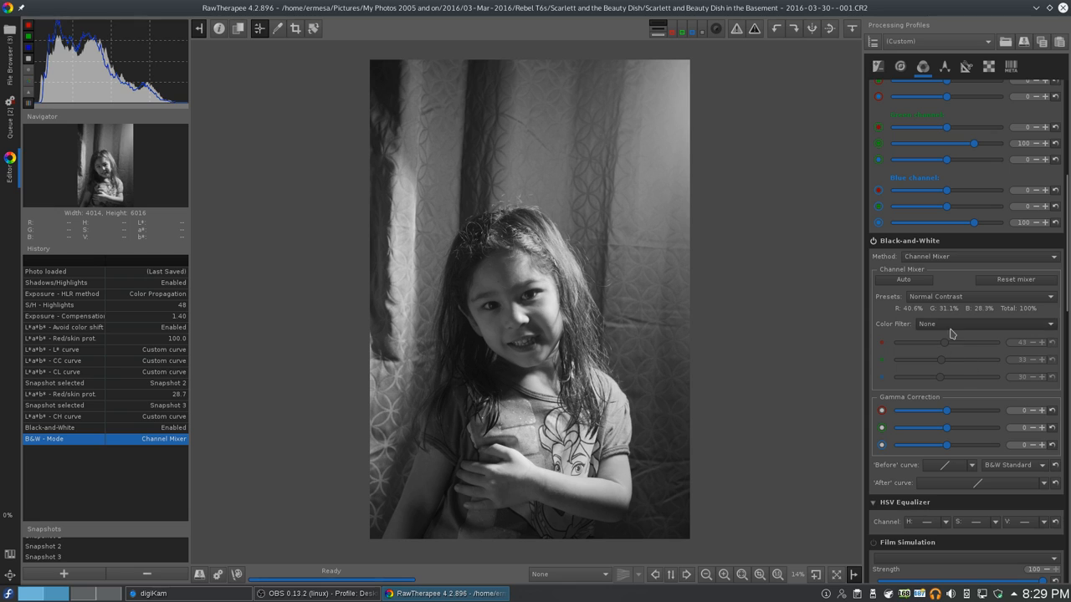
pyautogui.moveTo(950, 349)
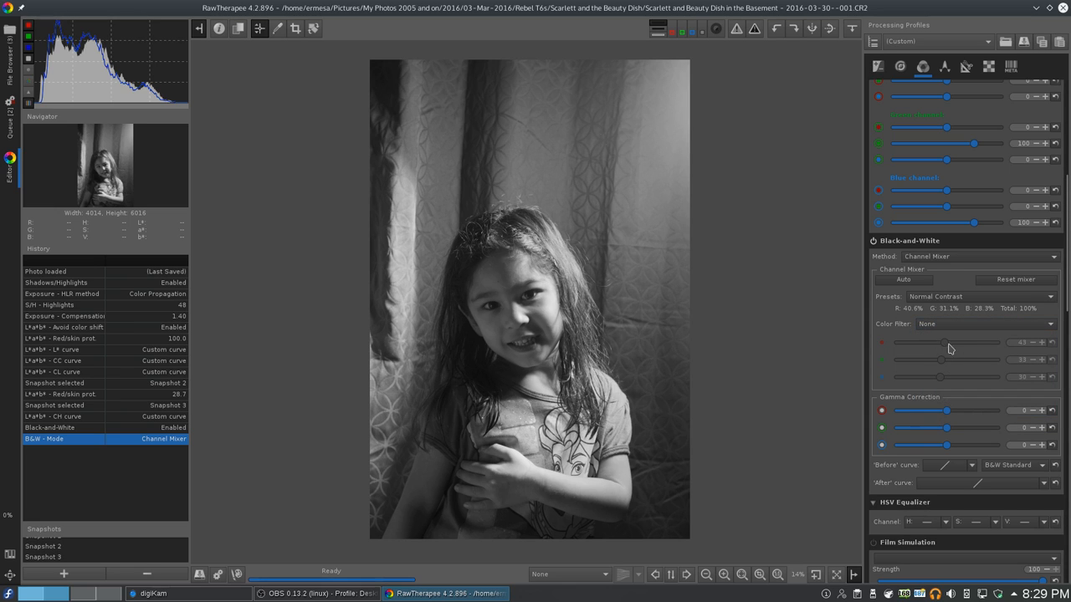
pyautogui.moveTo(1038, 349)
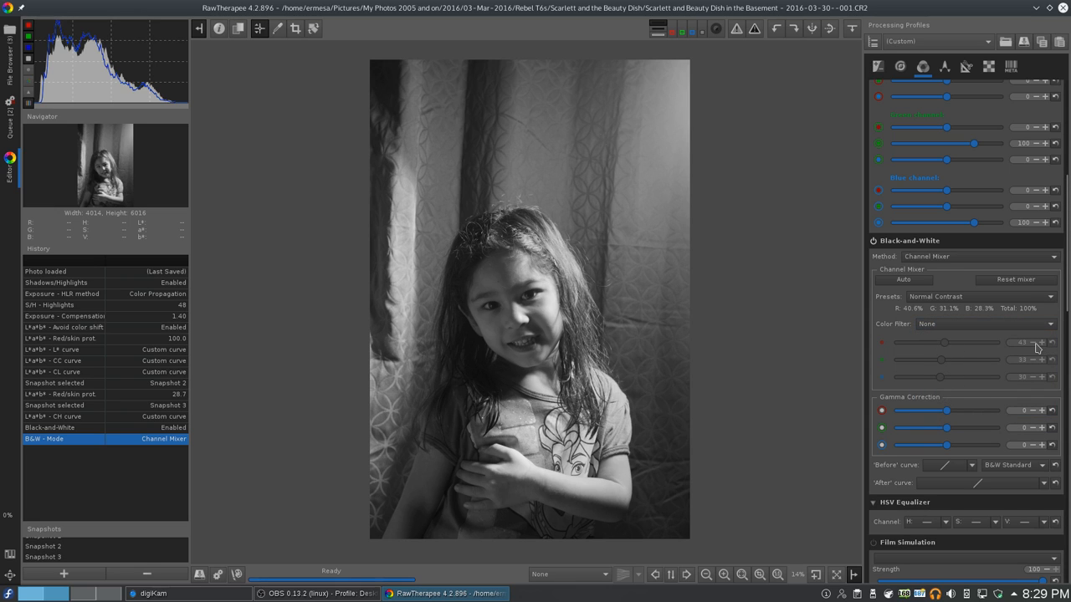
# Step: Try the Portrait and High contrast mixer presets, then return to Normal Contrast
pyautogui.click(983, 296)
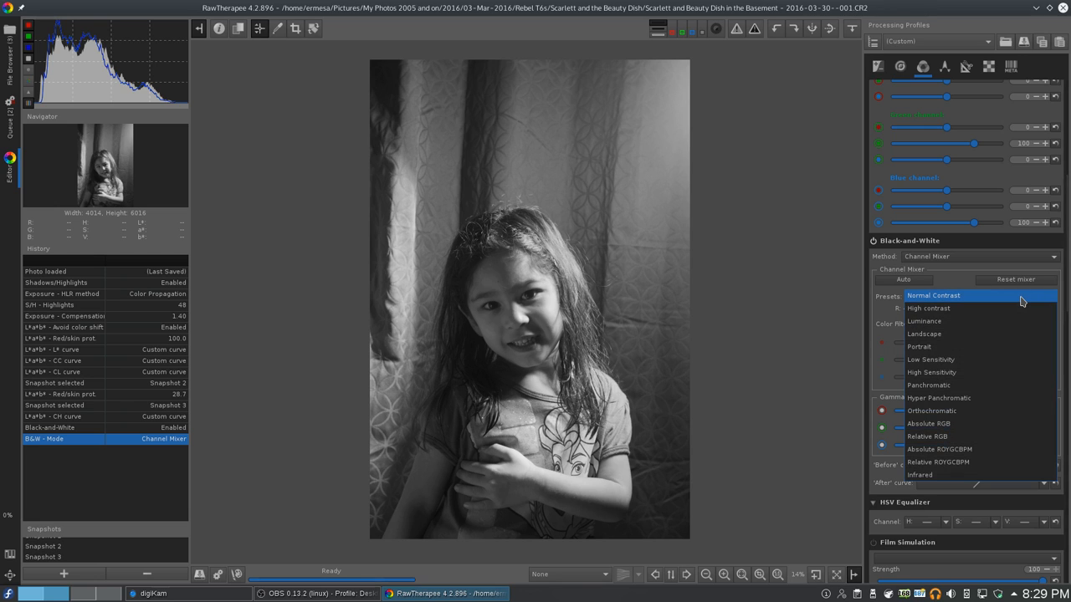
pyautogui.click(918, 346)
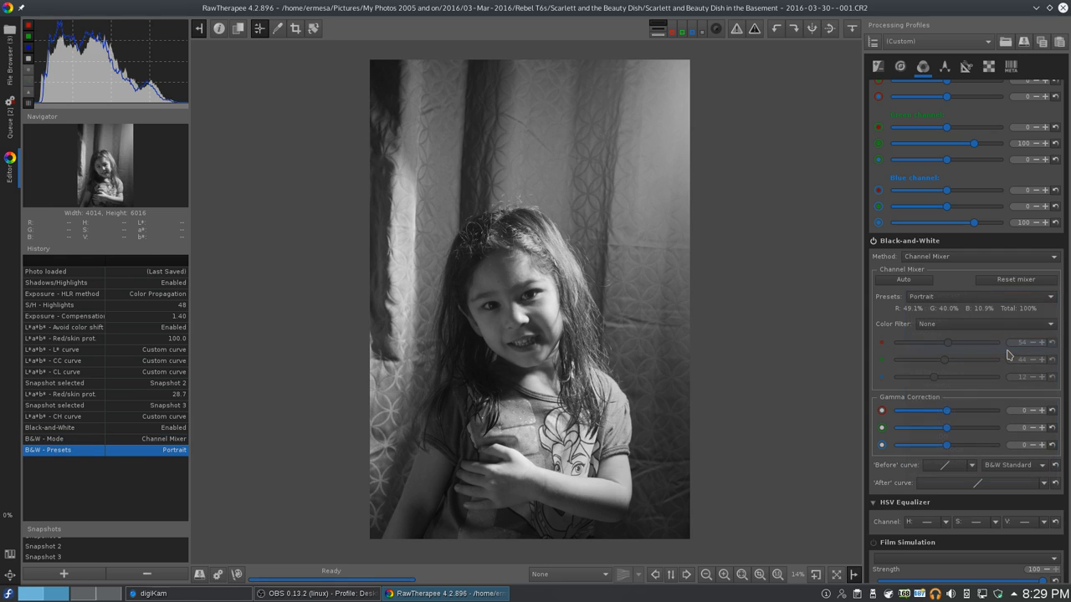
pyautogui.click(983, 324)
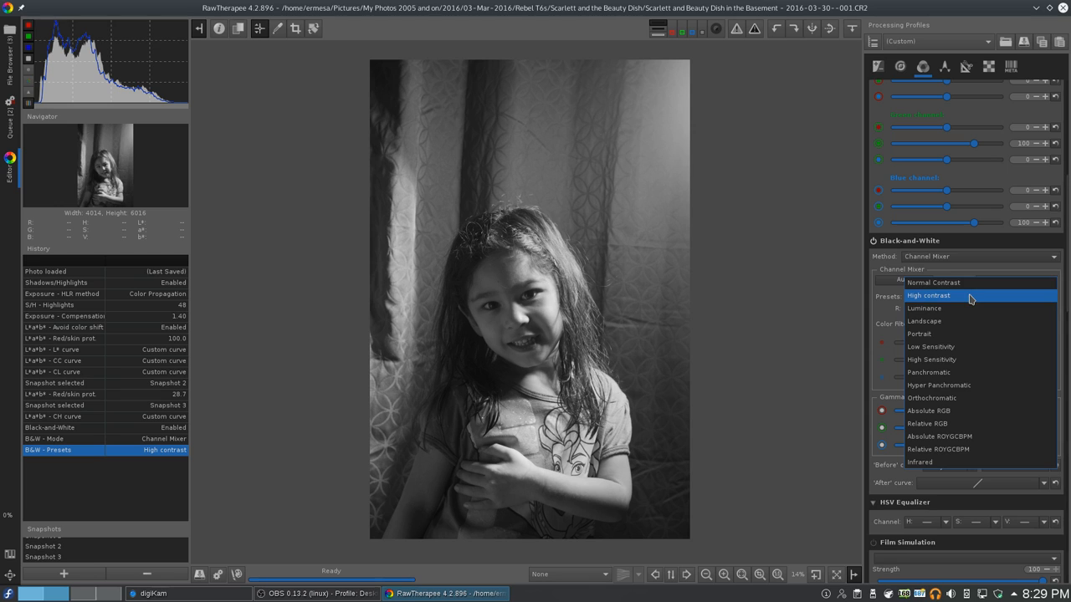
pyautogui.click(929, 372)
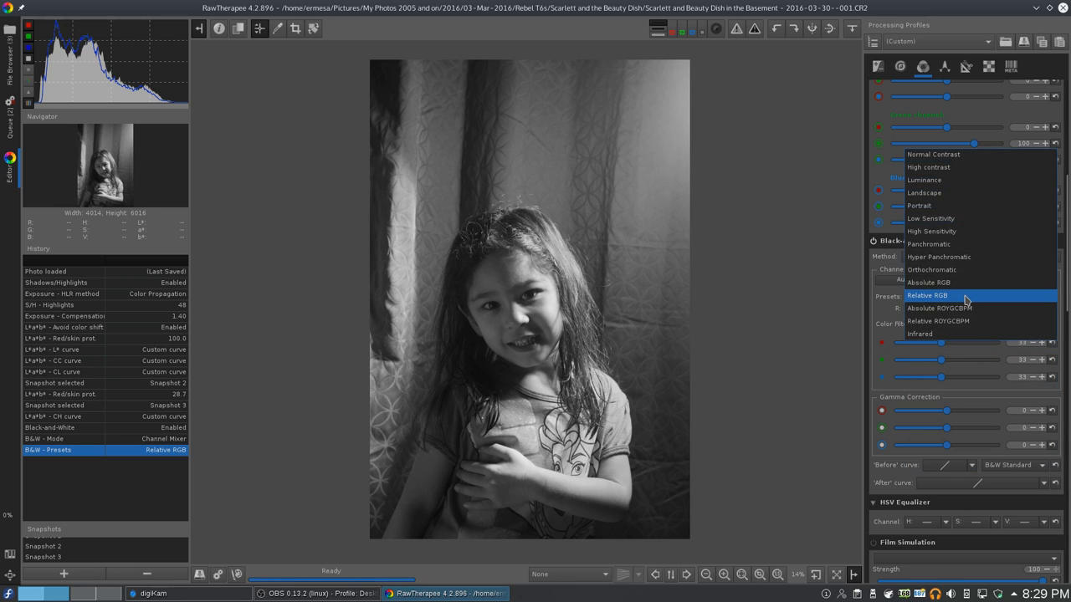
pyautogui.click(933, 154)
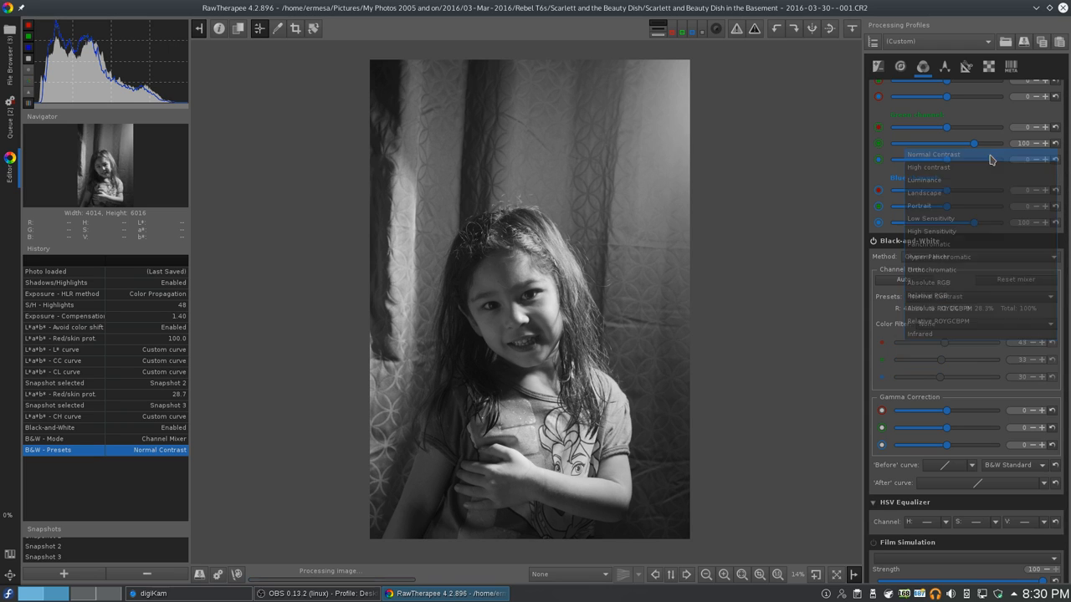
pyautogui.click(979, 323)
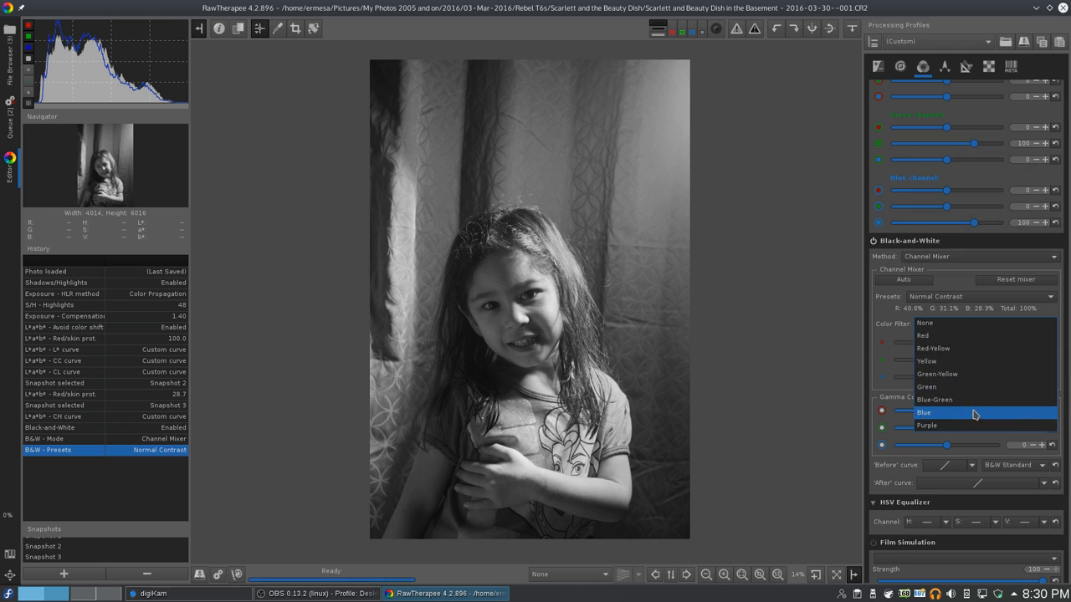
# Step: Compare the Blue, Green and Purple colour filters, settling on Red
pyautogui.click(923, 412)
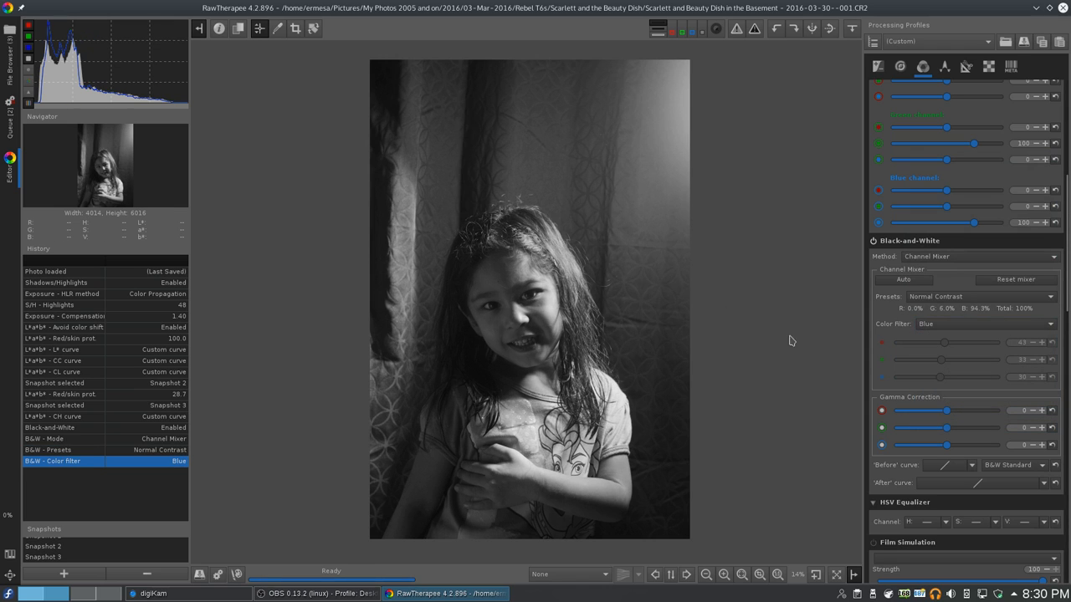
pyautogui.click(985, 324)
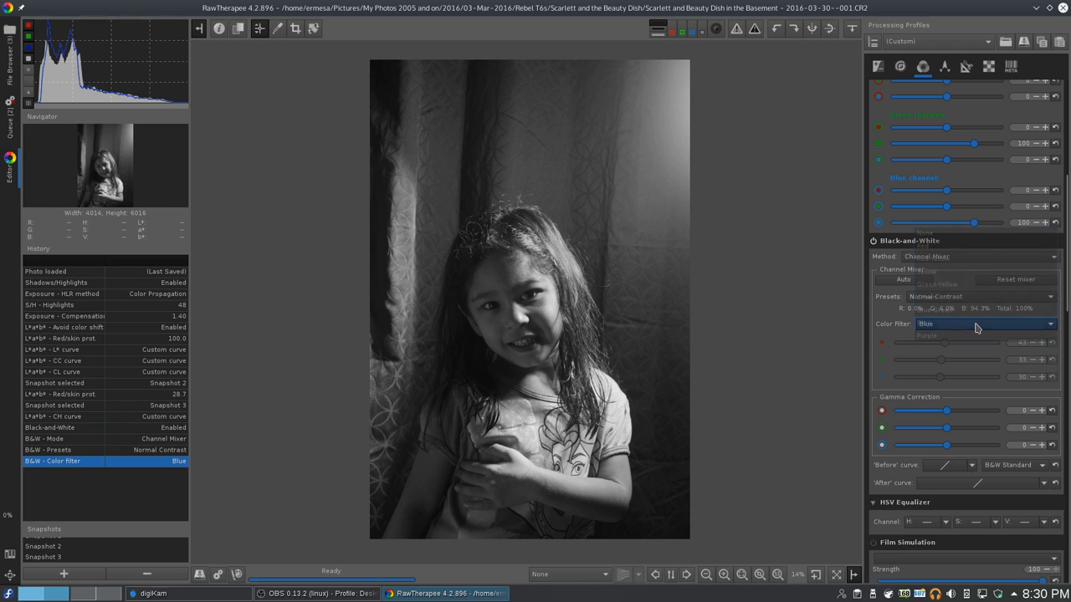
pyautogui.click(925, 324)
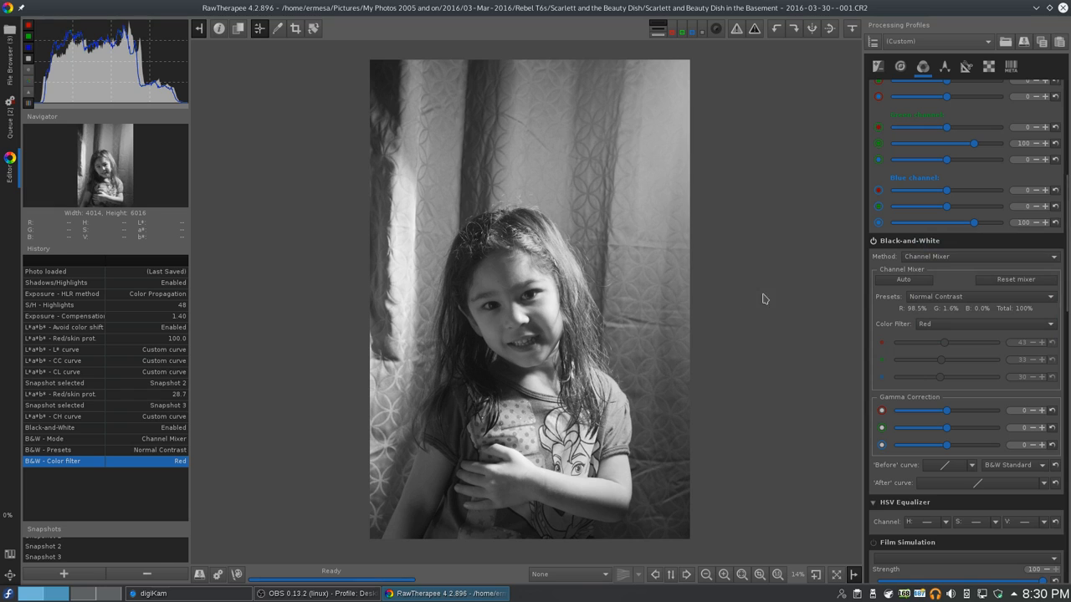
pyautogui.moveTo(940, 346)
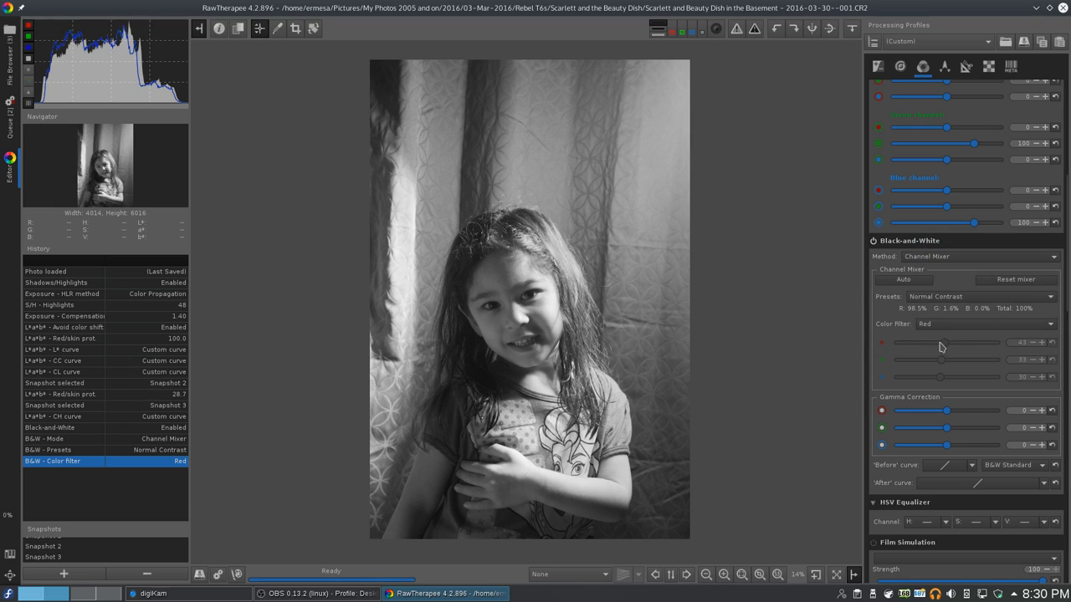
pyautogui.moveTo(937, 345)
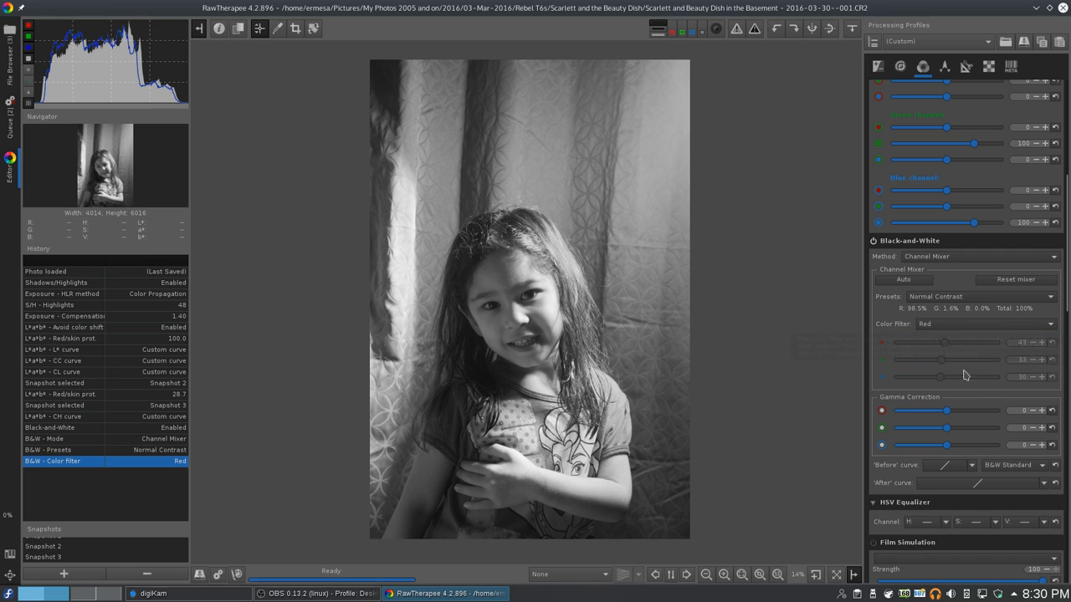
pyautogui.moveTo(1009, 335)
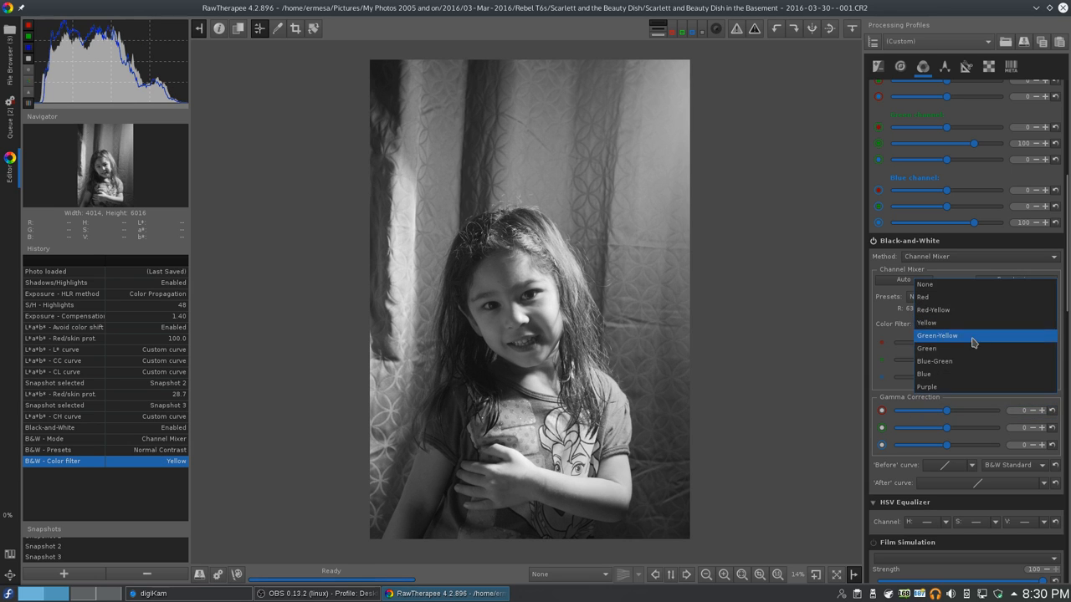
pyautogui.click(927, 336)
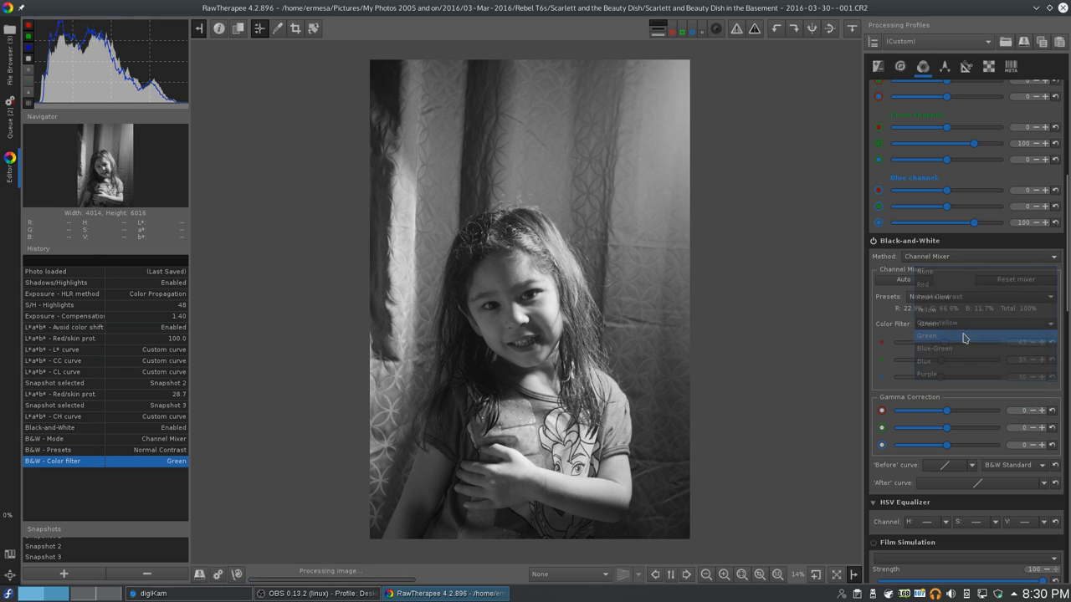
pyautogui.click(934, 347)
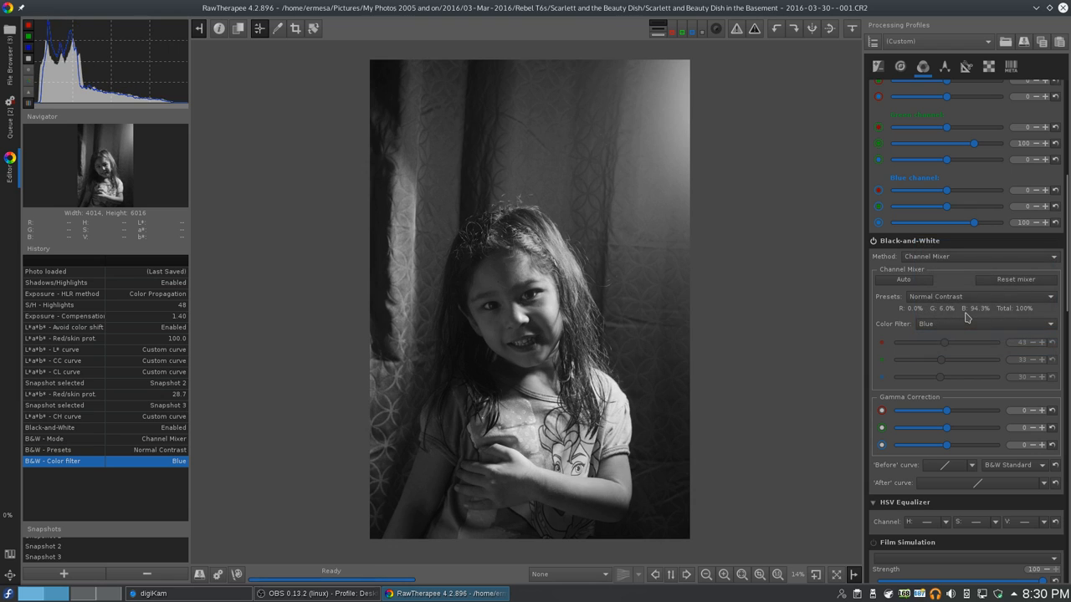
pyautogui.click(983, 324)
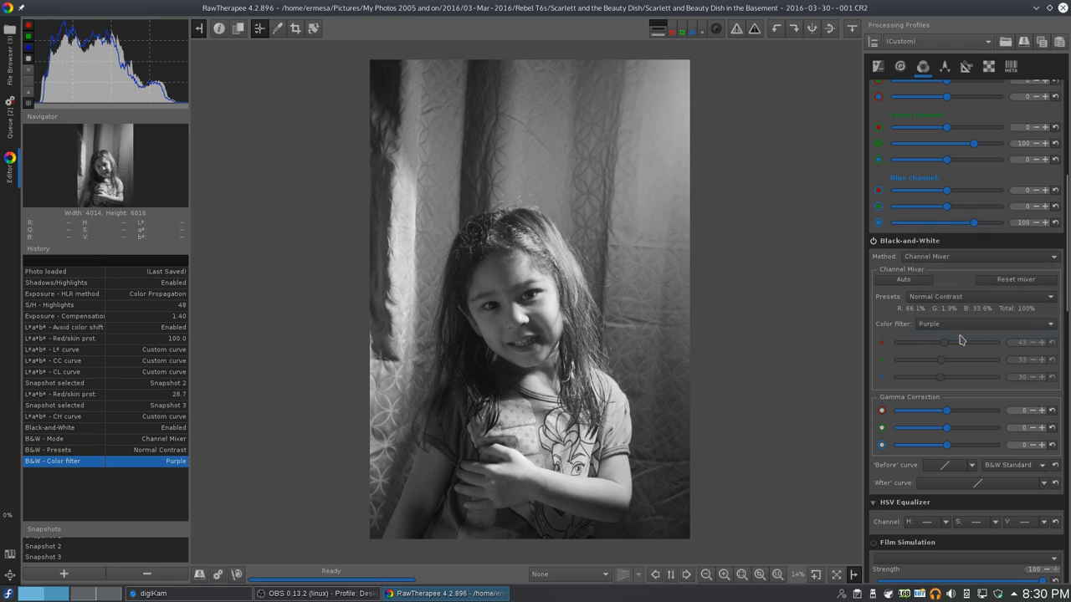
pyautogui.click(983, 324)
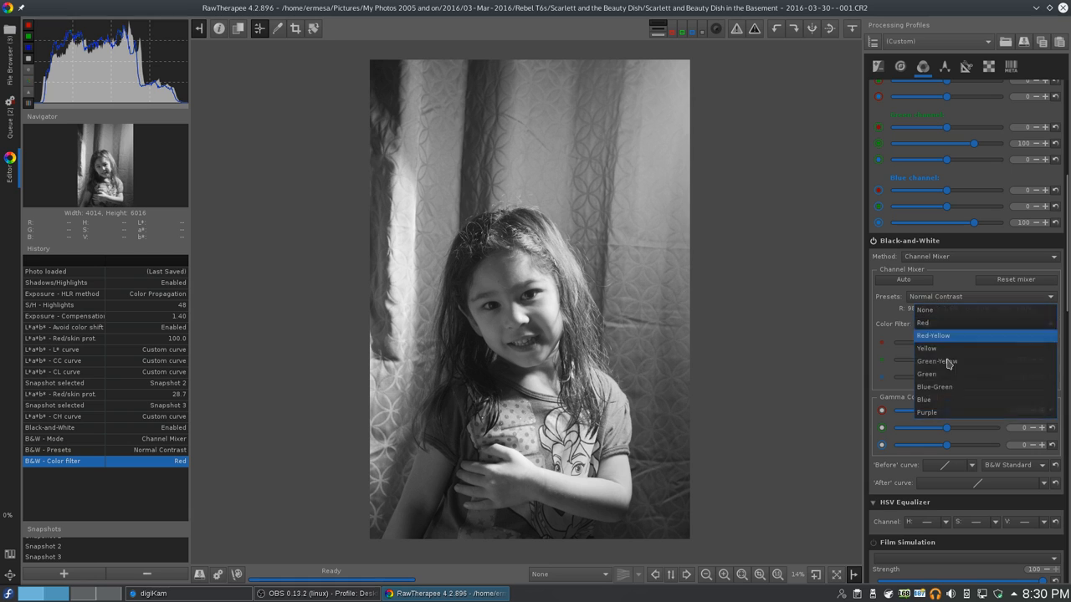
pyautogui.click(927, 323)
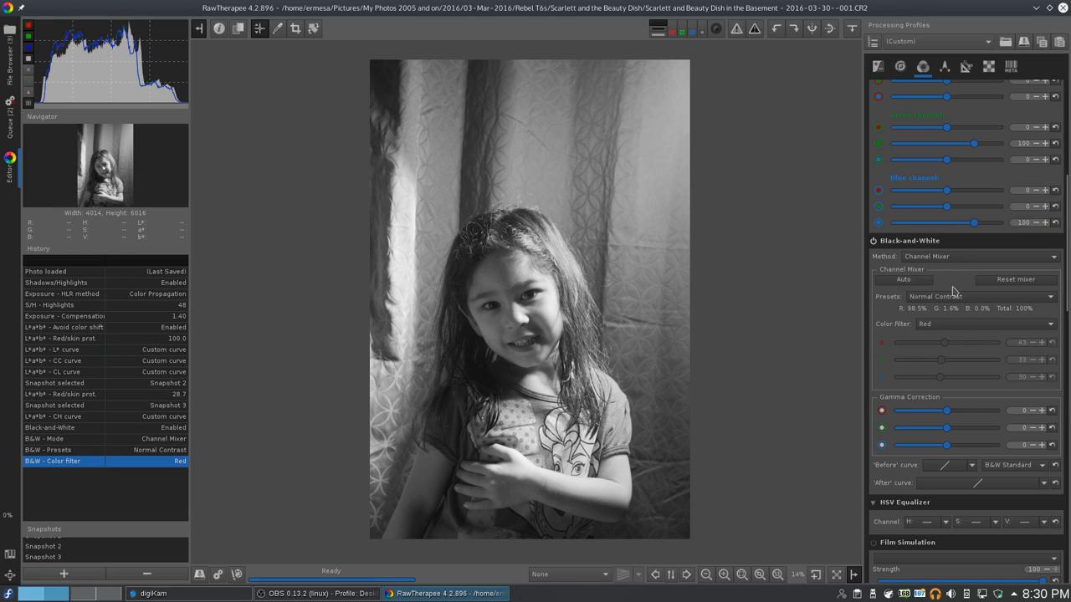
pyautogui.moveTo(947, 313)
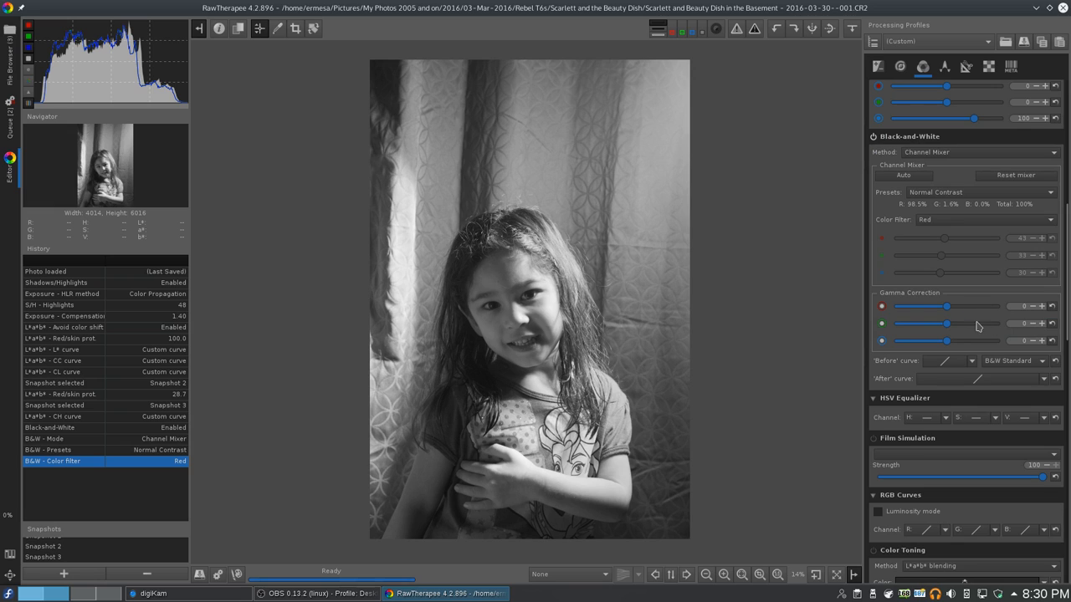
pyautogui.moveTo(927, 277)
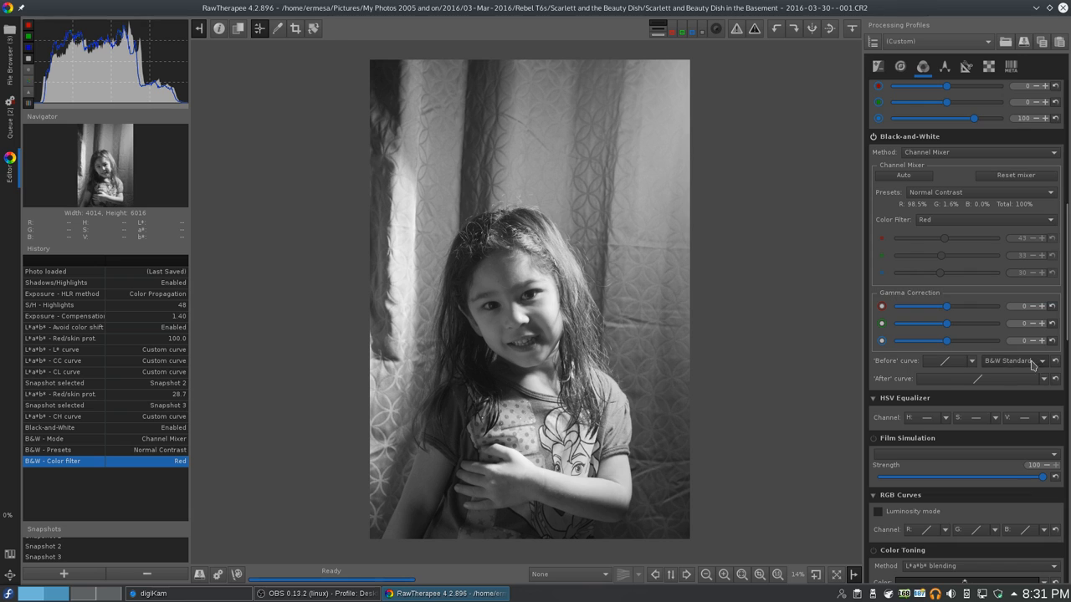
# Step: Set the Before curve to B&W Film-like, Custom, and bend it for more contrast
pyautogui.click(1012, 361)
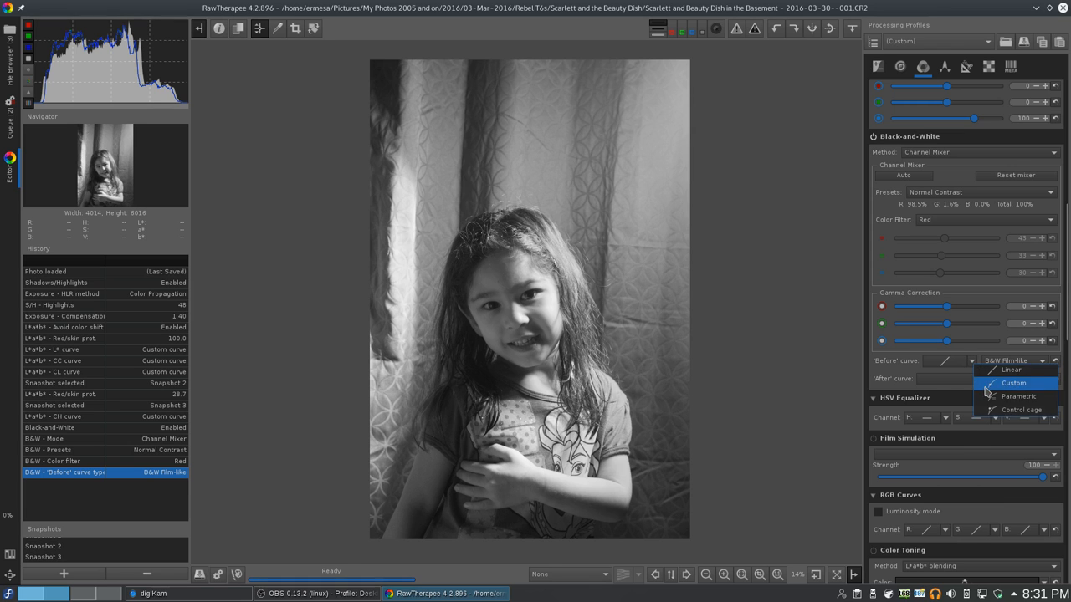
pyautogui.click(1014, 383)
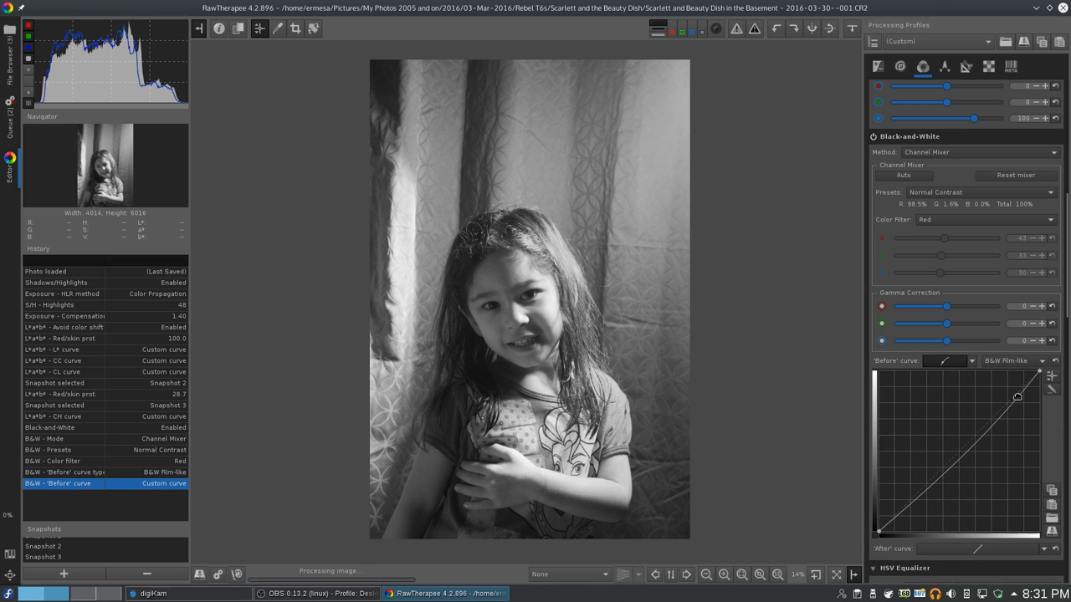
pyautogui.moveTo(1017, 396); pyautogui.dragTo(889, 522)
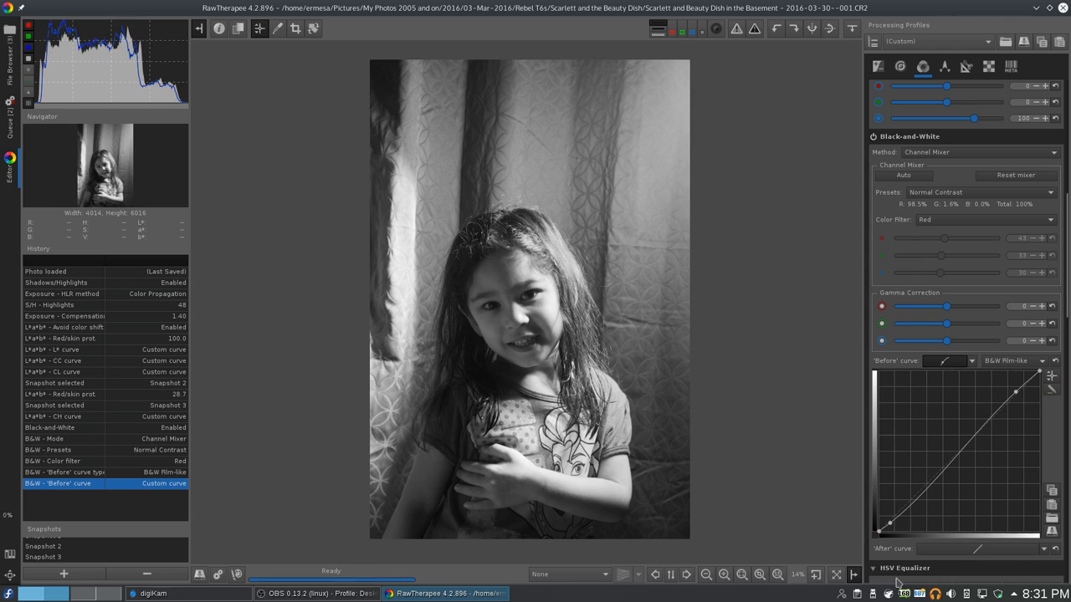
pyautogui.scroll(-3)
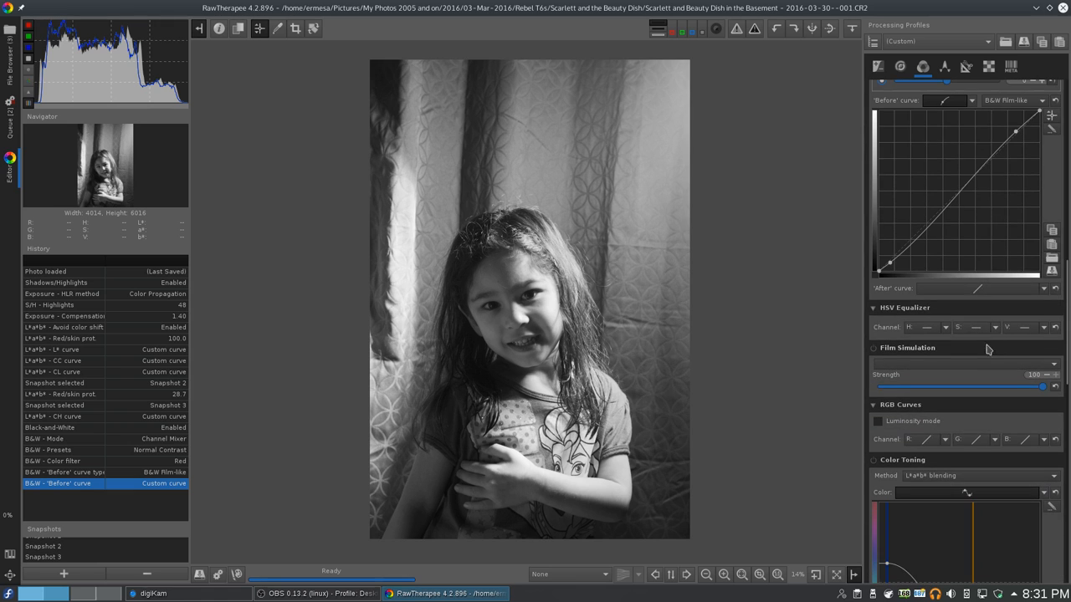
# Step: Switch the After curve to Custom and shape an S curve with deeper shadows
pyautogui.click(1043, 288)
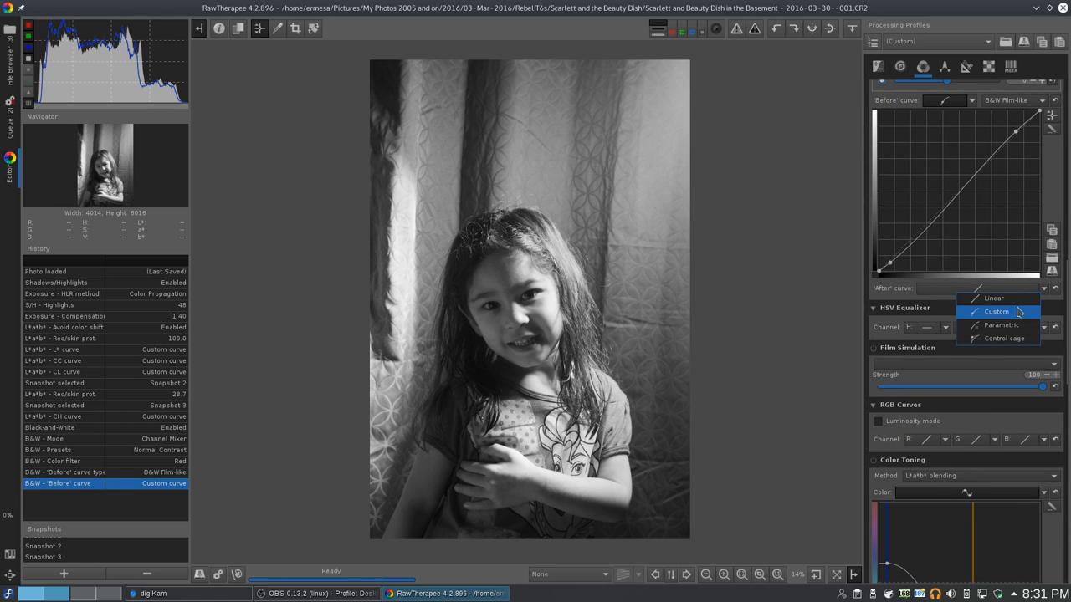
pyautogui.click(996, 311)
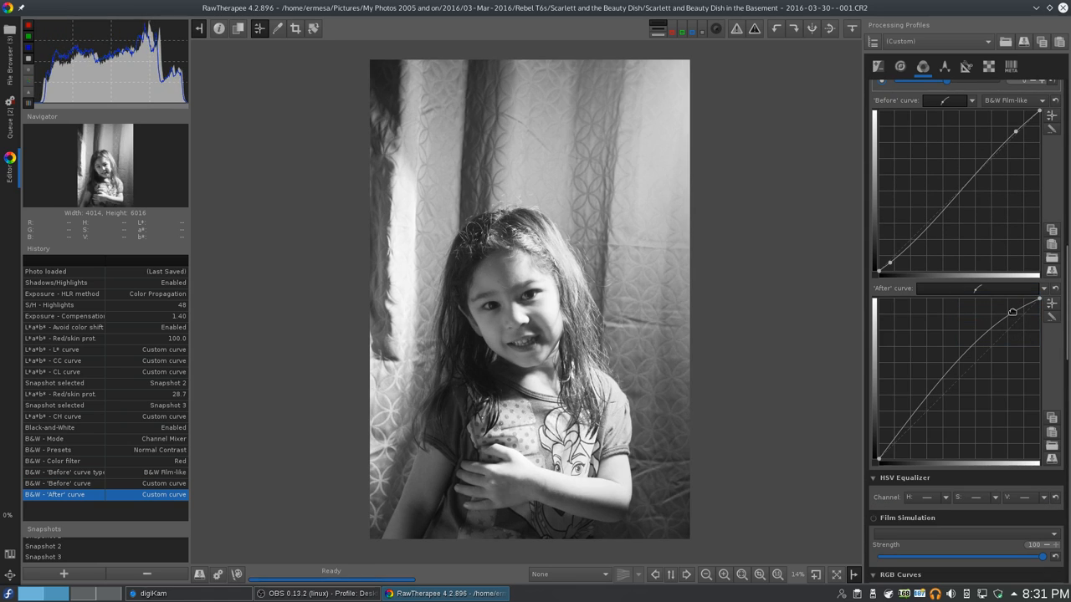
pyautogui.moveTo(1012, 312); pyautogui.dragTo(902, 450)
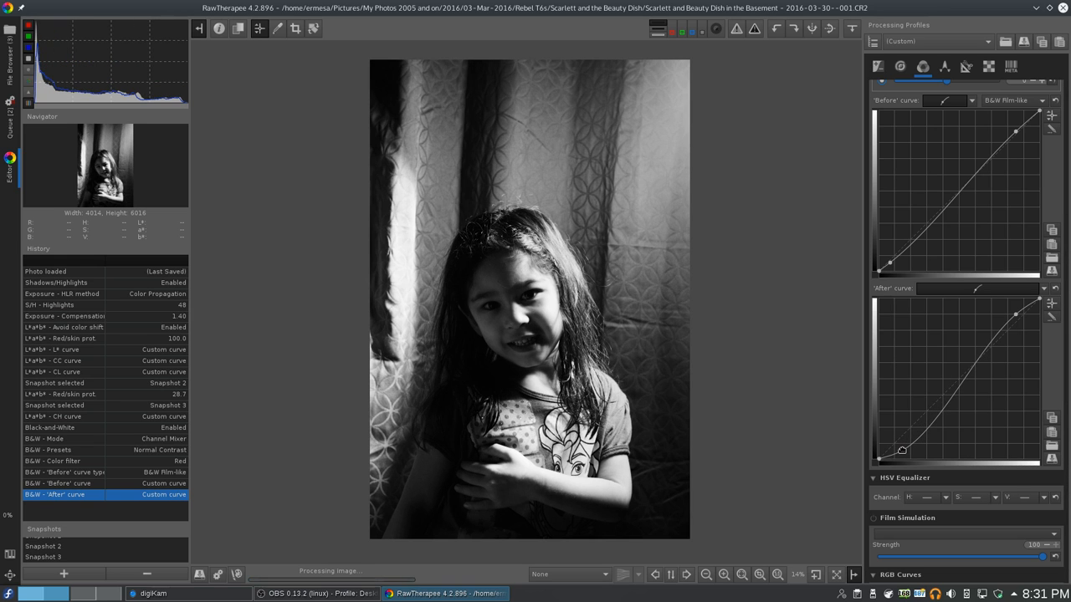
pyautogui.moveTo(902, 449); pyautogui.dragTo(899, 444)
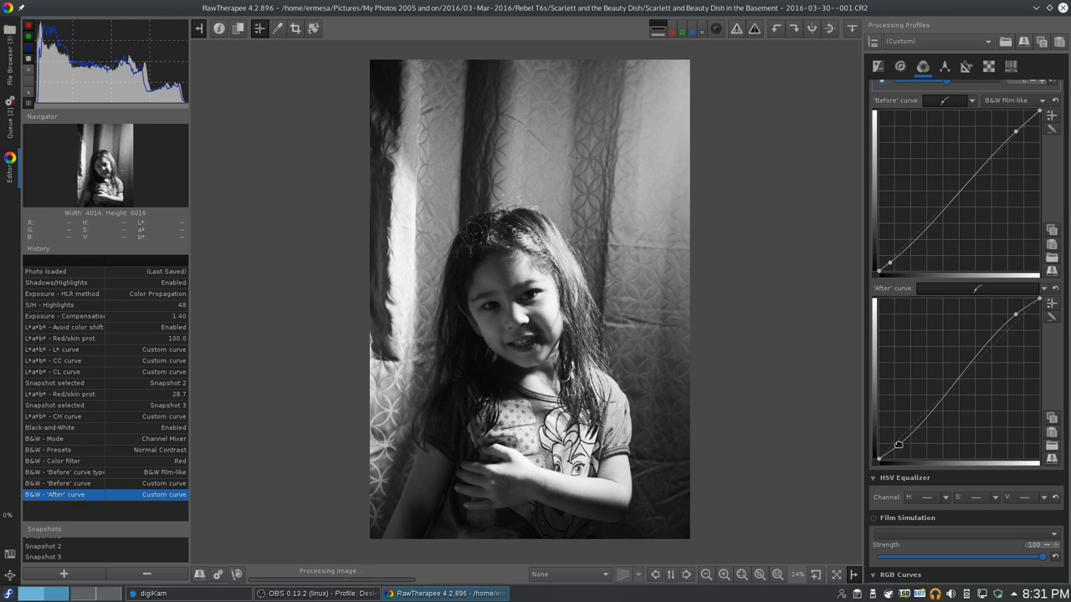
pyautogui.moveTo(899, 444); pyautogui.dragTo(904, 457)
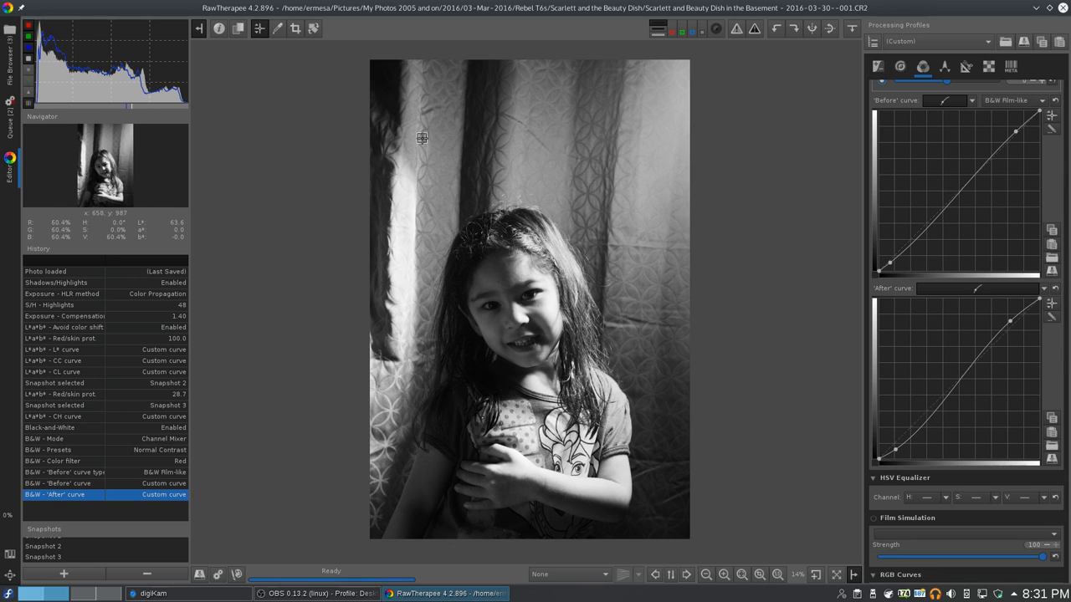
pyautogui.moveTo(355, 278)
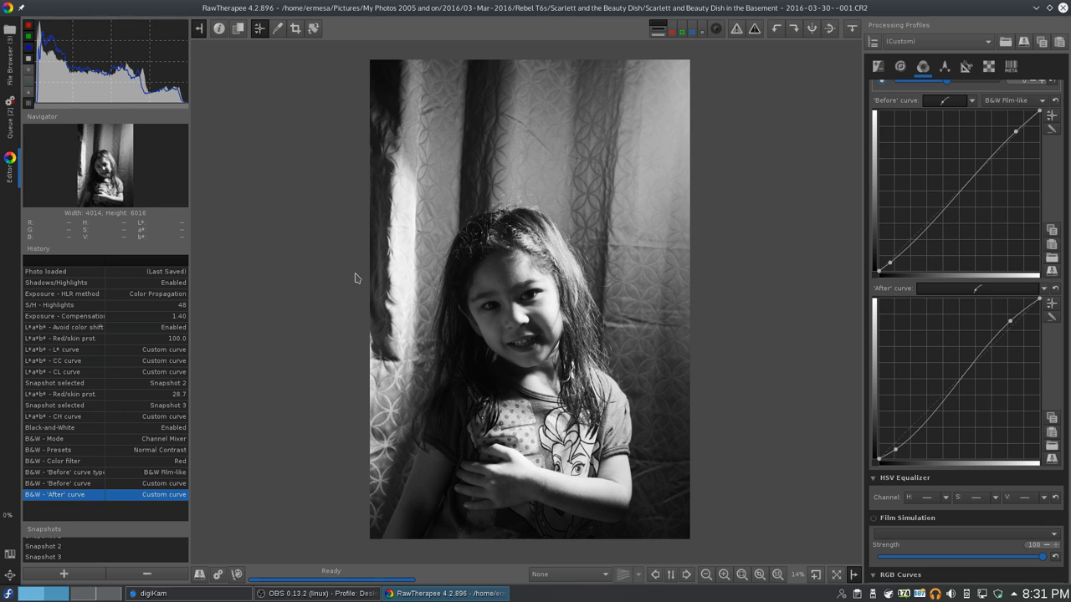
pyautogui.moveTo(294, 50)
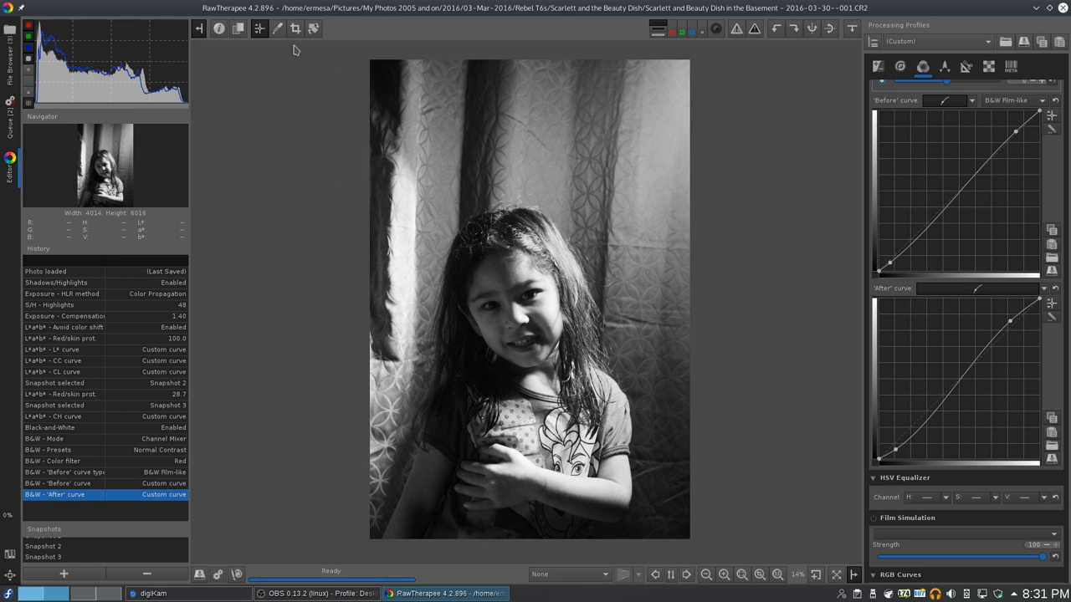
pyautogui.moveTo(811, 218)
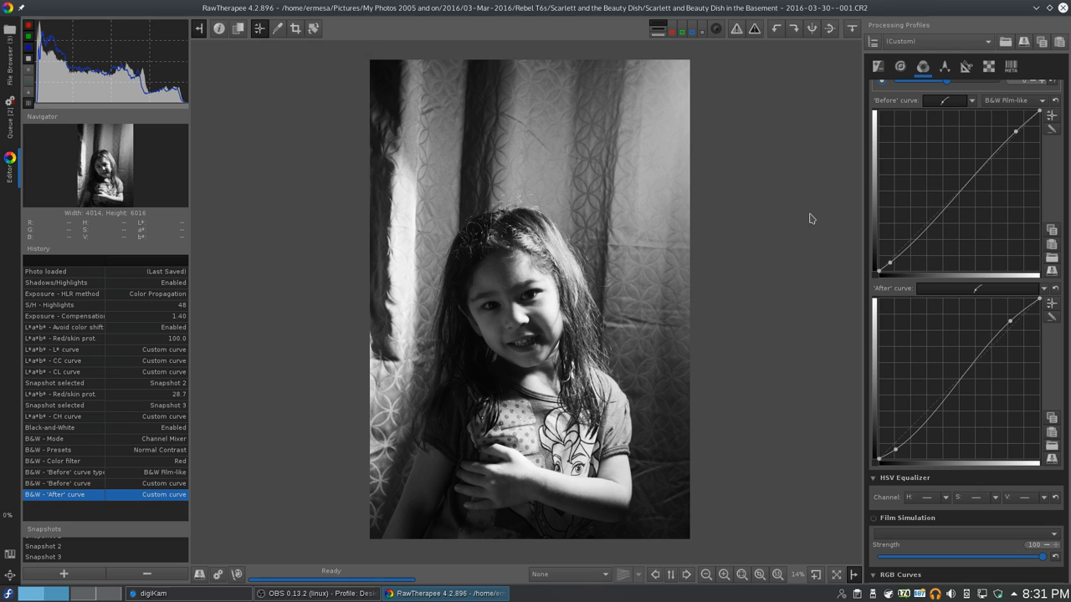
pyautogui.moveTo(1055, 295)
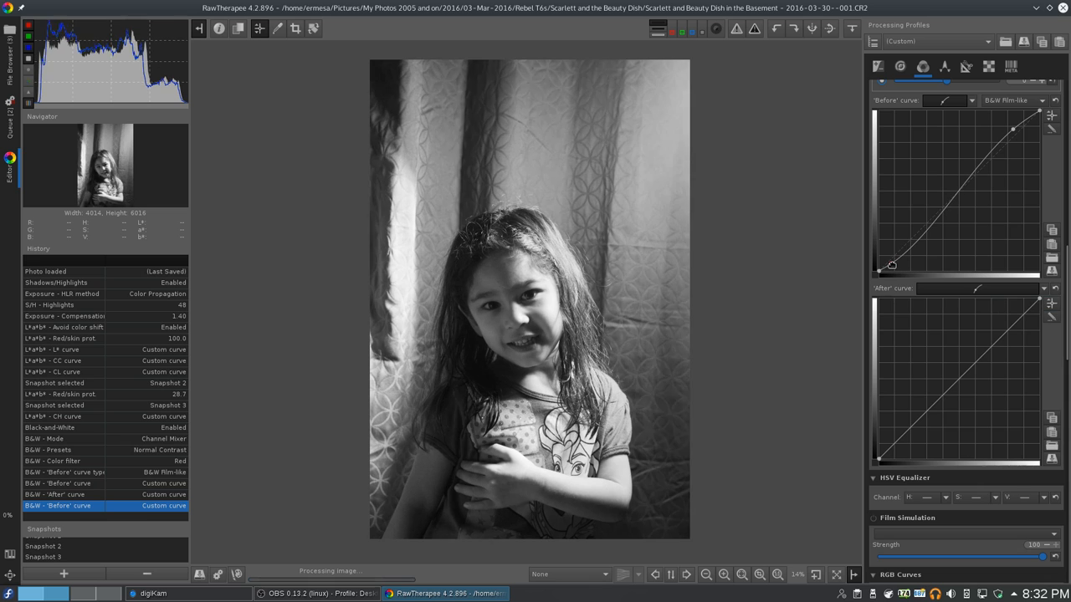
# Step: Reshape the Before curve into a gentle midtone contrast S
pyautogui.moveTo(892, 264); pyautogui.dragTo(894, 266)
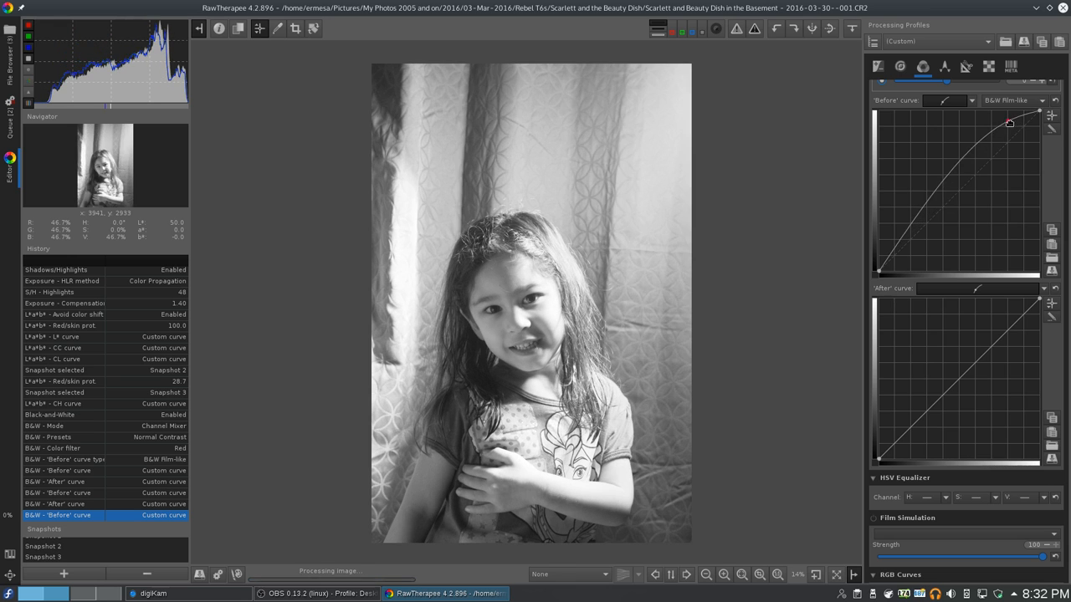
pyautogui.moveTo(1010, 123); pyautogui.dragTo(1002, 128)
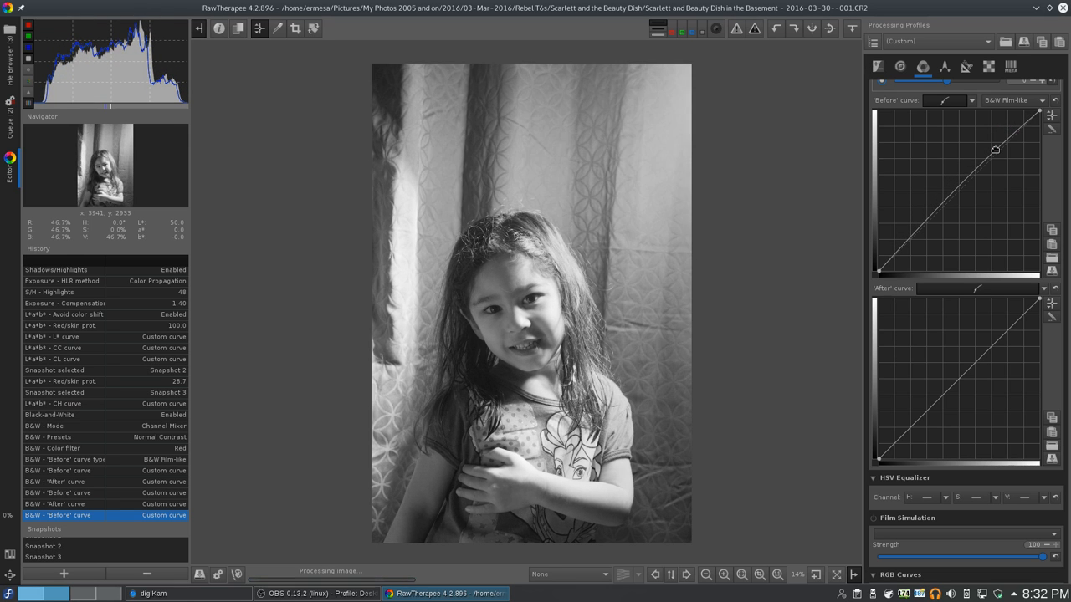
pyautogui.moveTo(995, 149); pyautogui.dragTo(1013, 130)
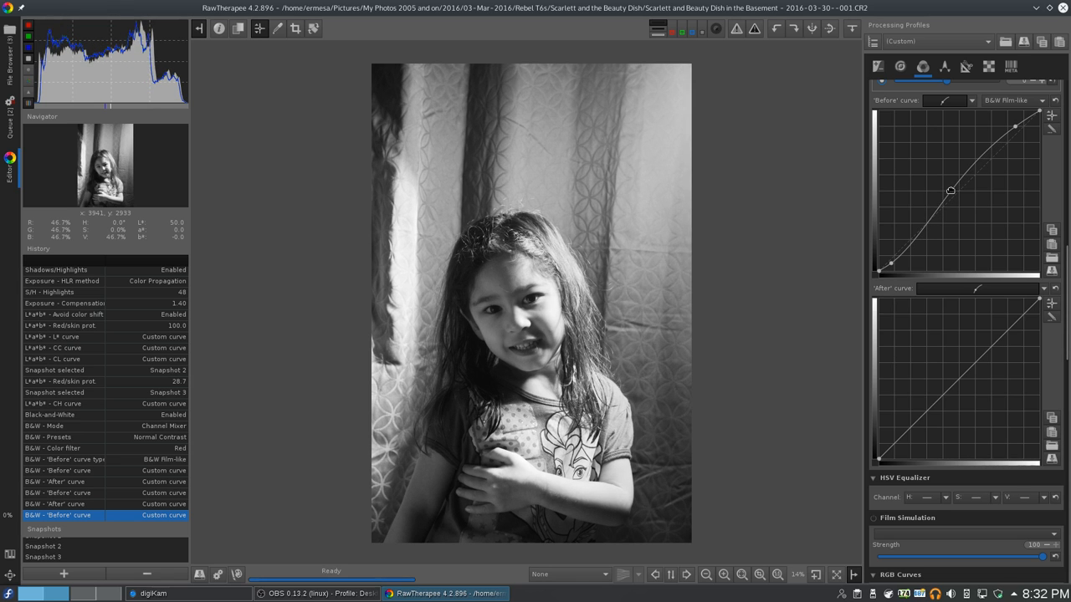
# Step: Rework the After curve to near-straight with a slight highlight lift
pyautogui.moveTo(950, 190); pyautogui.dragTo(953, 195)
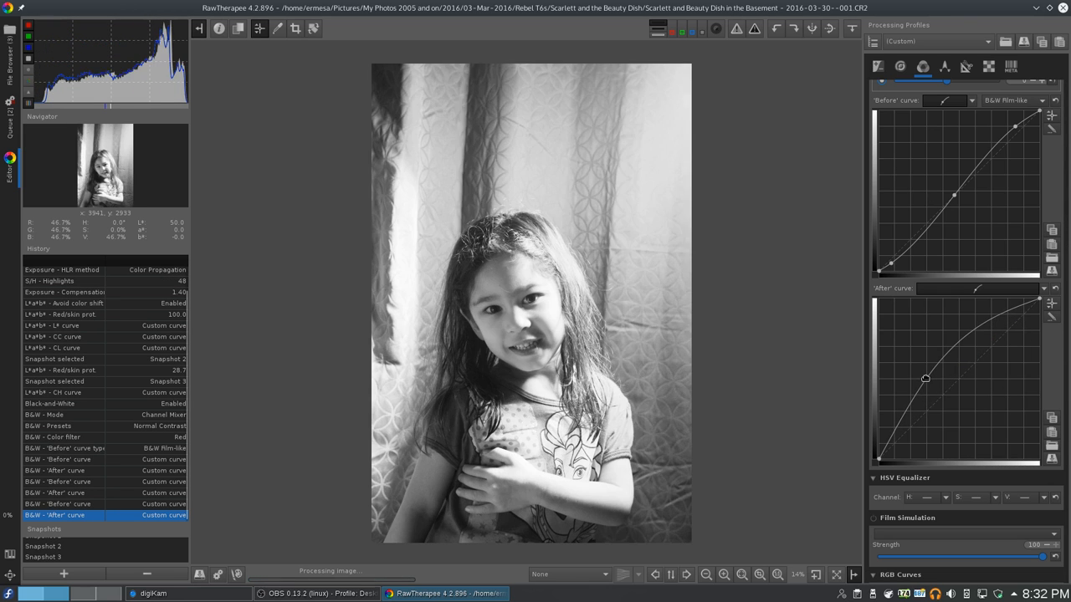
pyautogui.moveTo(925, 378); pyautogui.dragTo(1024, 343)
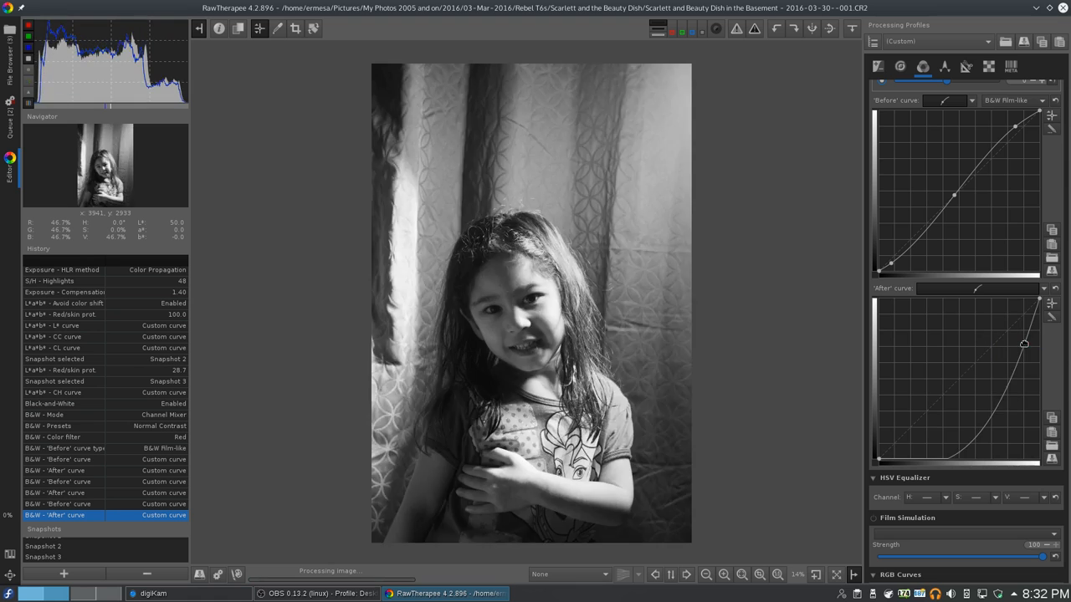
pyautogui.moveTo(1024, 343); pyautogui.dragTo(993, 340)
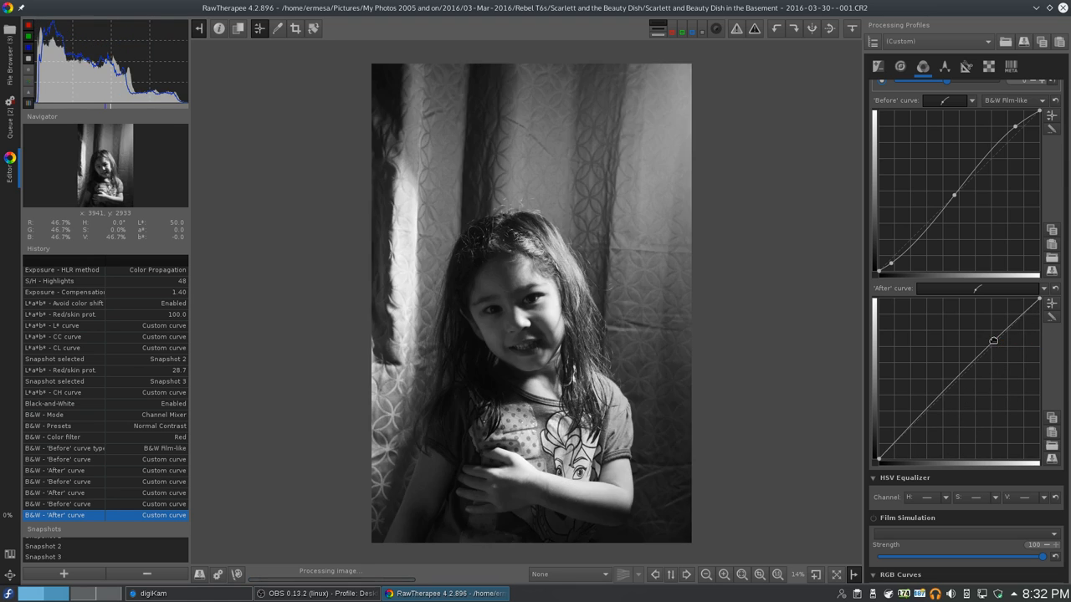
pyautogui.moveTo(994, 339); pyautogui.dragTo(1018, 313)
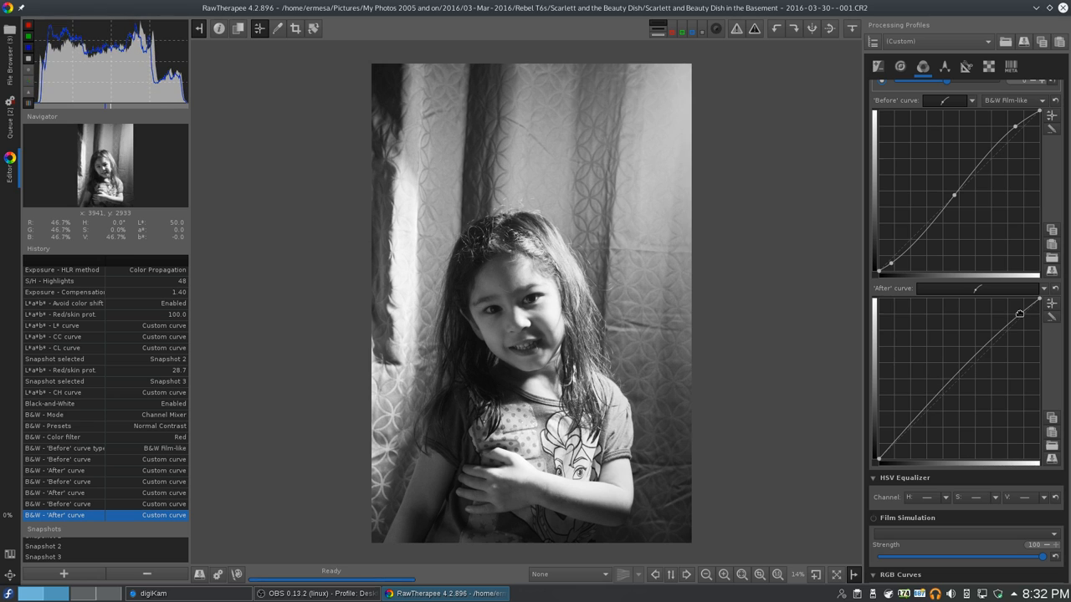
pyautogui.moveTo(1020, 314); pyautogui.dragTo(895, 445)
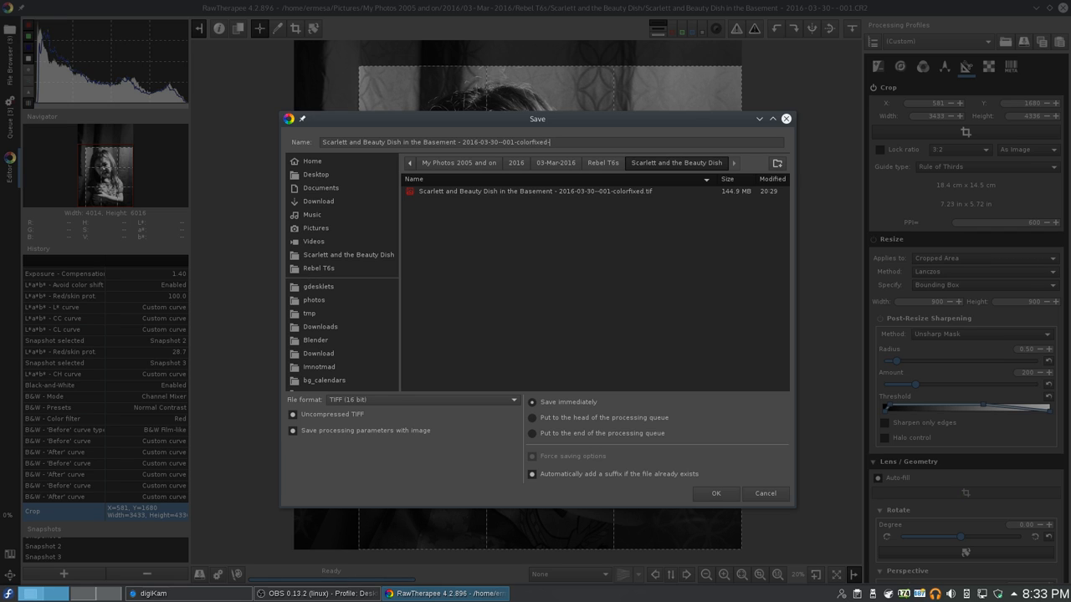
# Step: Export the cropped black-and-white portrait as an 8-bit JPEG at quality 100
pyautogui.click(422, 399)
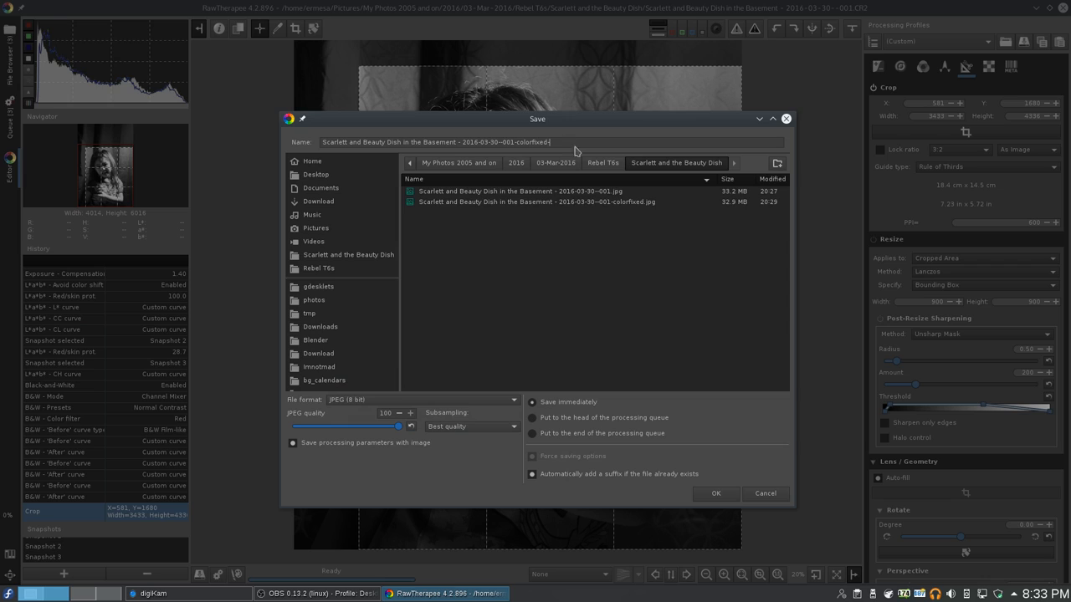
pyautogui.click(715, 493)
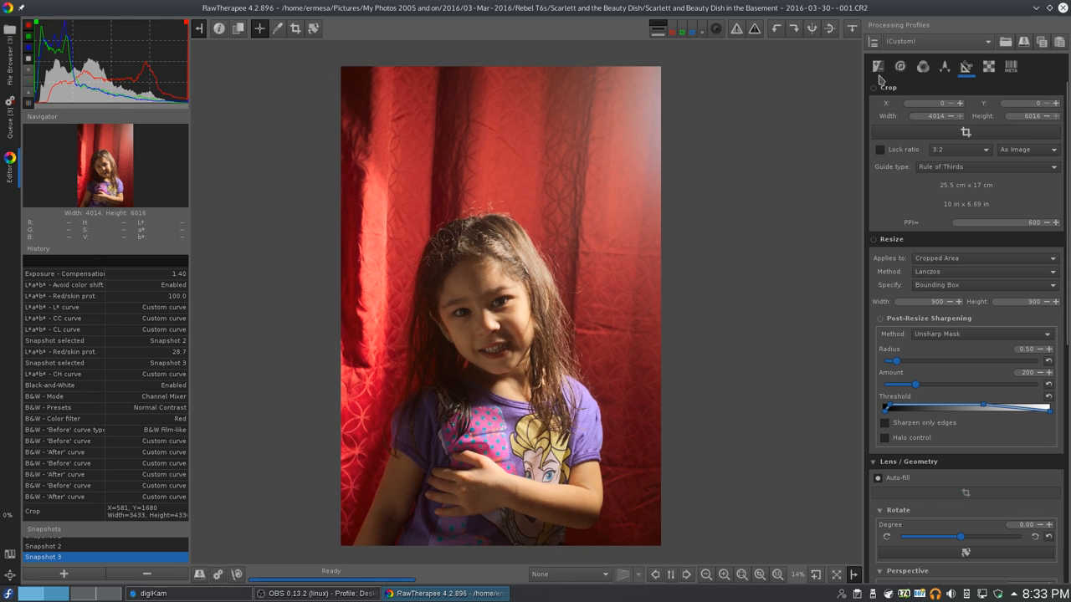
# Step: Enable Film Simulation and browse the black-and-white films for Ilford Delta 400
pyautogui.click(900, 67)
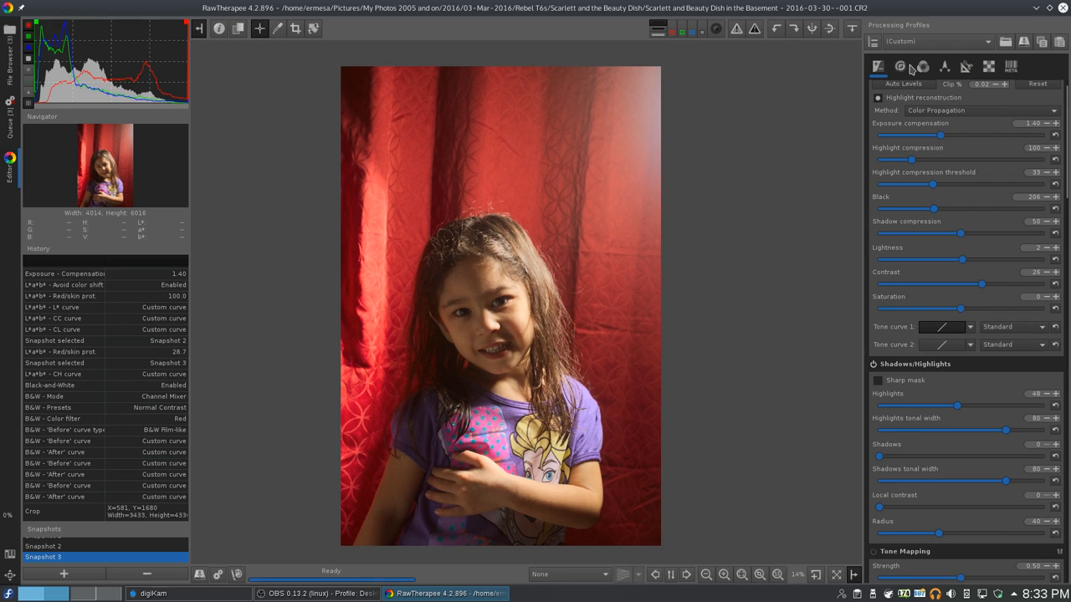
pyautogui.click(921, 66)
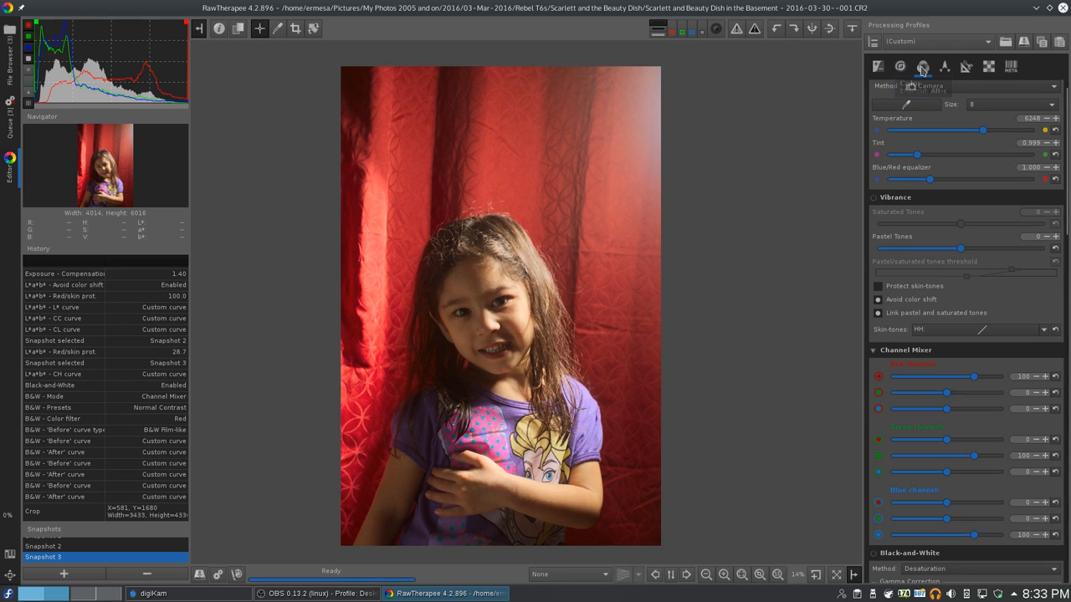
pyautogui.scroll(-3)
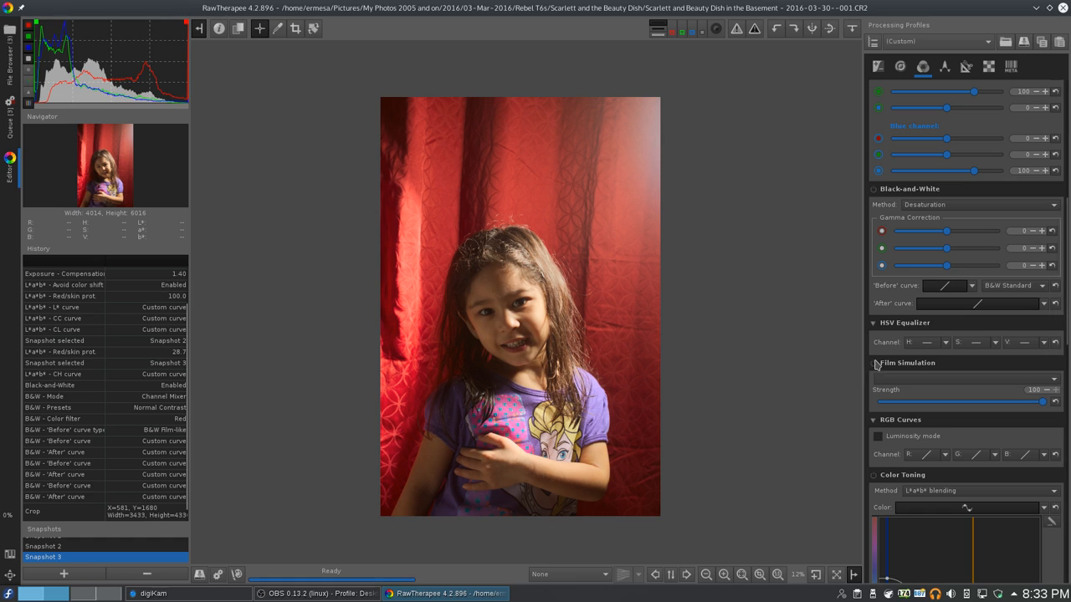
pyautogui.click(962, 379)
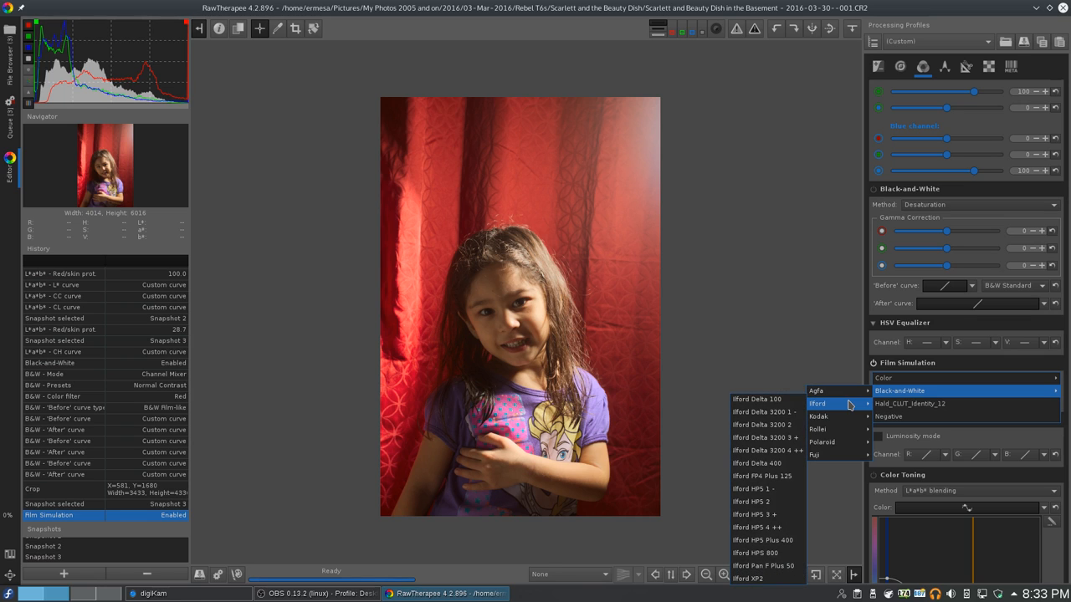
pyautogui.moveTo(824, 454)
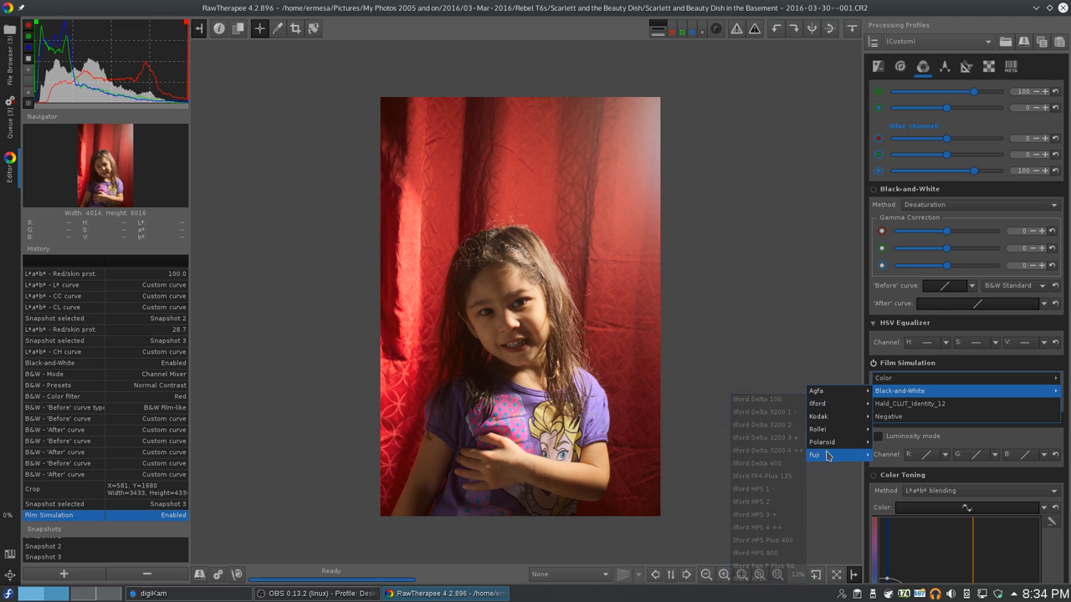
pyautogui.moveTo(822, 441)
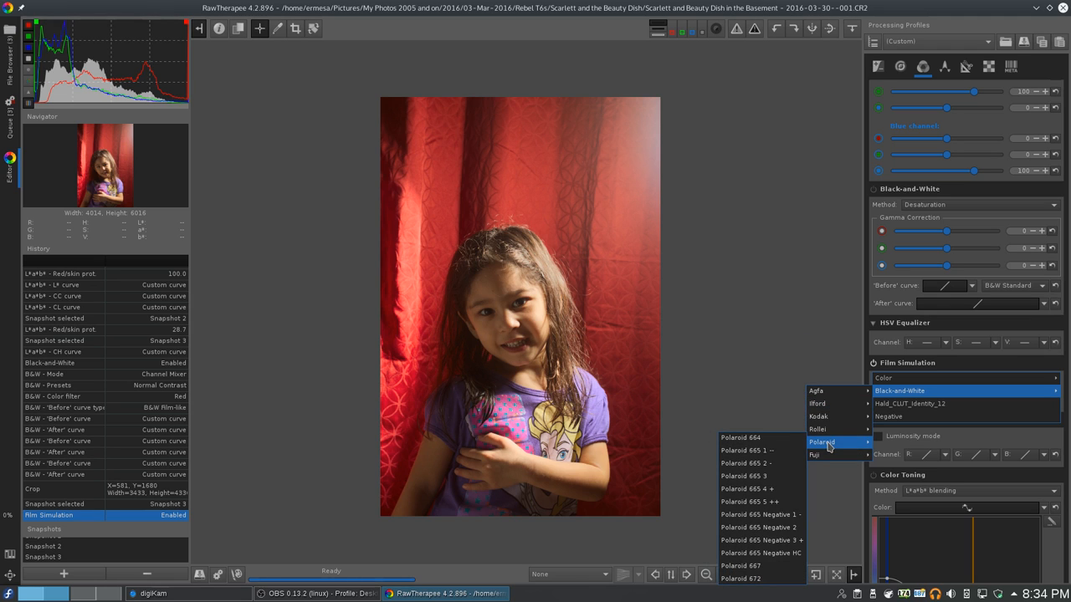
pyautogui.moveTo(822, 454)
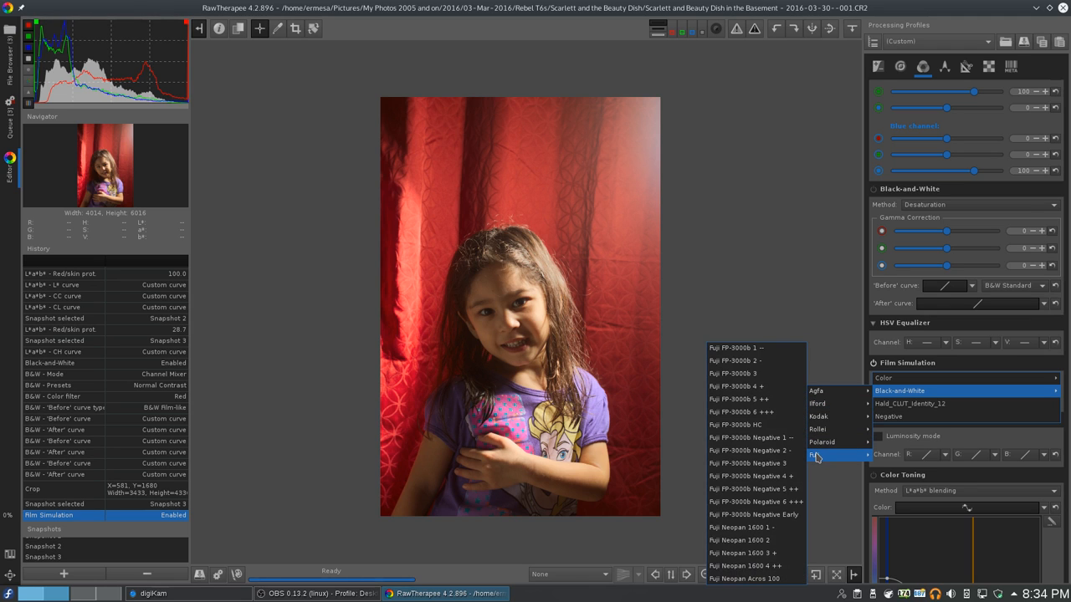
pyautogui.moveTo(824, 463)
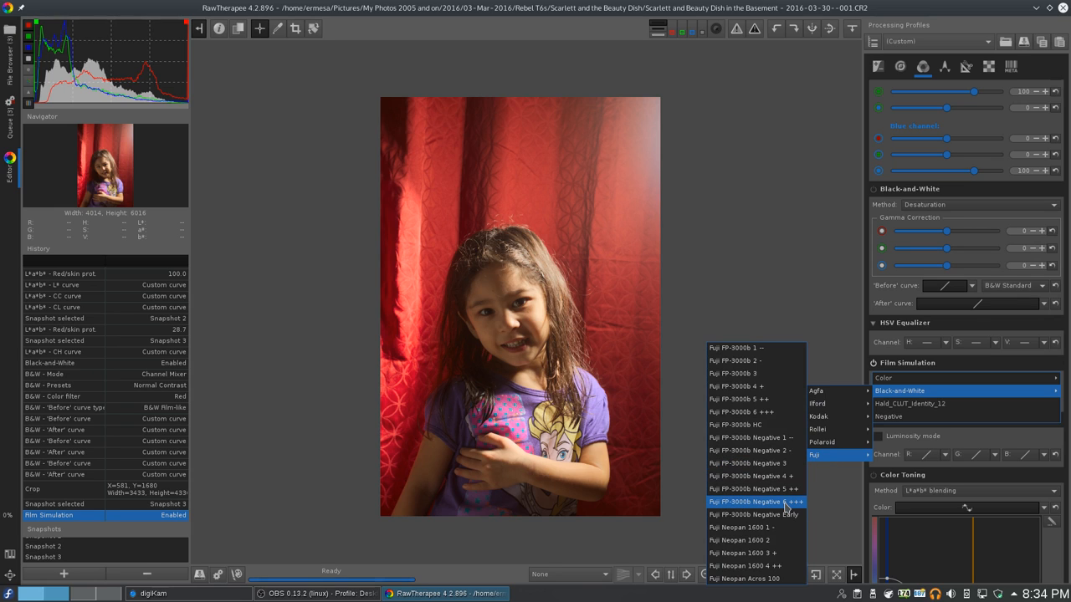
pyautogui.moveTo(756, 527)
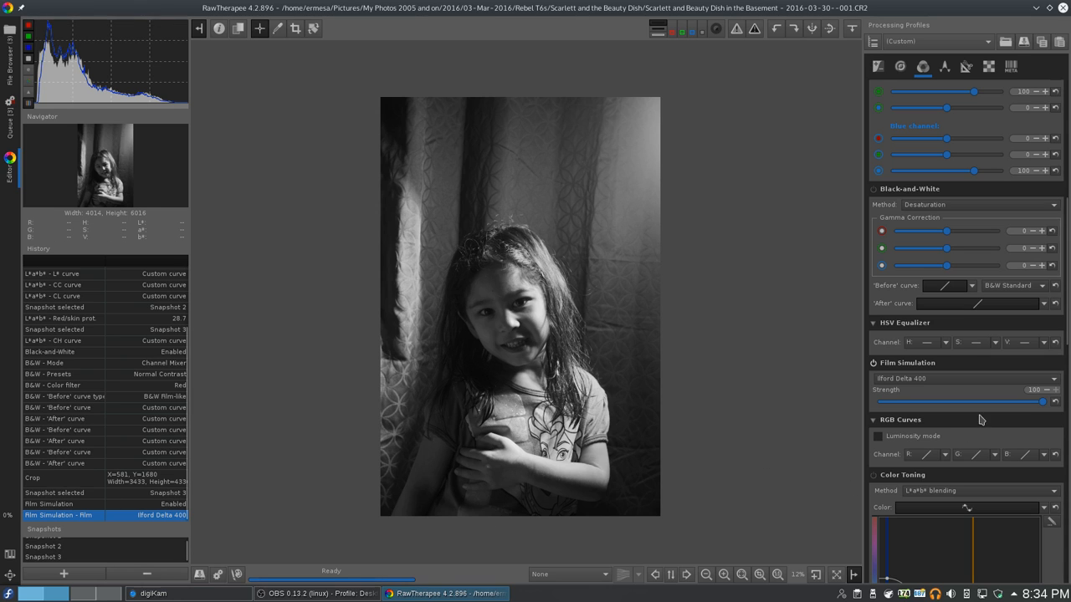
pyautogui.moveTo(1041, 402); pyautogui.dragTo(992, 402)
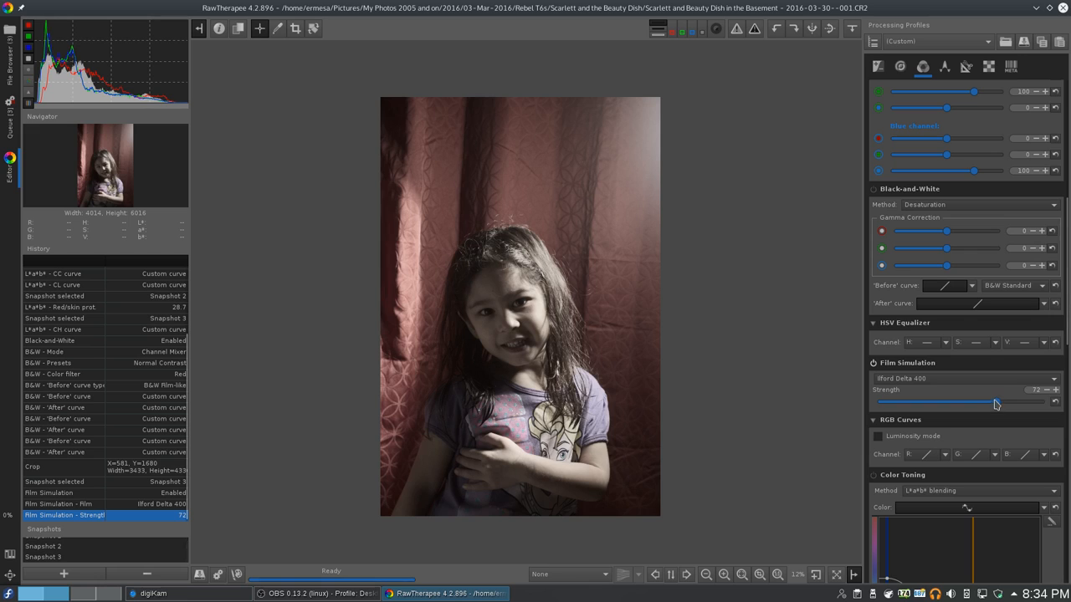
pyautogui.moveTo(996, 404); pyautogui.dragTo(1027, 404)
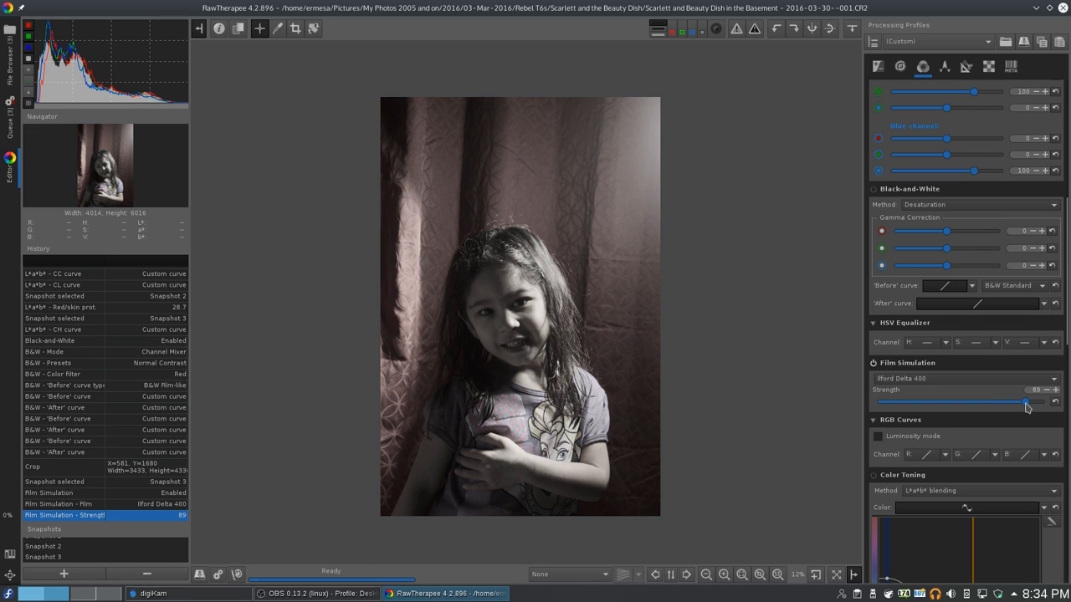
pyautogui.moveTo(1025, 403); pyautogui.dragTo(879, 402)
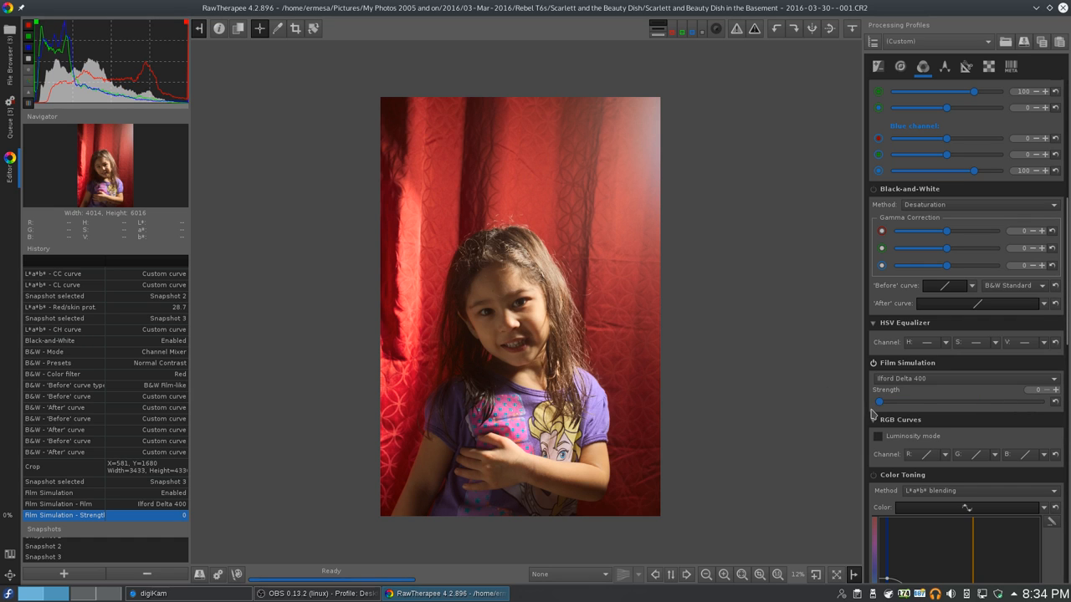
pyautogui.moveTo(879, 401); pyautogui.dragTo(1042, 402)
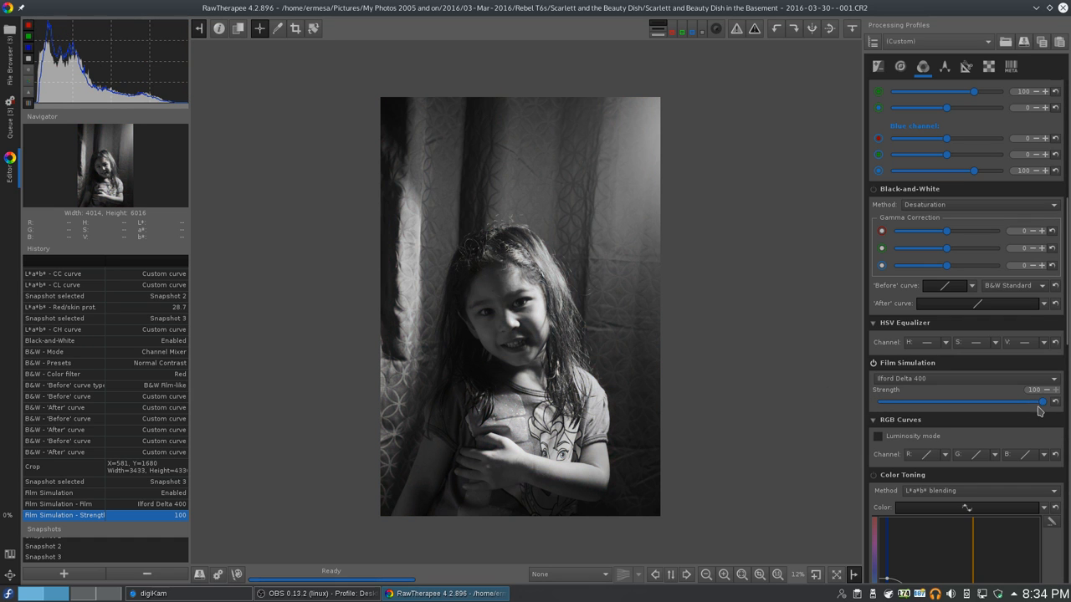
pyautogui.moveTo(1042, 402); pyautogui.dragTo(977, 403)
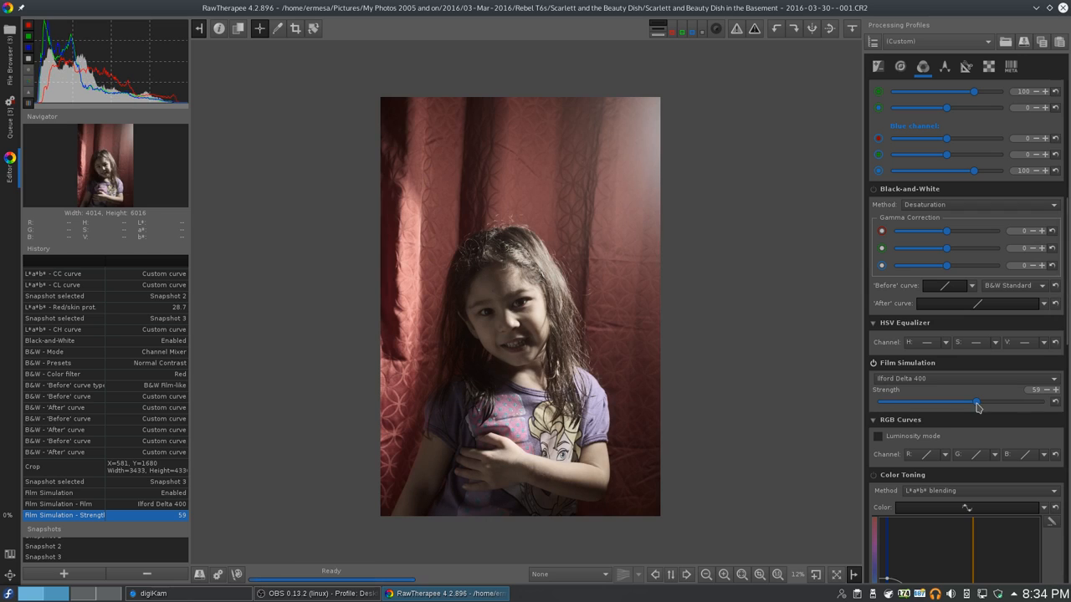
pyautogui.moveTo(974, 402); pyautogui.dragTo(999, 403)
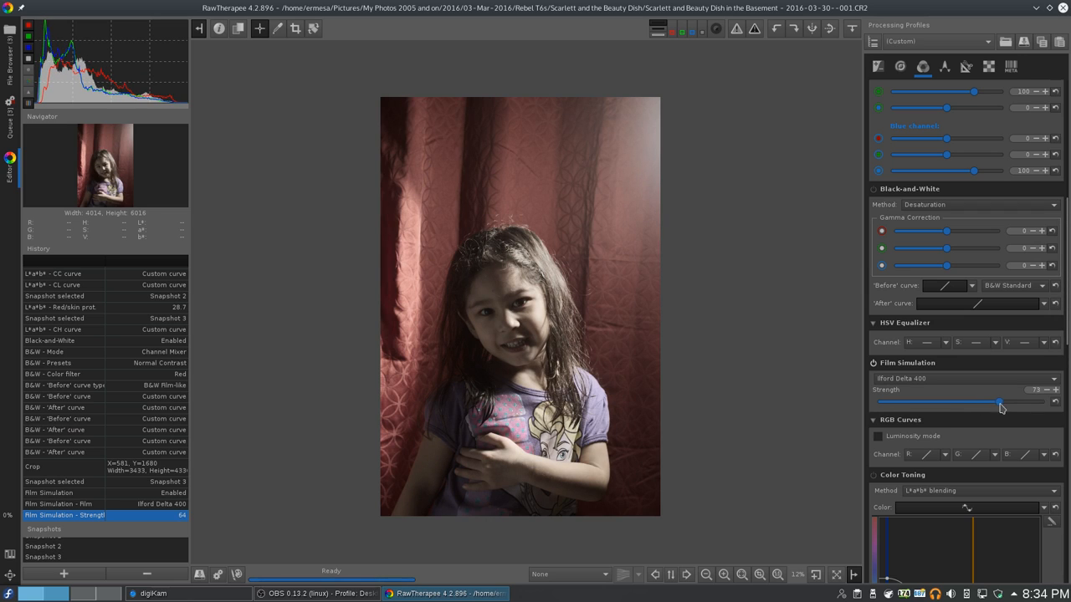
pyautogui.moveTo(1001, 404); pyautogui.dragTo(1006, 404)
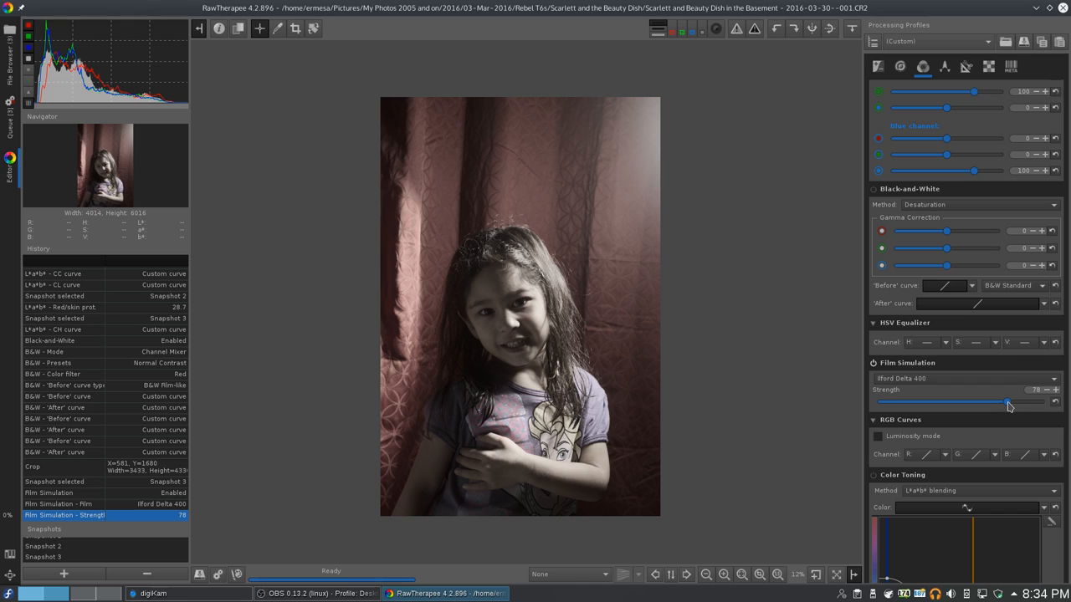
pyautogui.moveTo(1007, 401); pyautogui.dragTo(1018, 402)
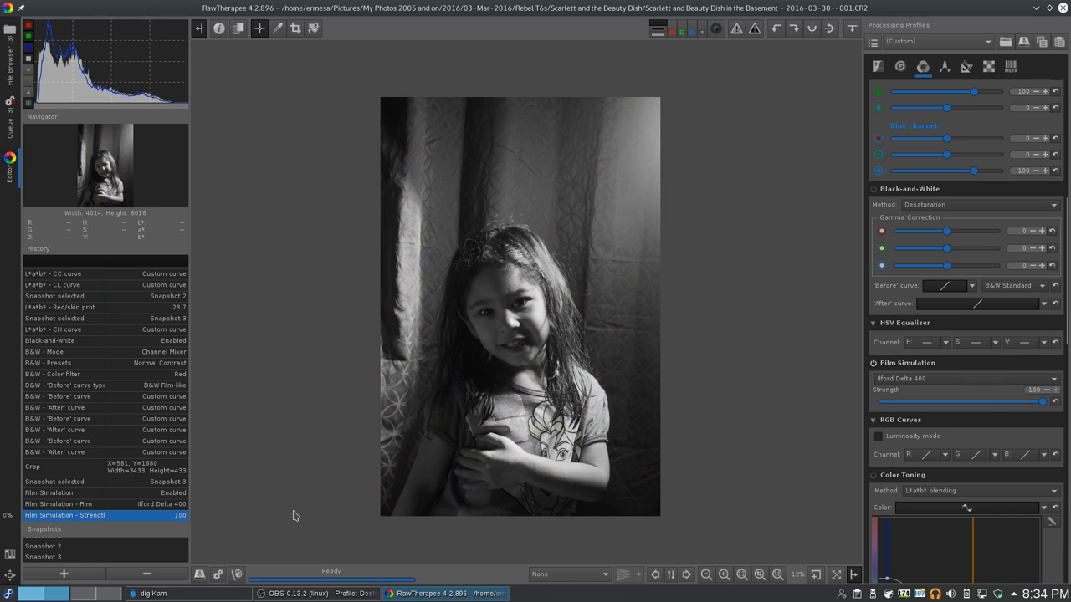
pyautogui.moveTo(432, 222)
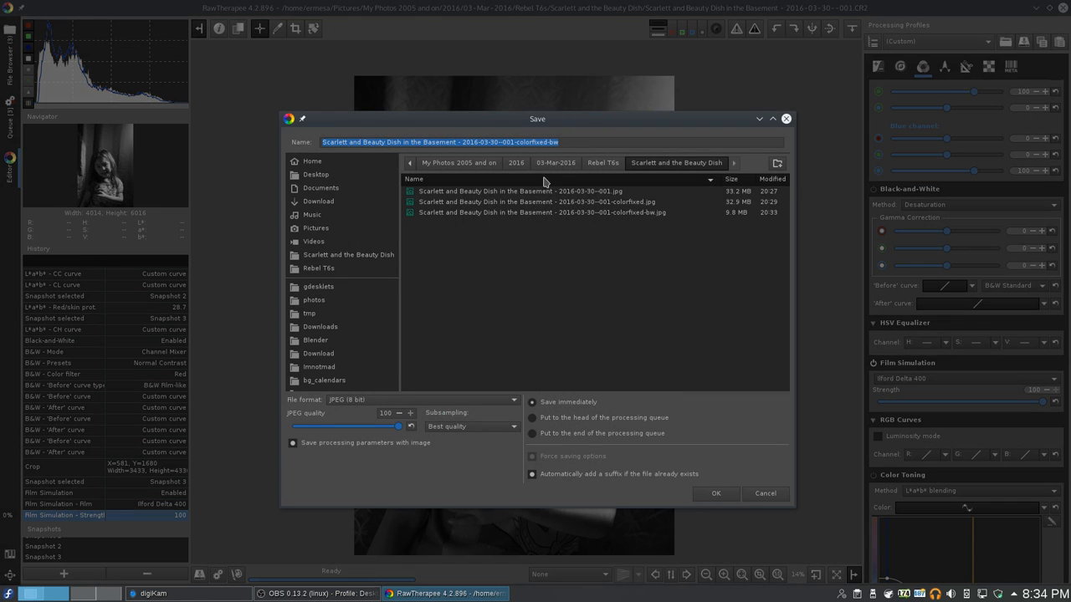
# Step: Save the Ilford Delta 400 version as a -ilford400 JPEG and try Kodak T-Max 400
pyautogui.click(536, 141)
pyautogui.write('-ilford400')
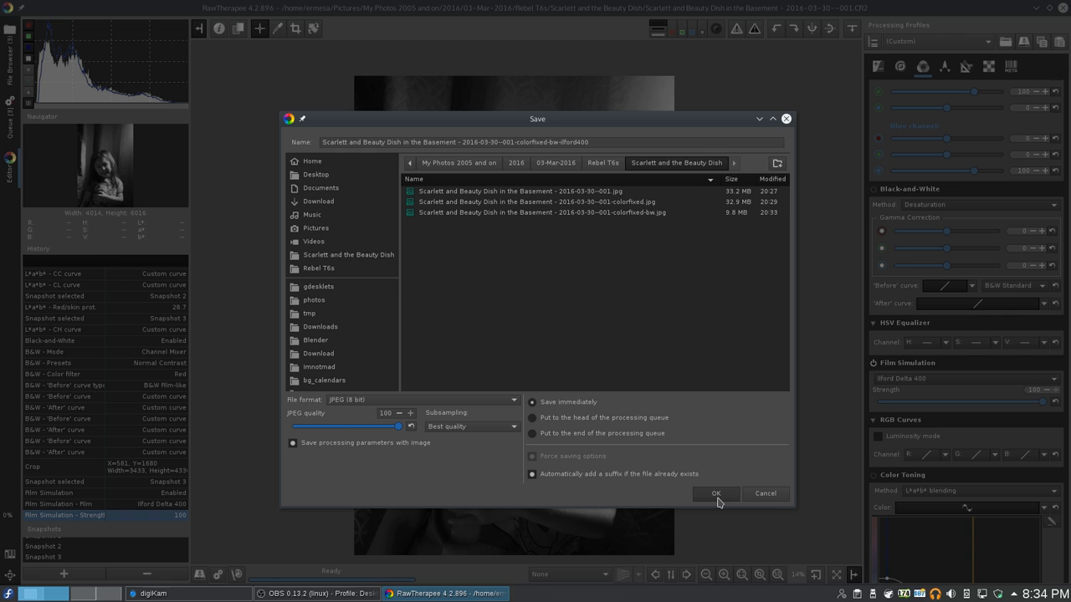
pyautogui.click(715, 494)
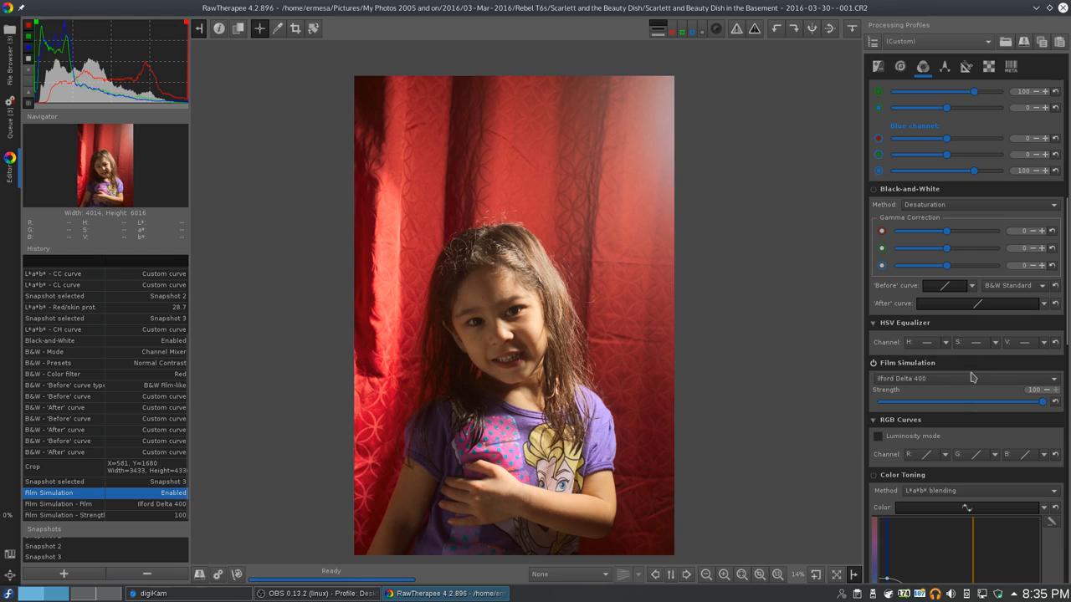
pyautogui.click(962, 378)
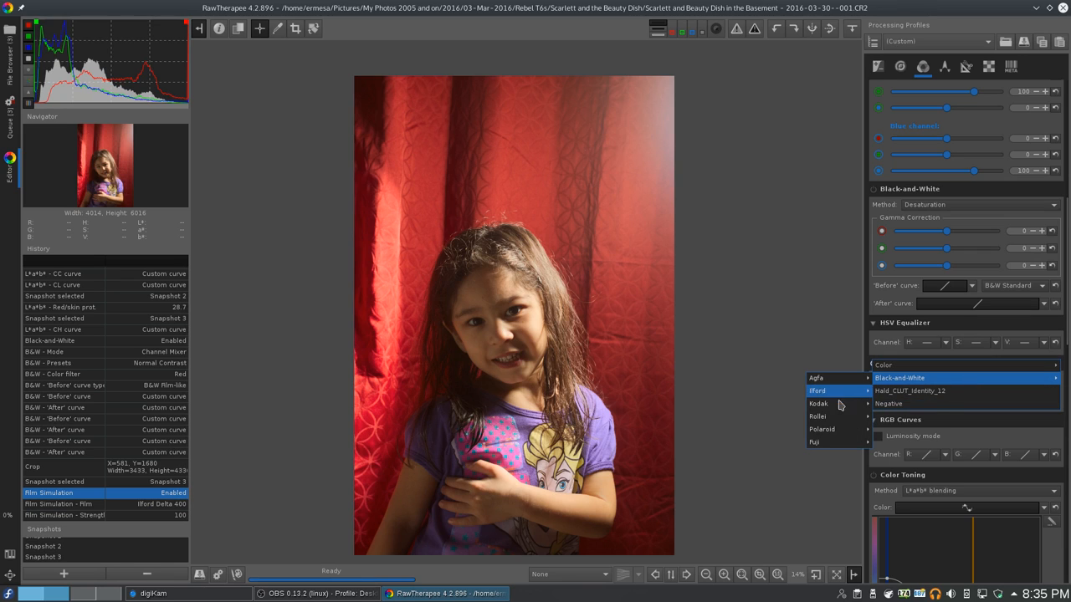
pyautogui.moveTo(818, 403)
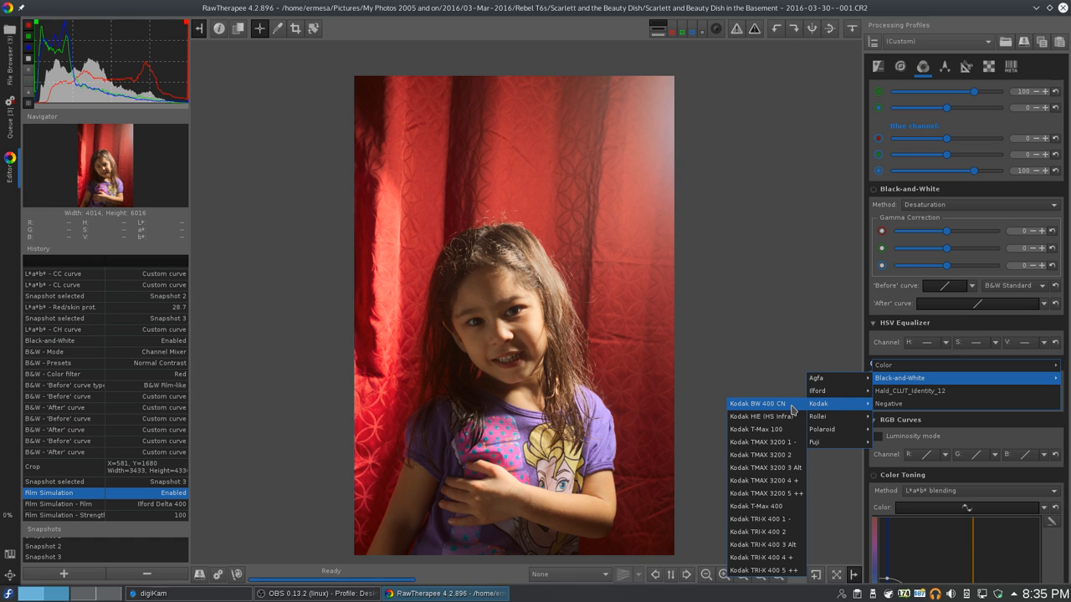
pyautogui.moveTo(765, 506)
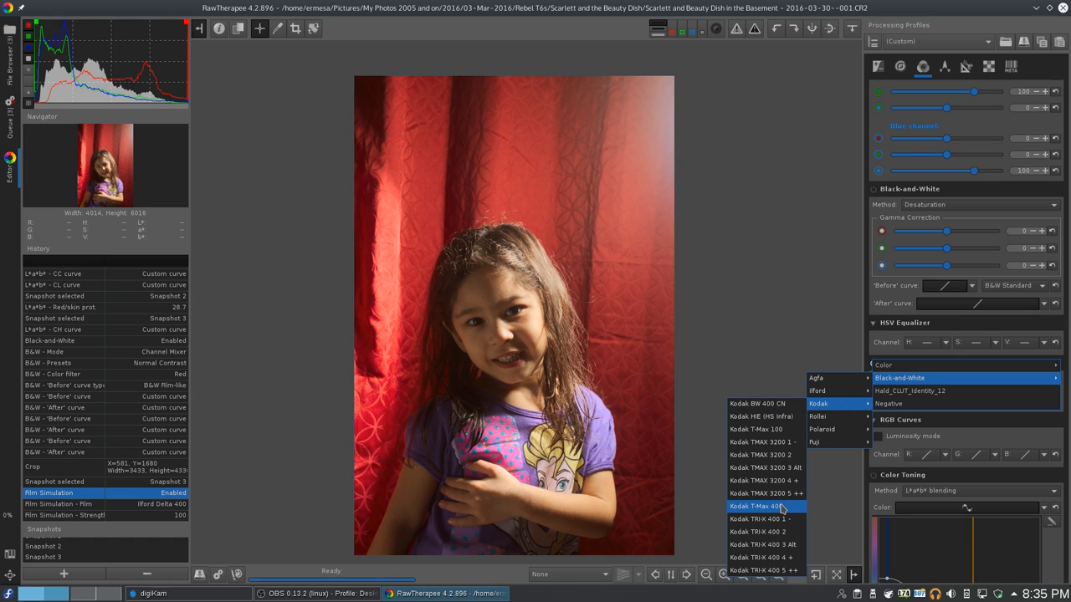
pyautogui.click(761, 506)
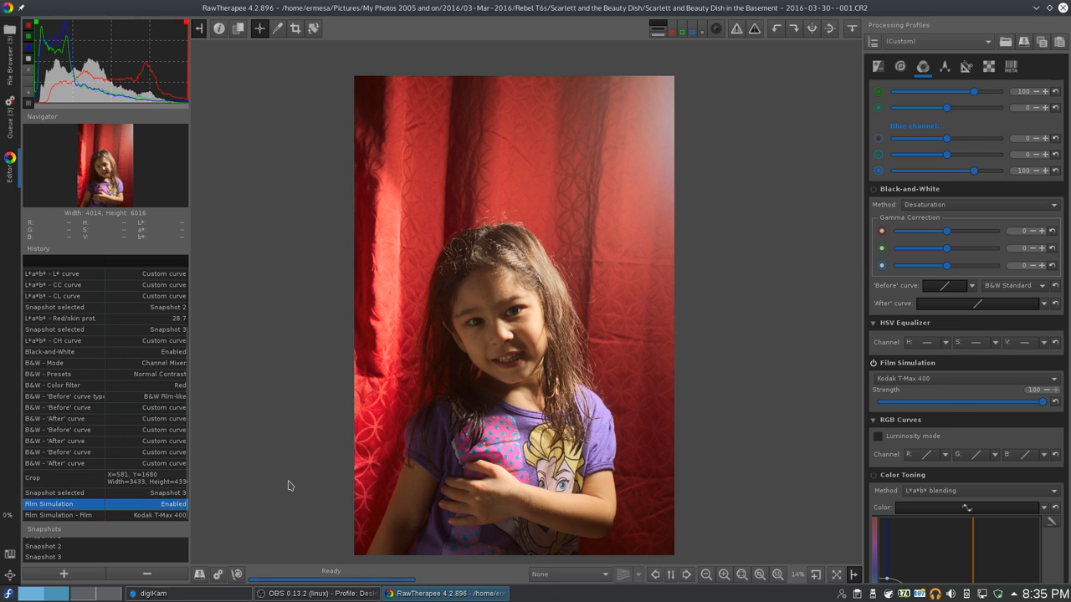
# Step: Try the Agfa APX 100 film simulation, then settle on Ilford HP5 800
pyautogui.click(962, 378)
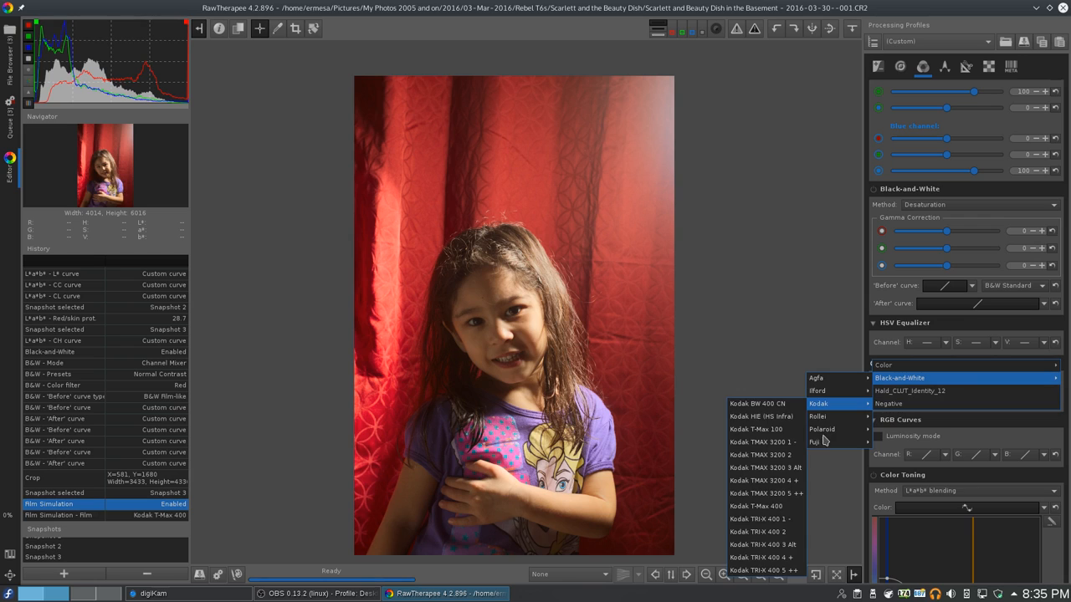
pyautogui.moveTo(817, 377)
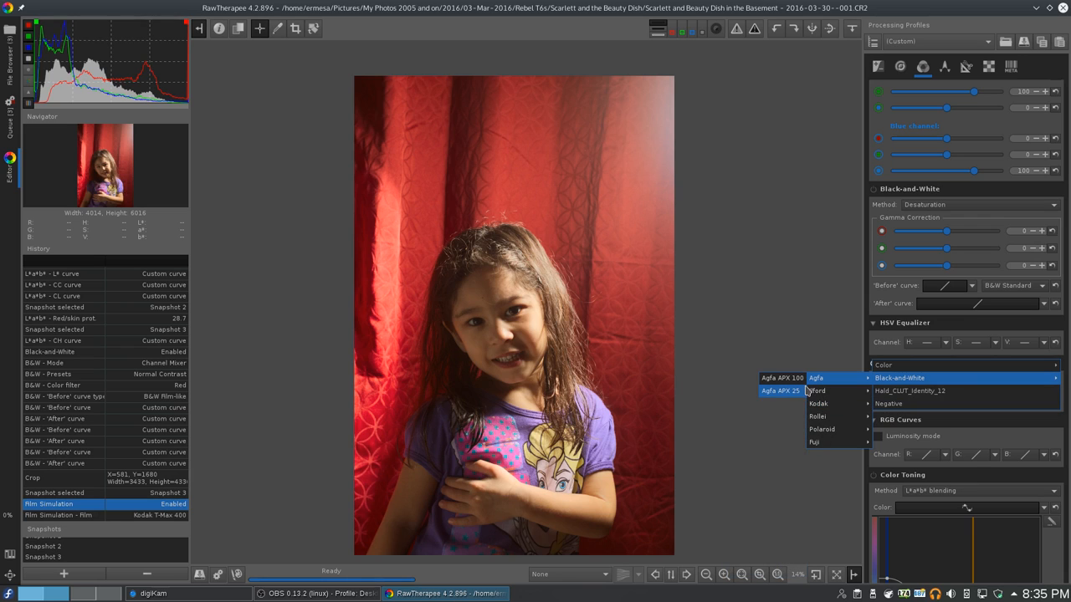
pyautogui.click(782, 378)
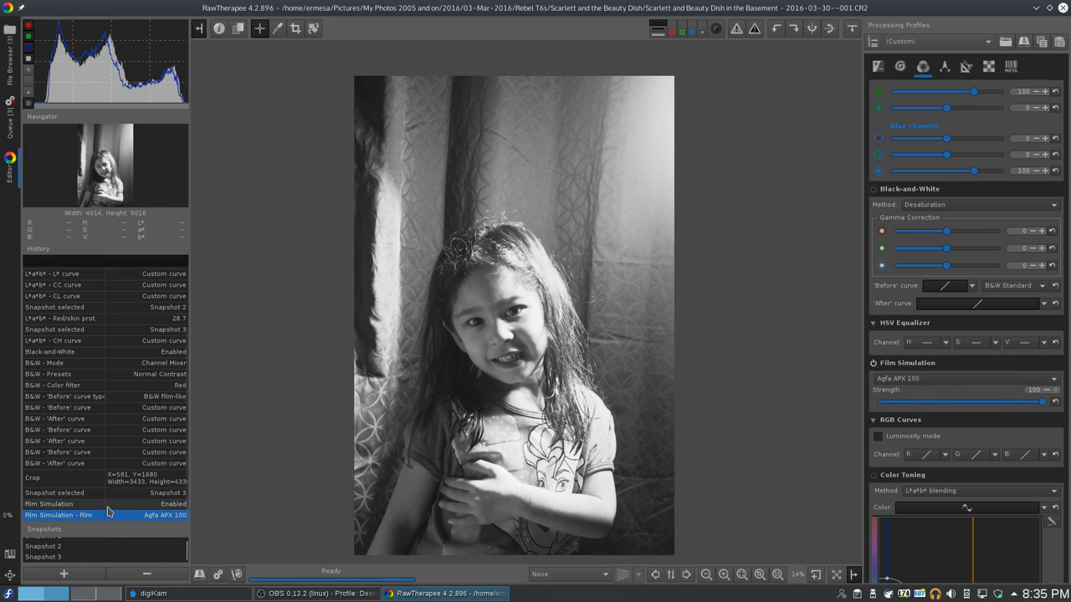
pyautogui.click(963, 378)
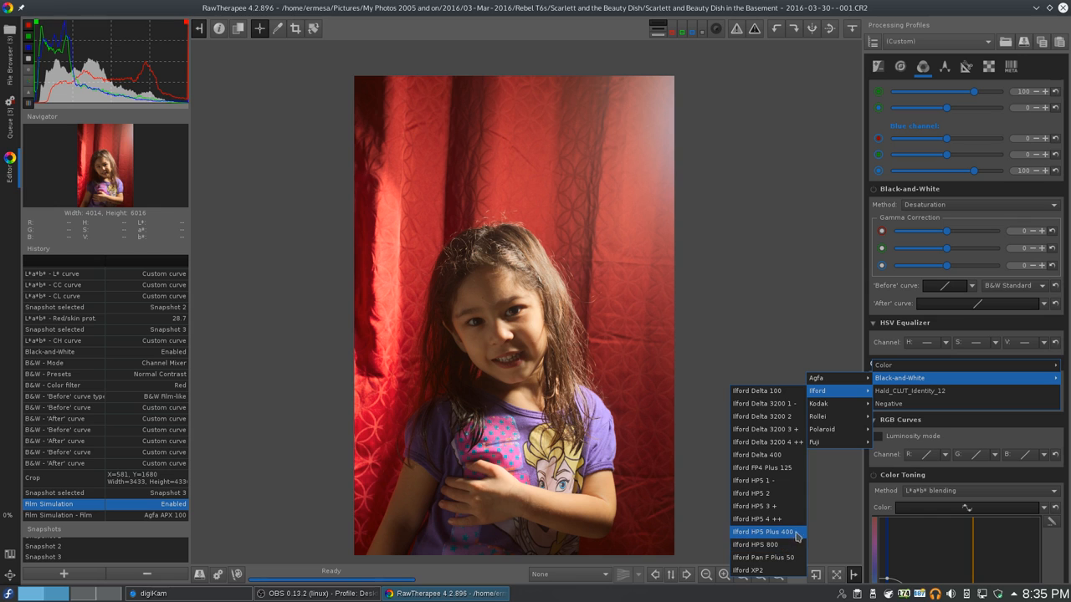
pyautogui.click(754, 544)
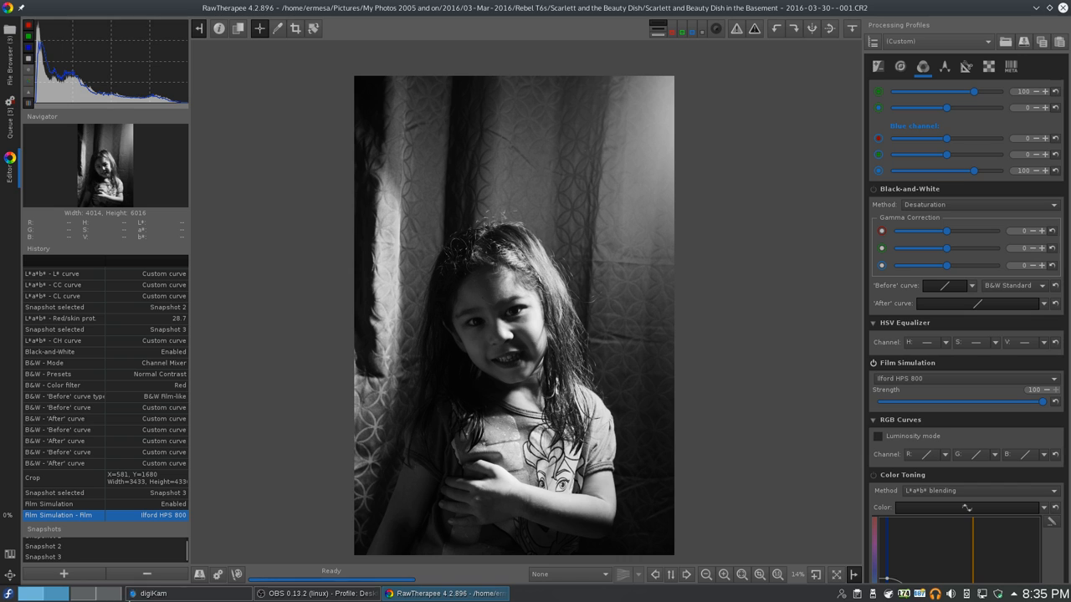
pyautogui.click(154, 593)
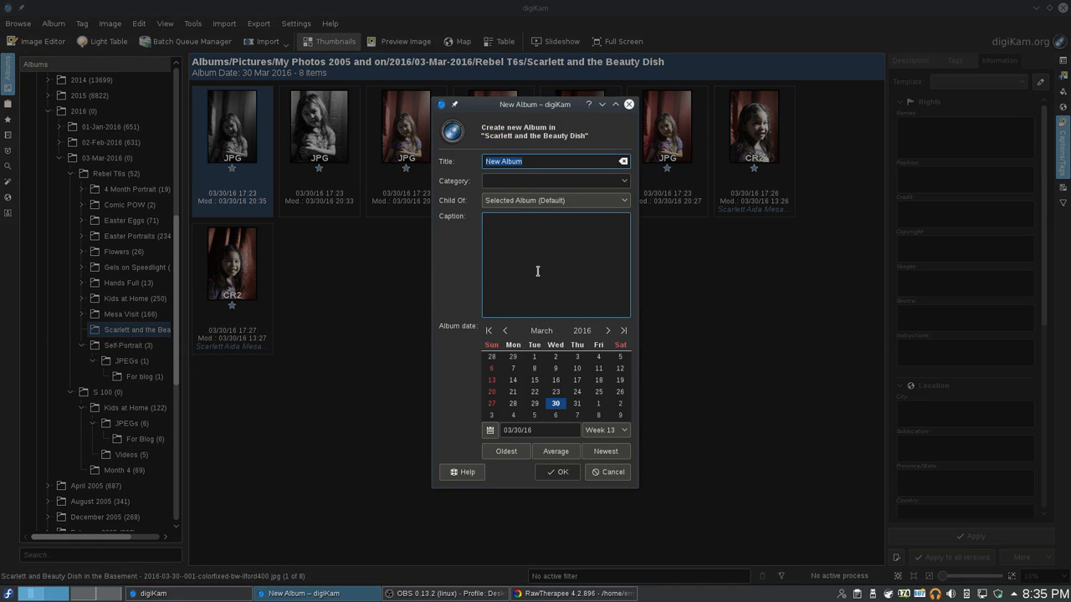
# Step: Create a sub-album named JPEGs under Scarlett and the Beauty Dish and open it
pyautogui.click(608, 472)
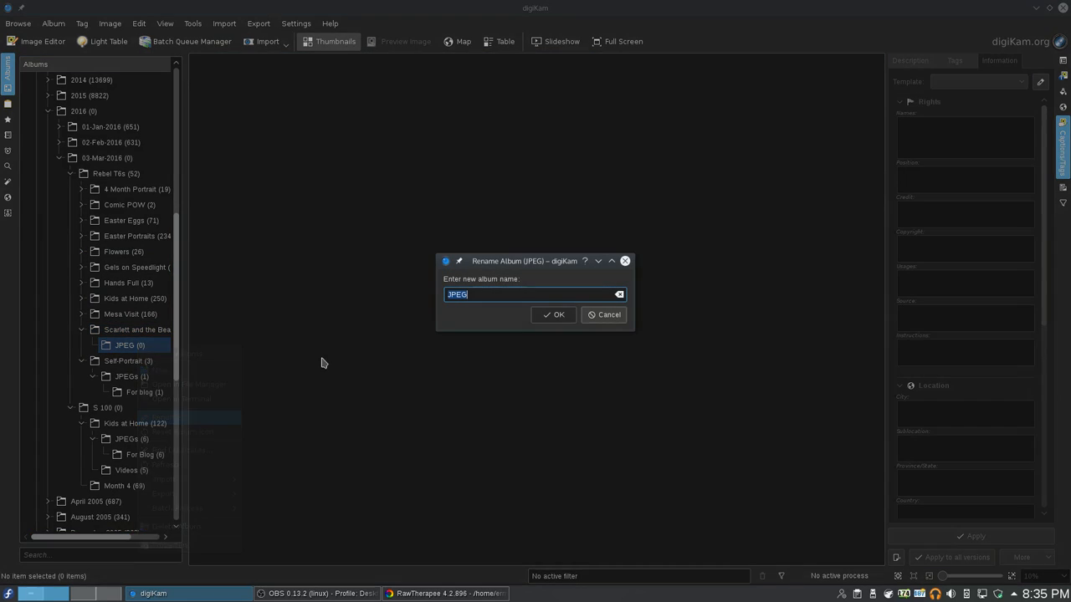
pyautogui.click(553, 315)
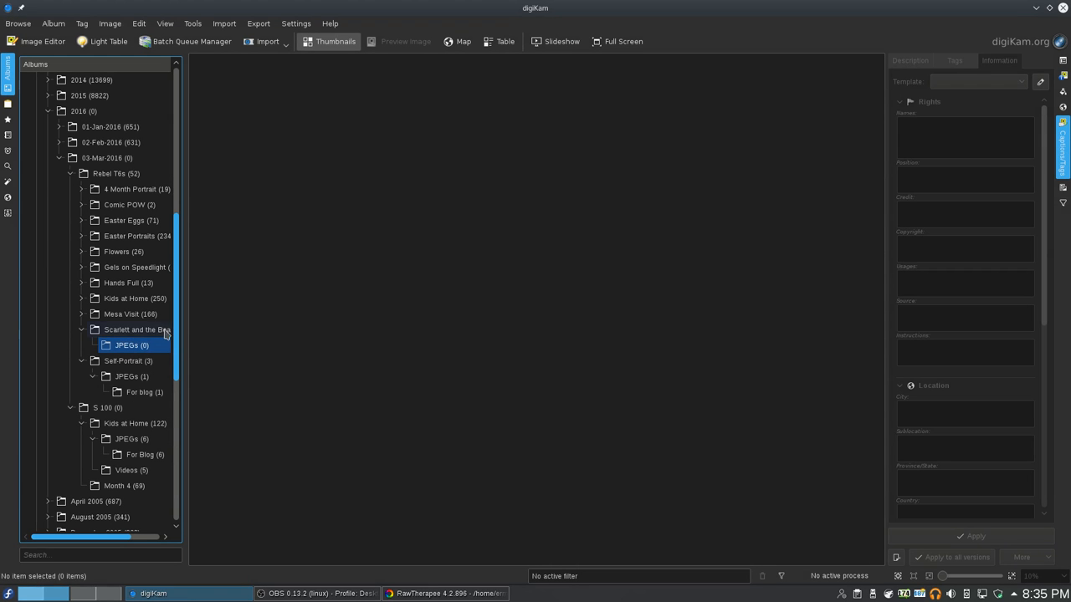
pyautogui.click(136, 329)
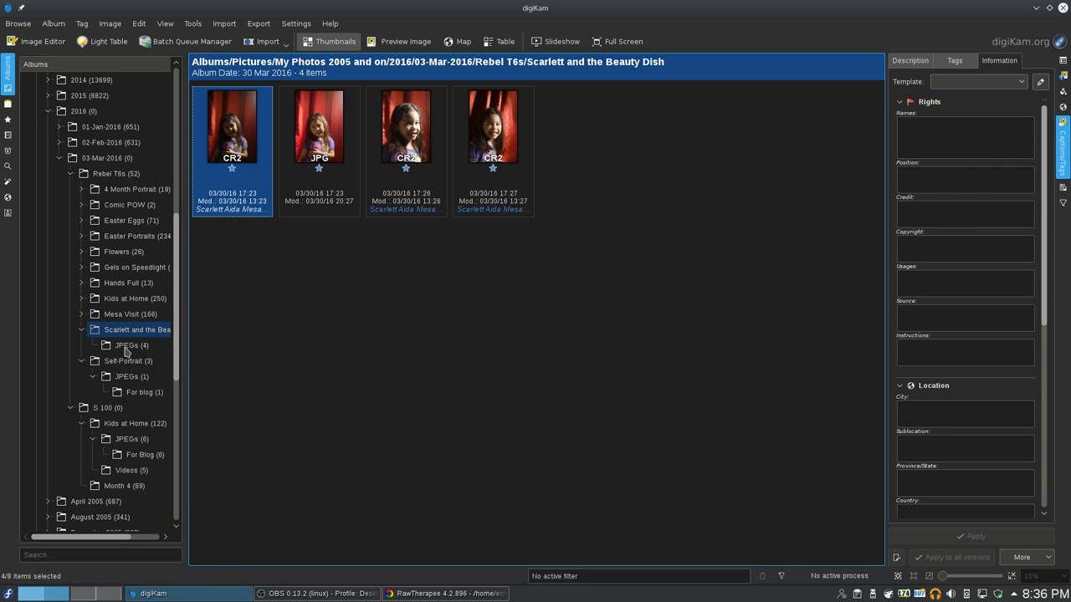
pyautogui.click(132, 344)
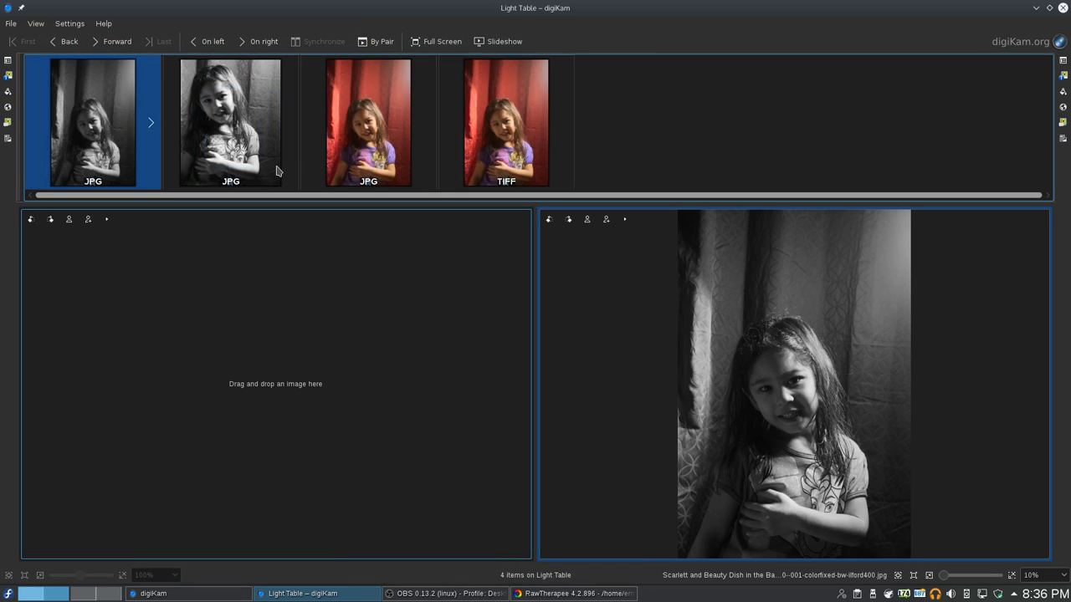
pyautogui.moveTo(269, 52)
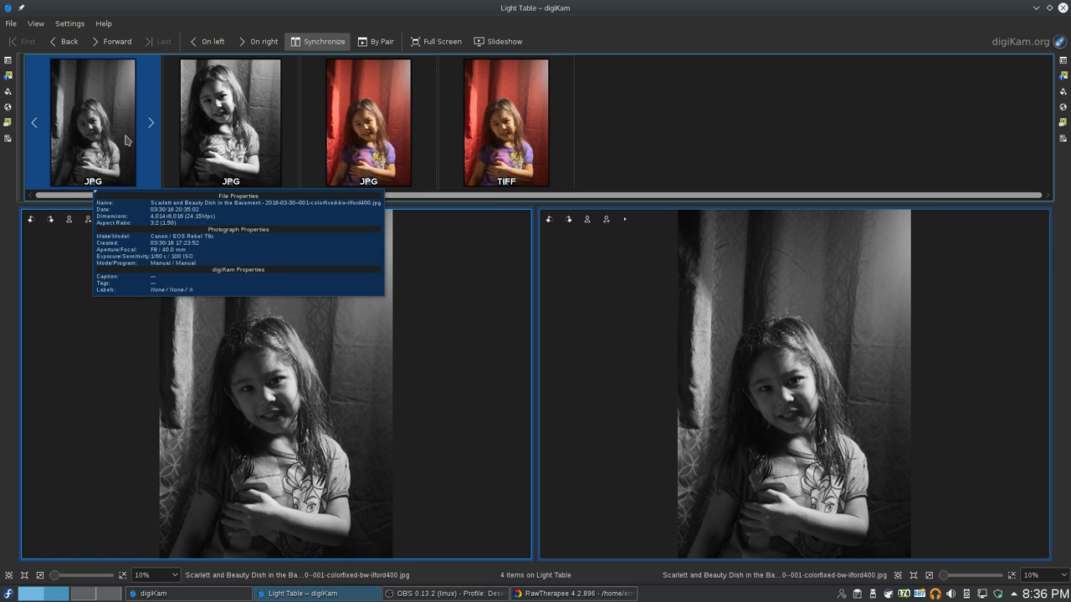
# Step: Zoom both Light Table panes to about 50–60% on the girl's face
pyautogui.click(230, 121)
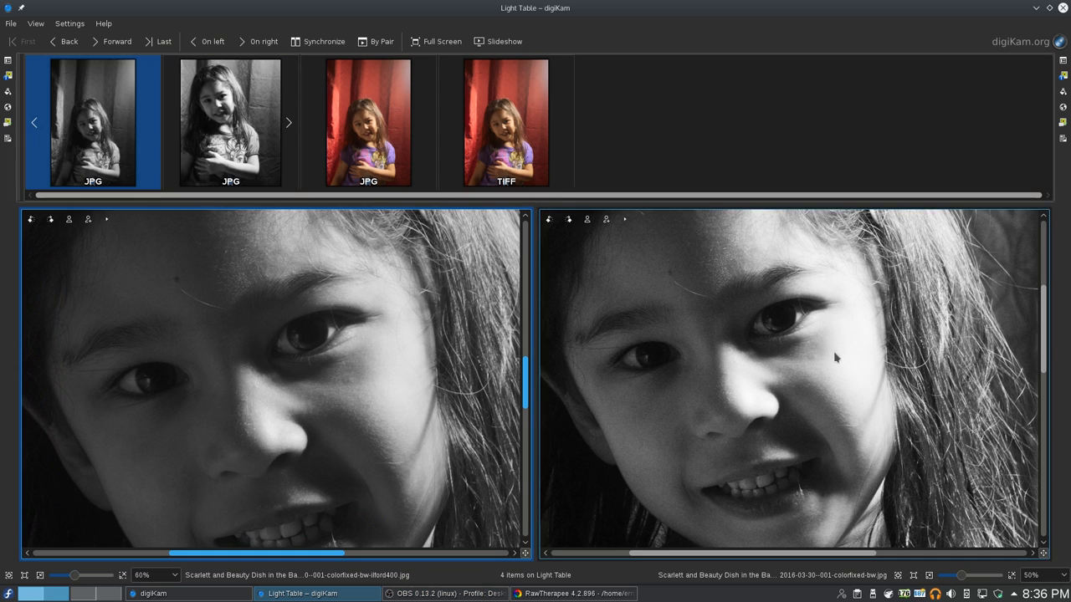
pyautogui.click(230, 121)
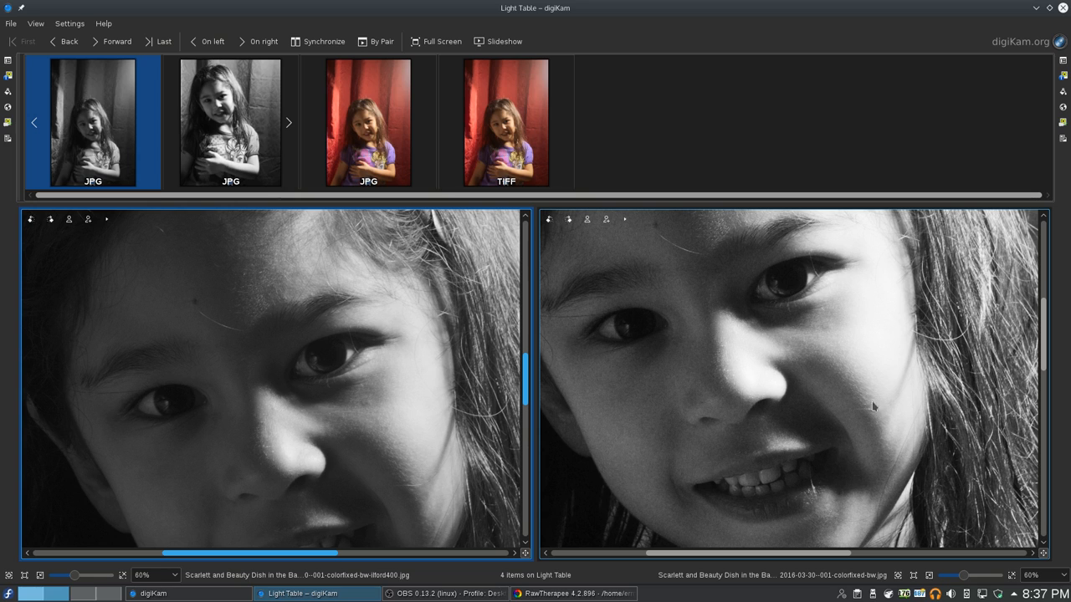
pyautogui.moveTo(627, 422)
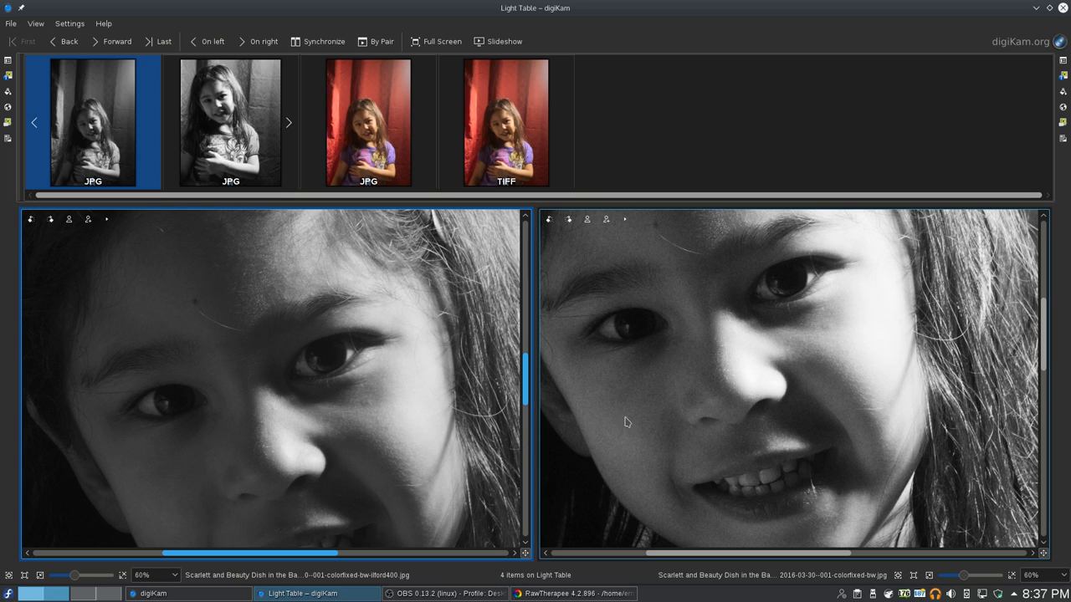
pyautogui.moveTo(661, 224)
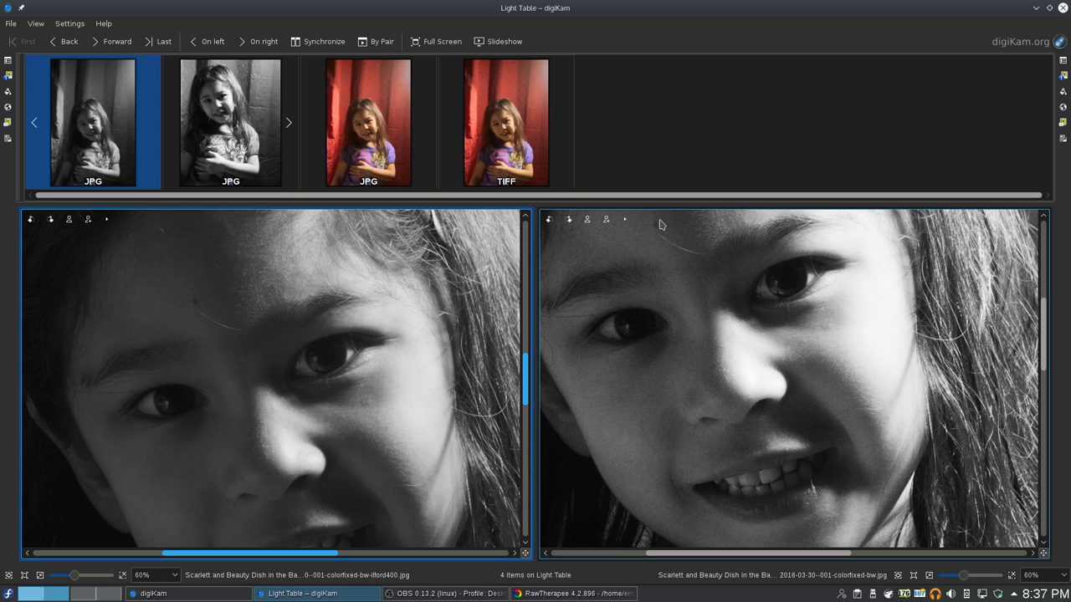
pyautogui.moveTo(823, 443)
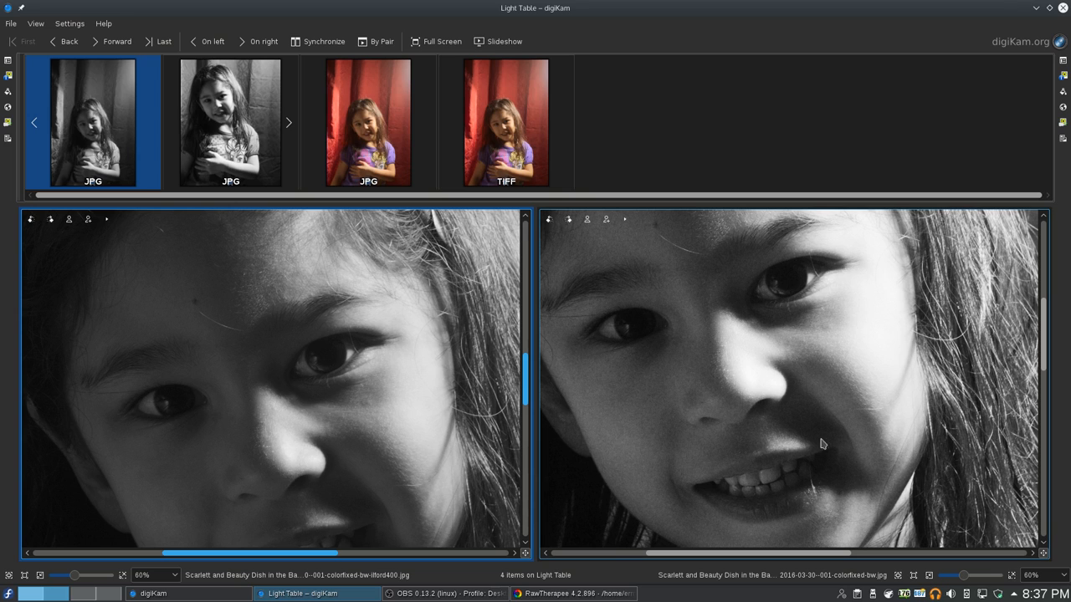
pyautogui.moveTo(650, 400)
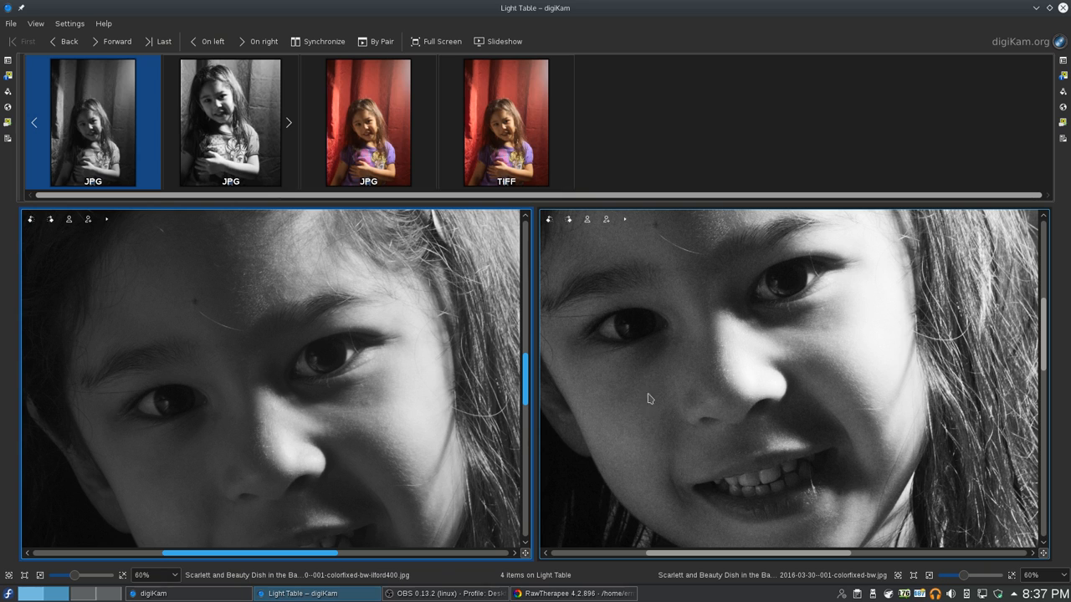
pyautogui.moveTo(586, 328)
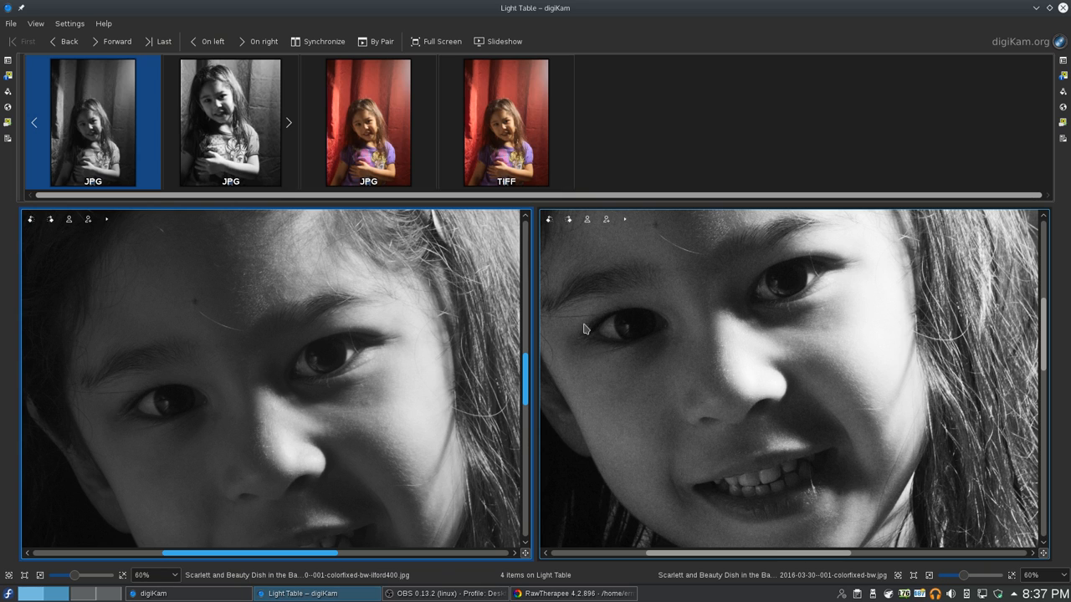
pyautogui.moveTo(639, 311)
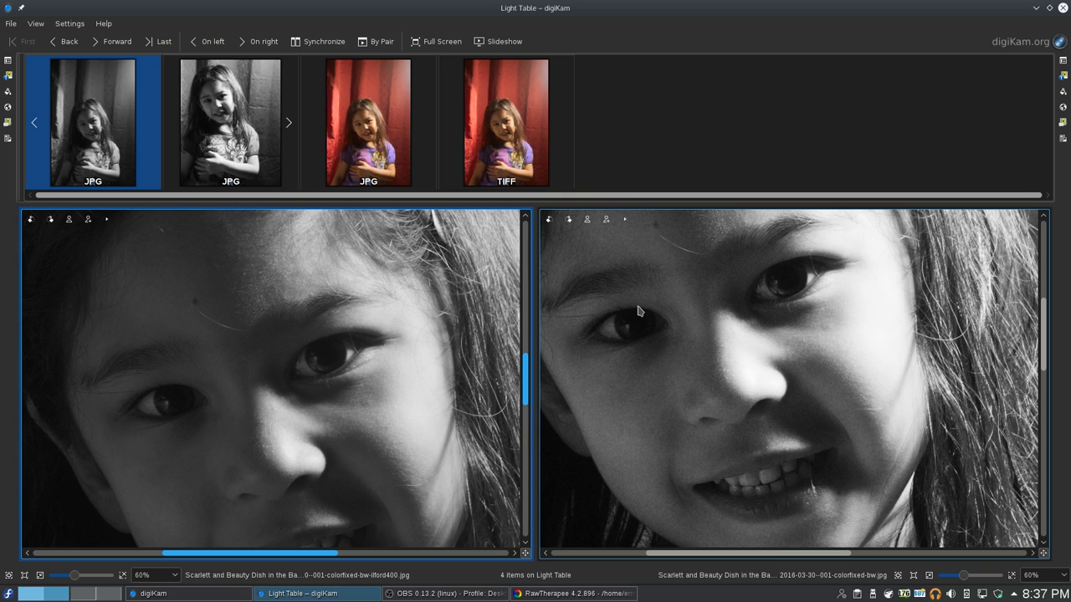
pyautogui.moveTo(677, 273)
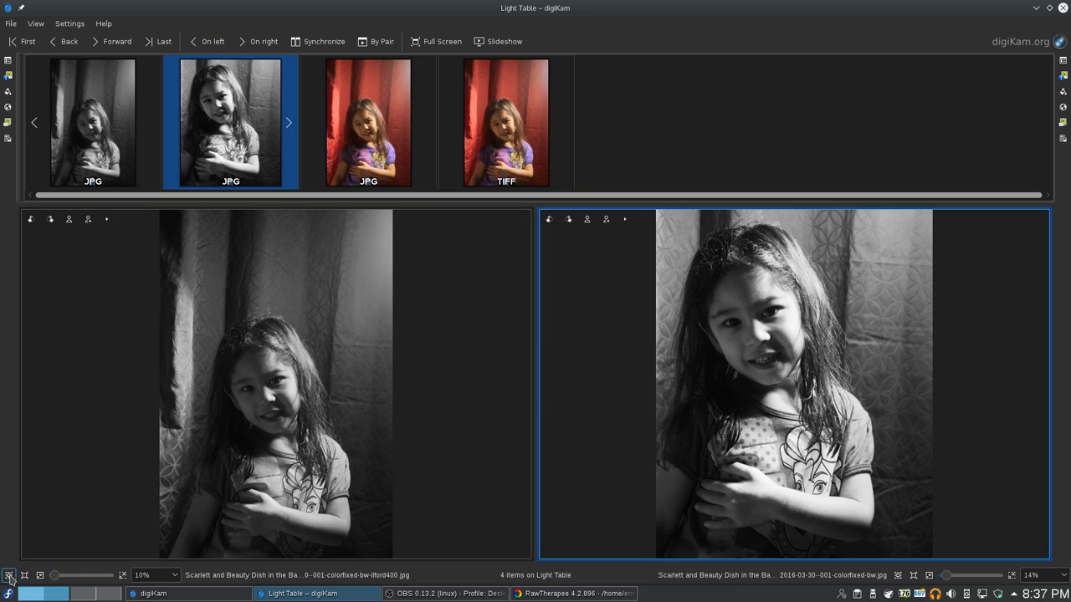
pyautogui.moveTo(9, 574)
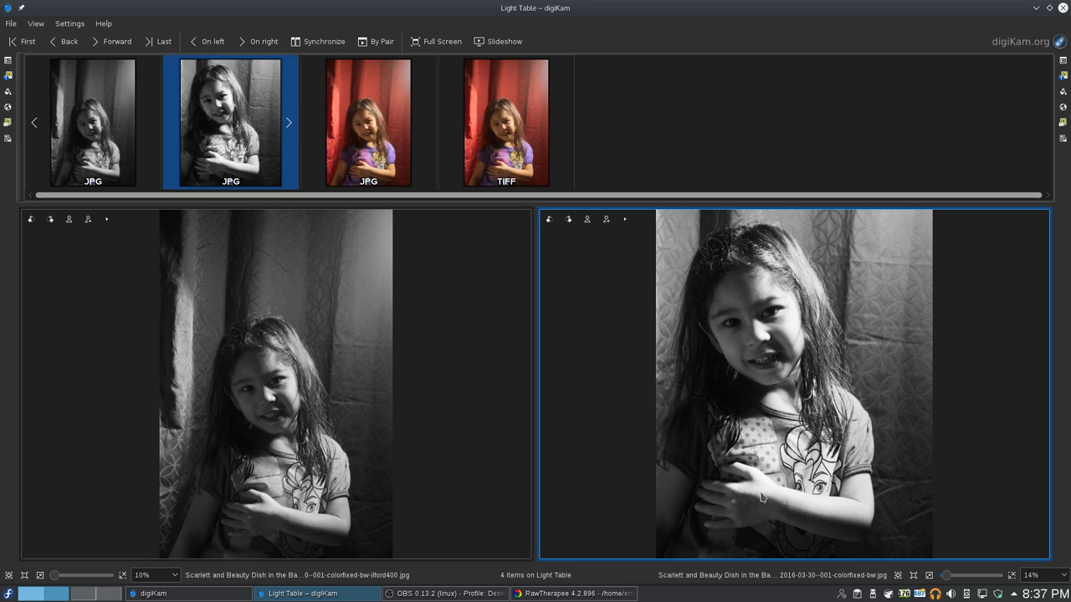
pyautogui.moveTo(761, 365)
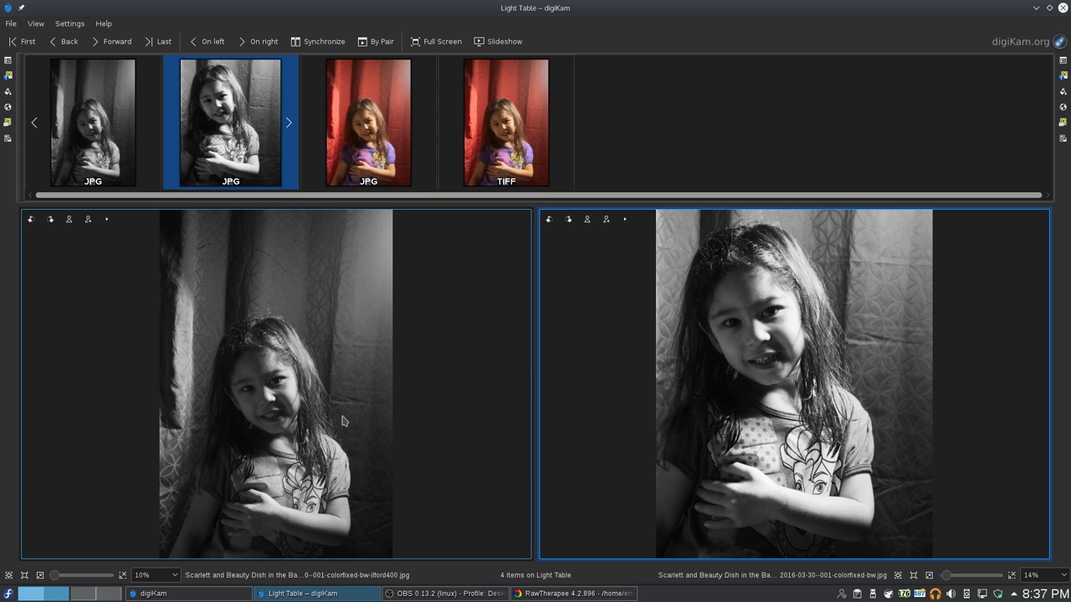
pyautogui.moveTo(268, 356)
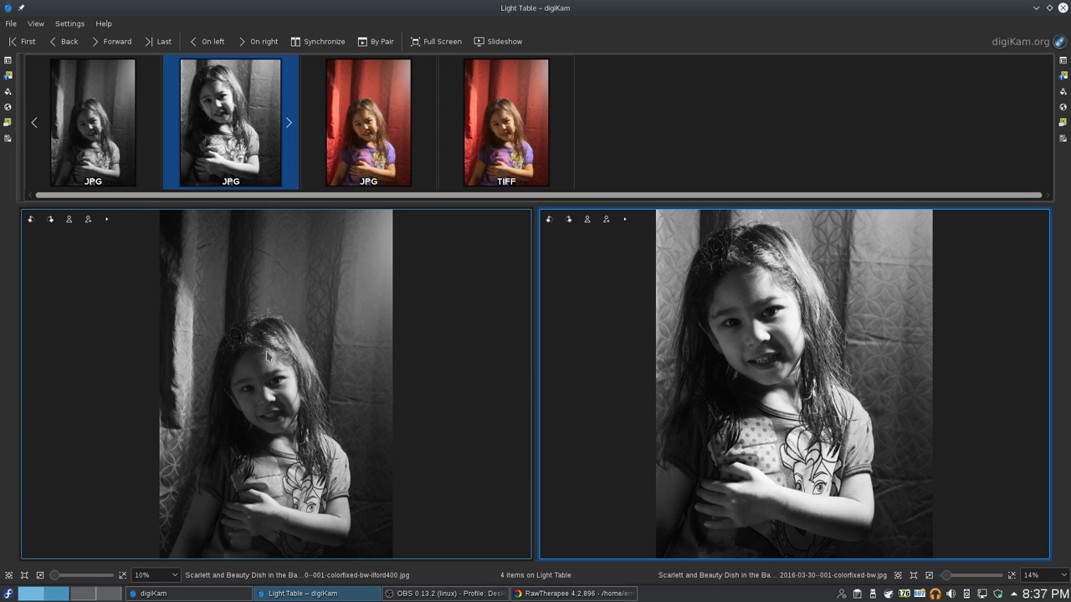
pyautogui.moveTo(282, 216)
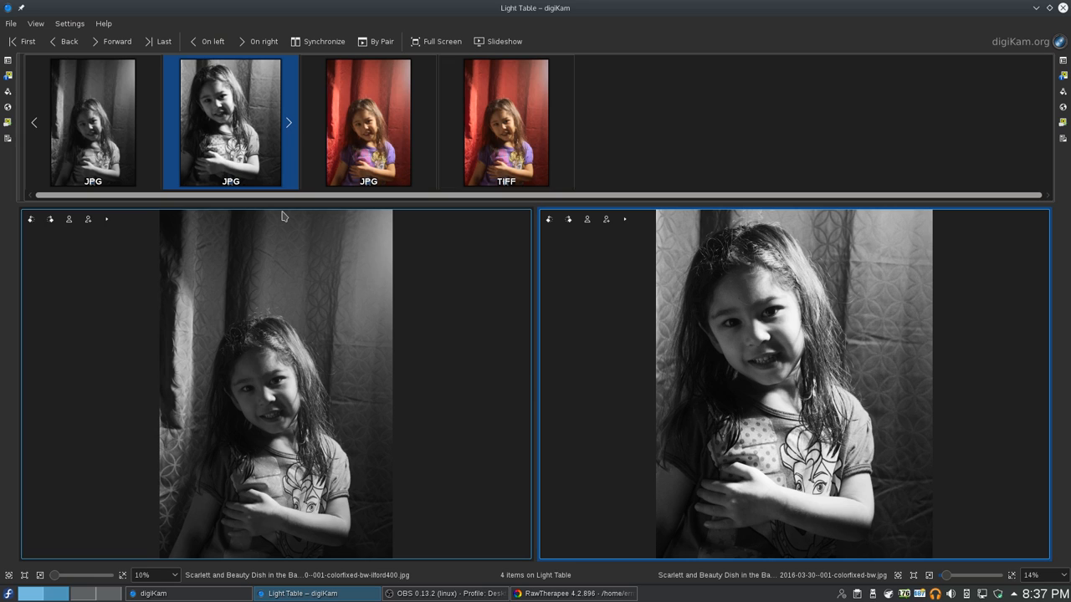
pyautogui.moveTo(243, 352)
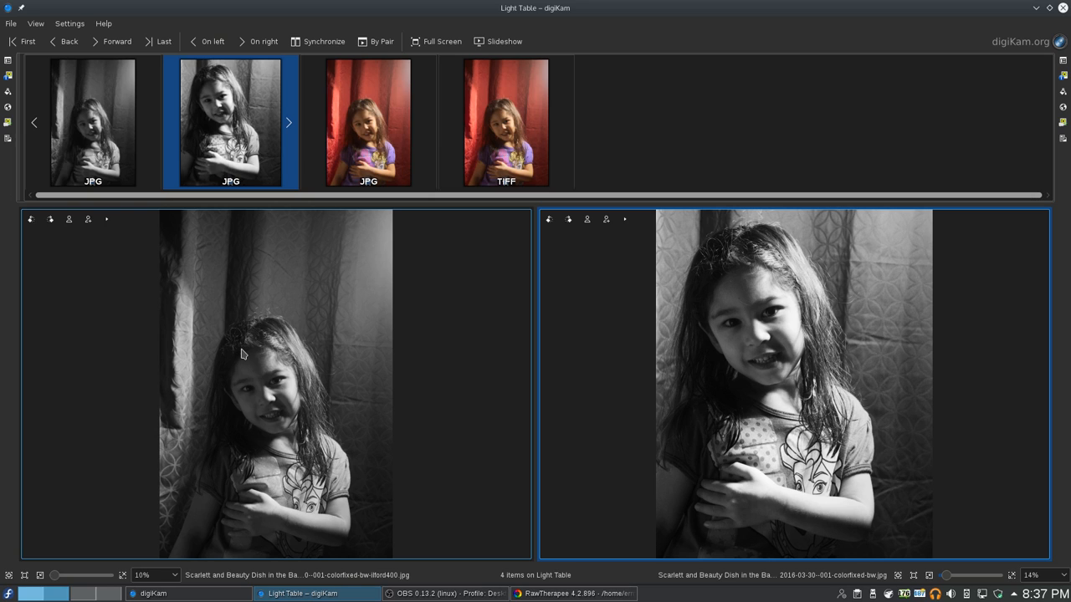
pyautogui.moveTo(383, 369)
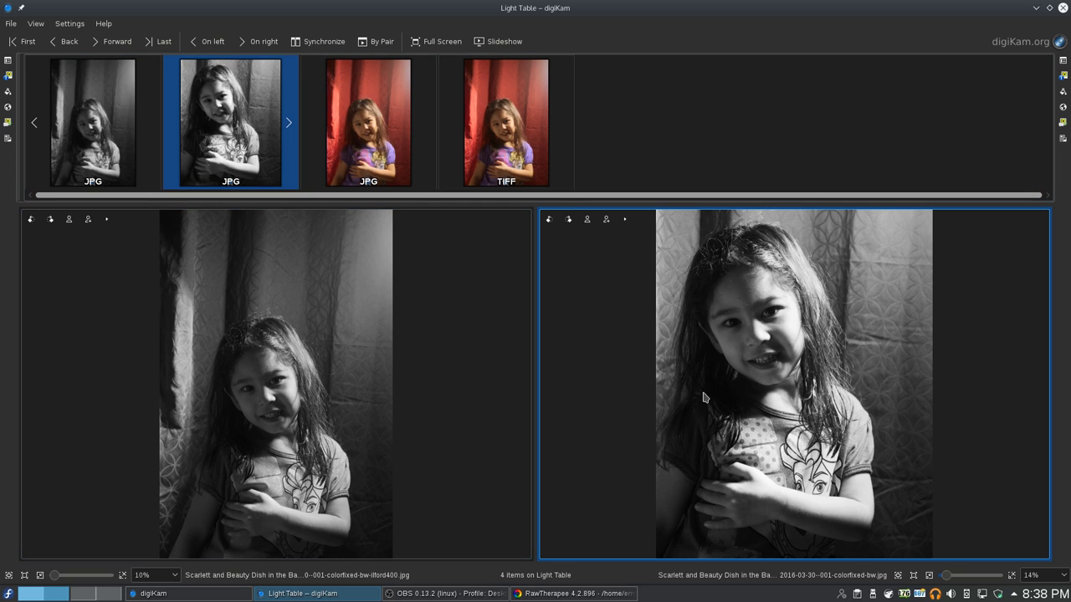
# Step: Load the colour original JPG into the right Light Table pane
pyautogui.click(368, 121)
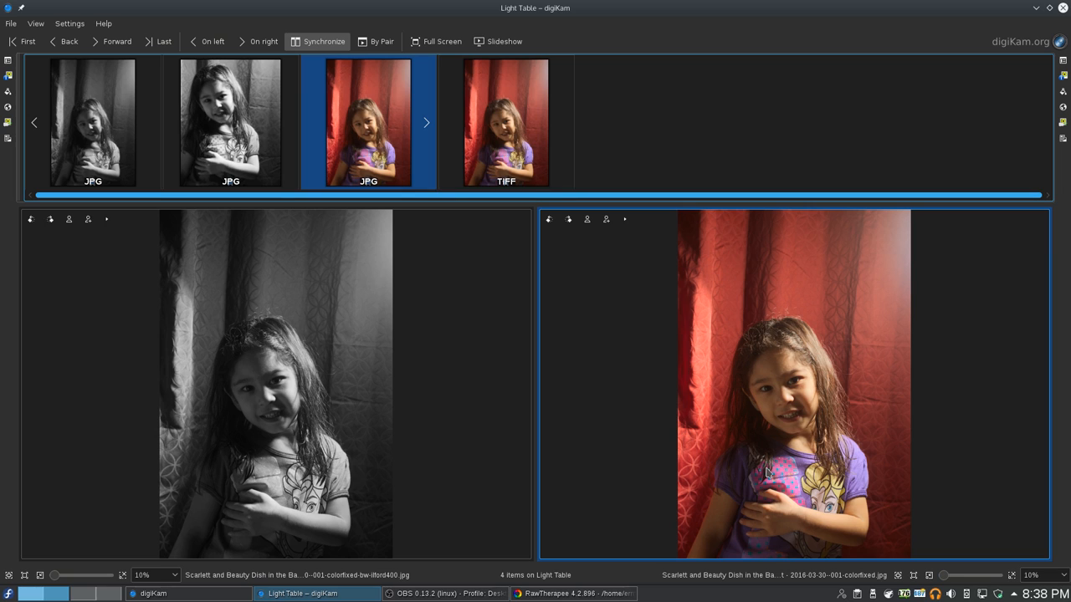
pyautogui.moveTo(873, 325)
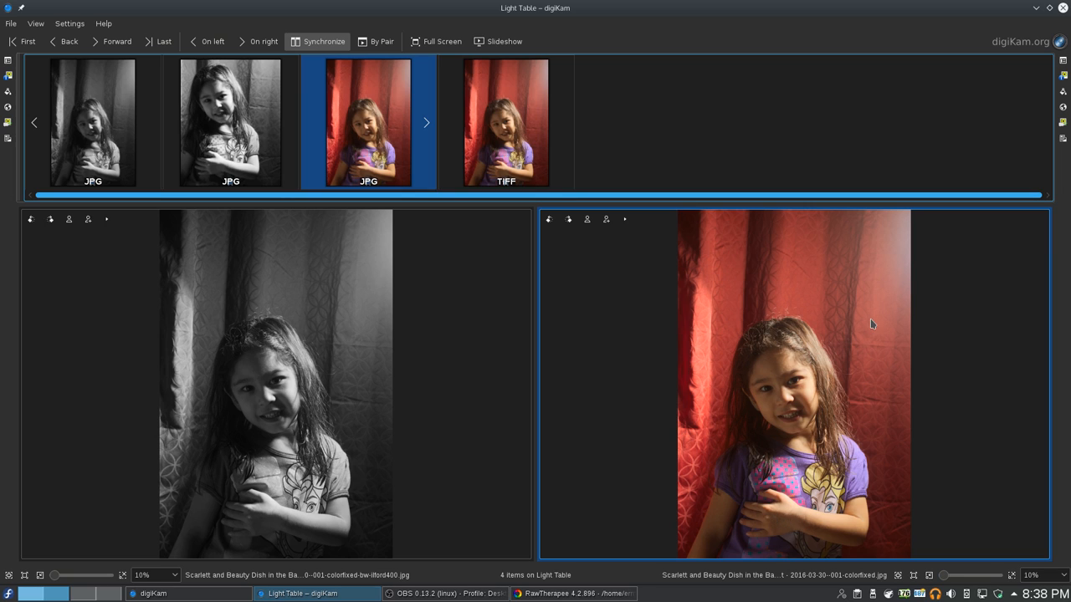
pyautogui.moveTo(177, 223)
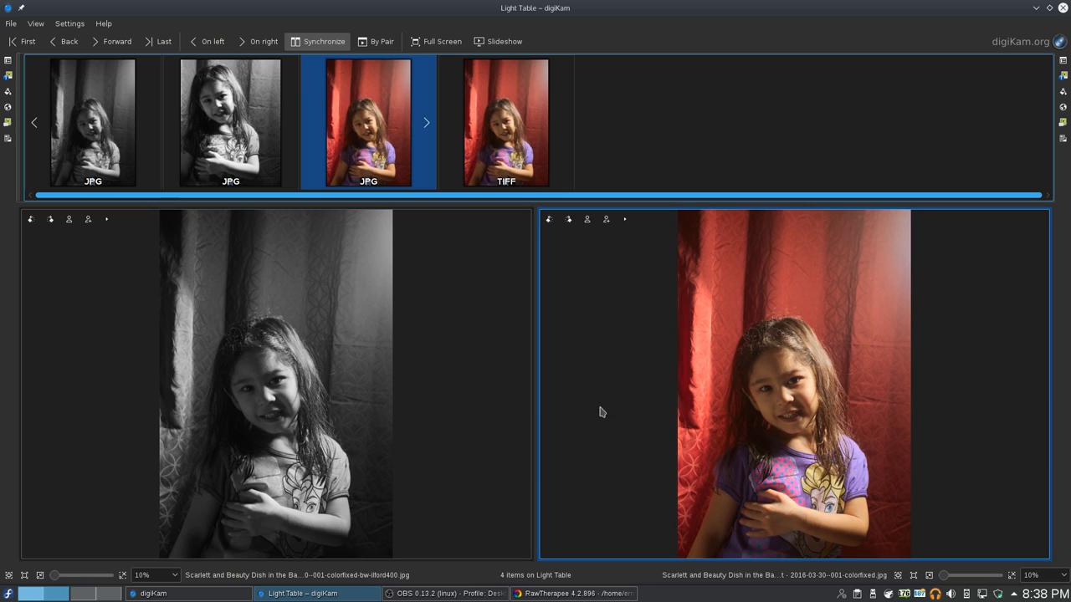
# Step: Load the colour-fixed TIFF into the right pane, opposite the Ilford 400 version
pyautogui.click(505, 122)
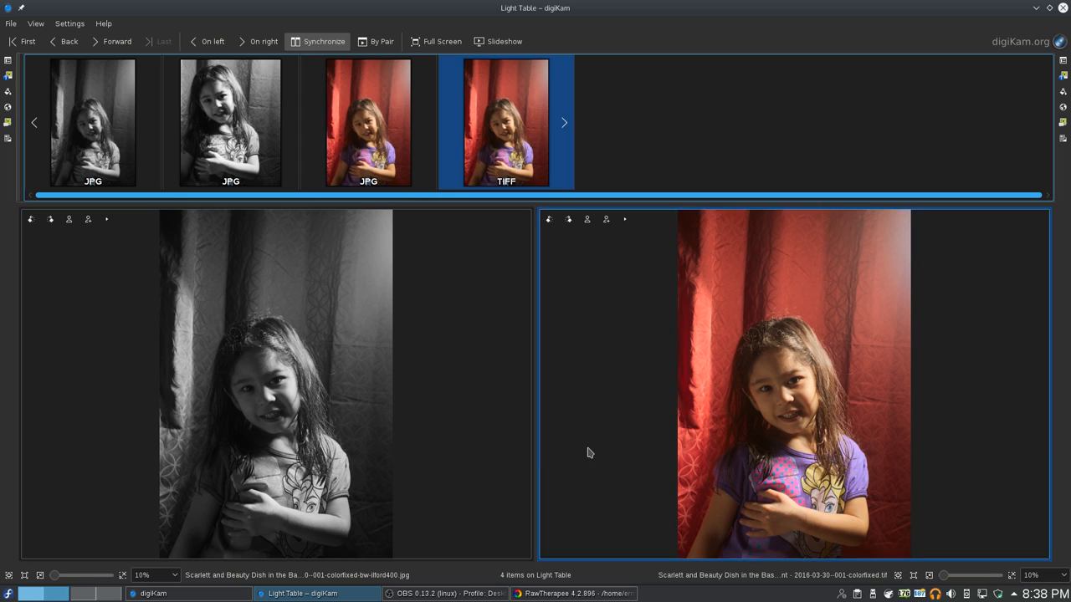
pyautogui.moveTo(661, 458)
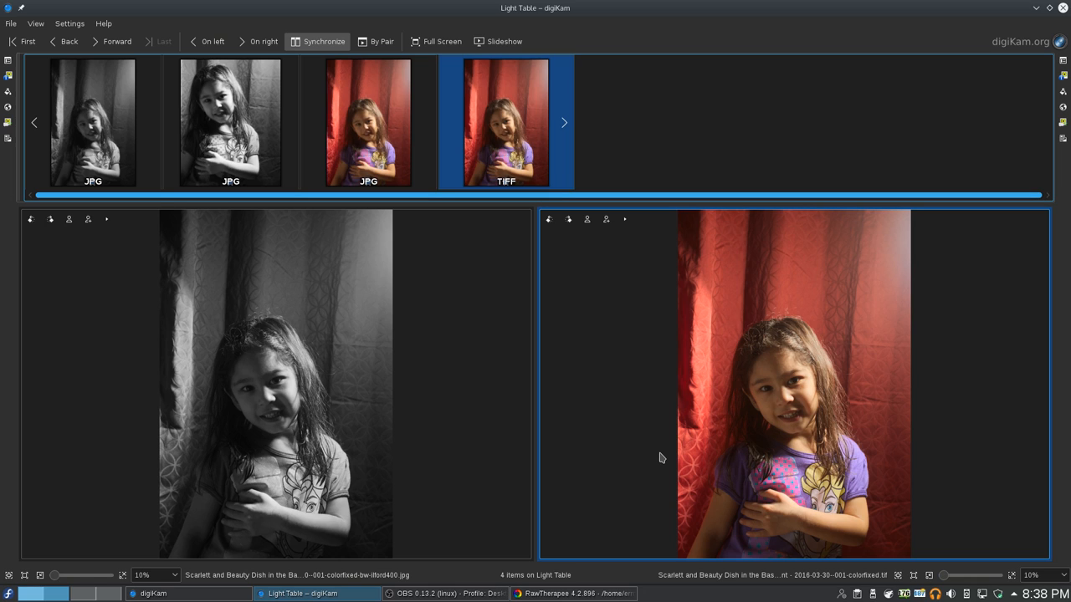
pyautogui.moveTo(661, 435)
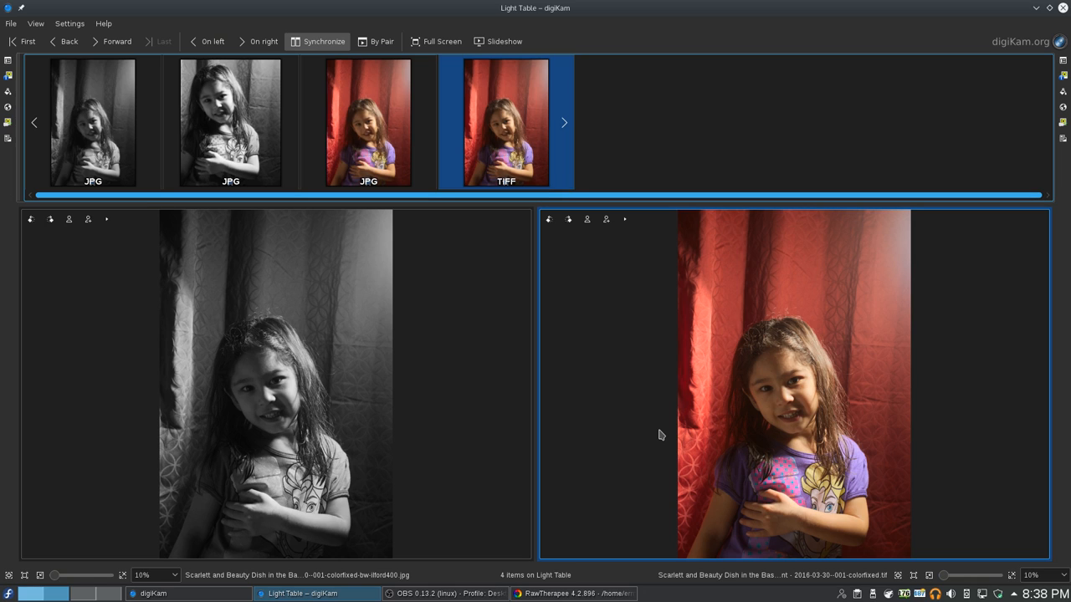
pyautogui.moveTo(717, 415)
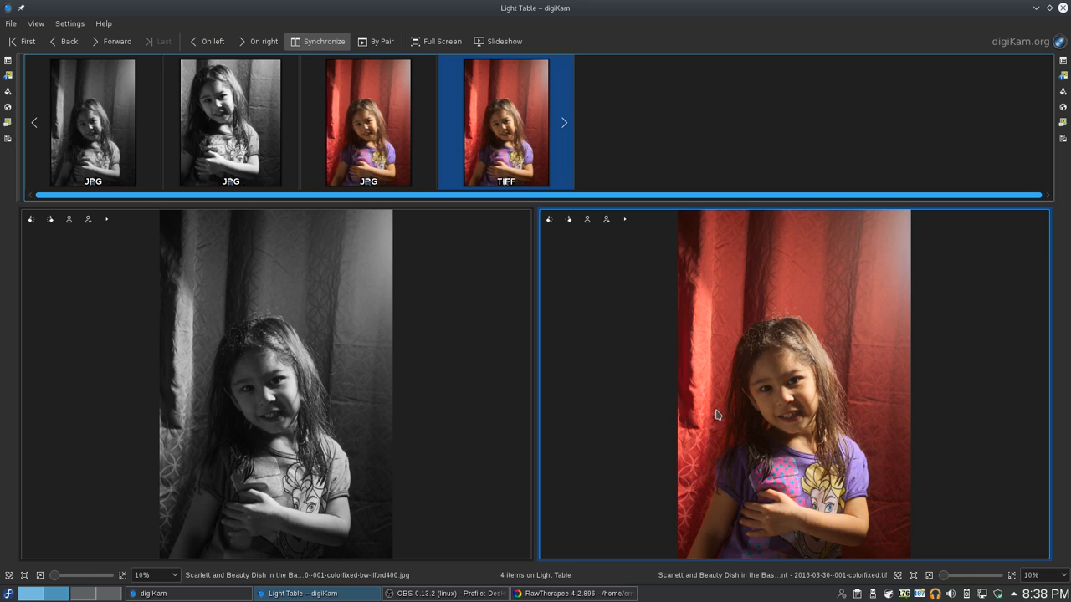